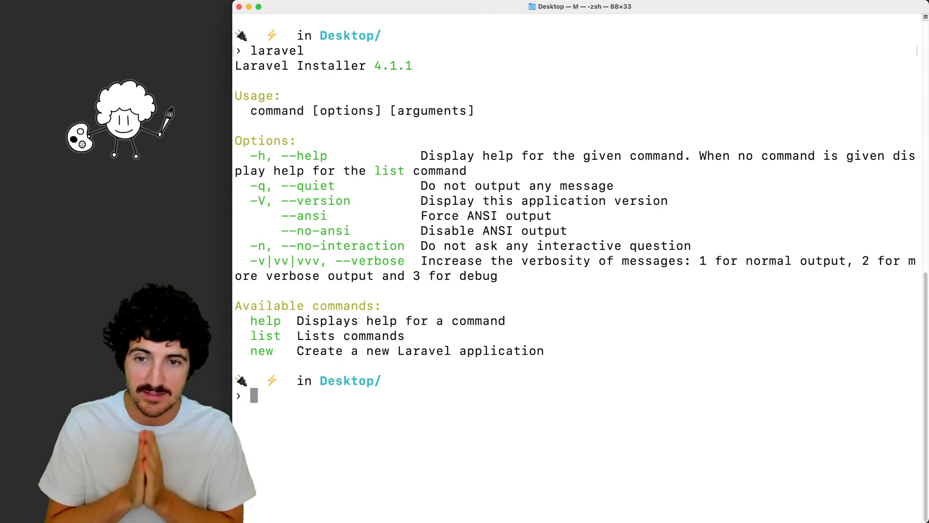
Clear the terminal and run `laravel new app` to scaffold the application.
type("cle")
type("laravel new")
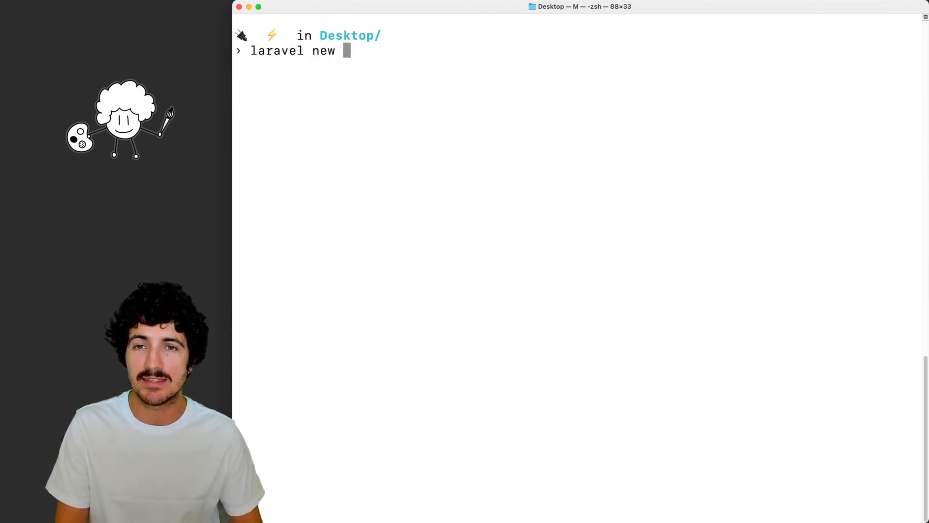
type("app")
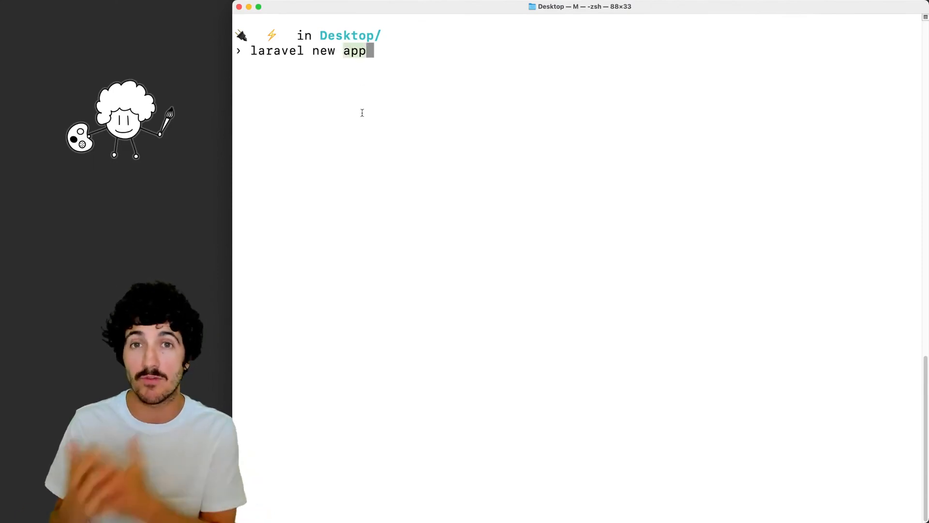
key("Return")
type("ls")
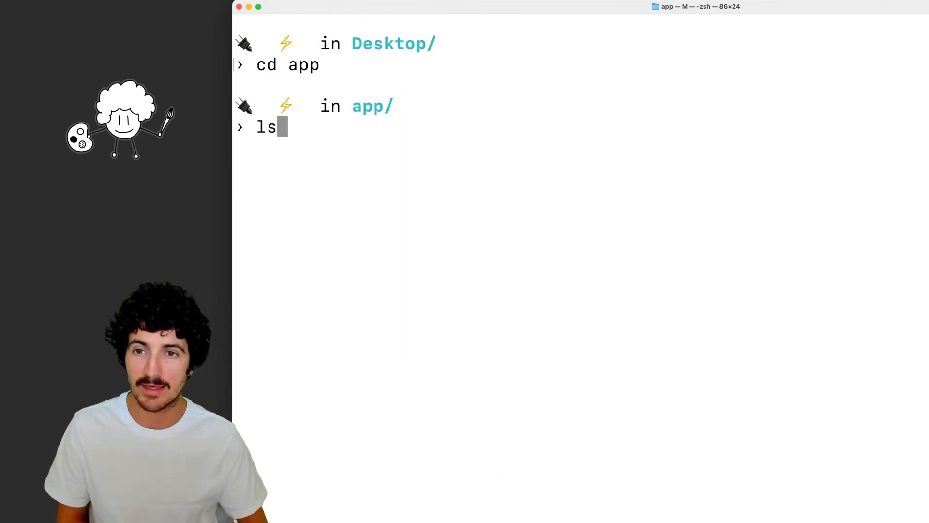
Link the app folder with Valet so it serves at app.test.
type("ve")
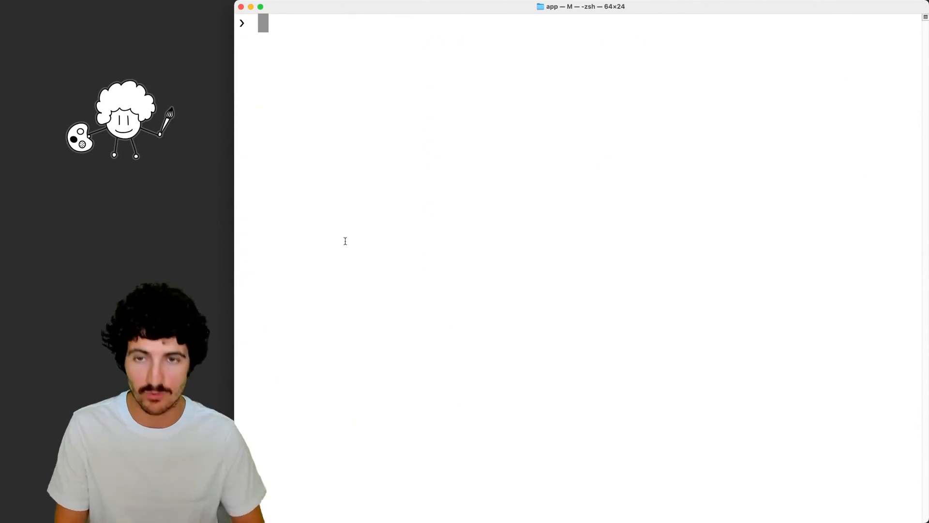
type("valet link app")
type("open")
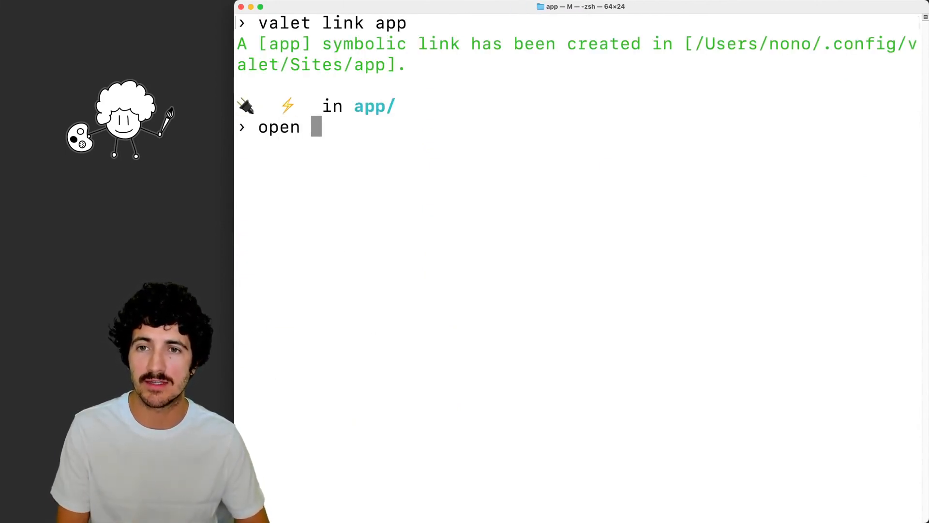
type("\"https")
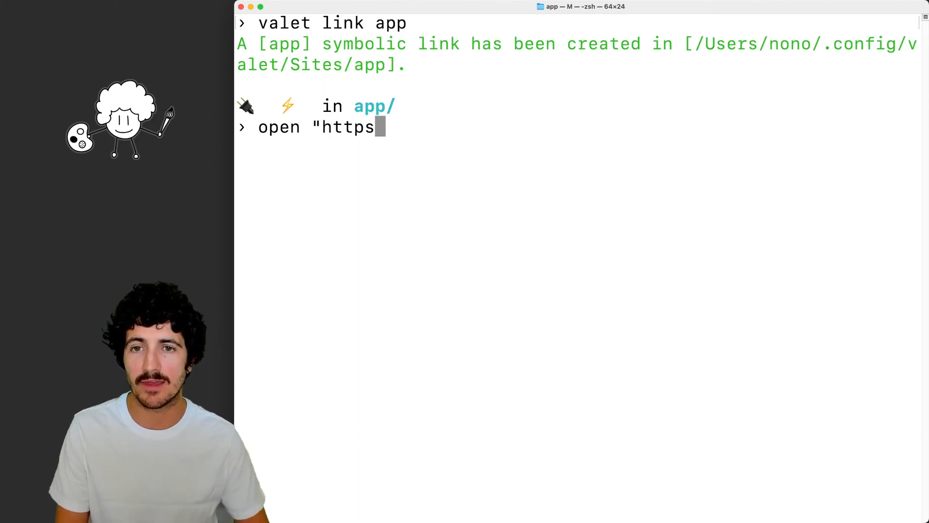
type(":")
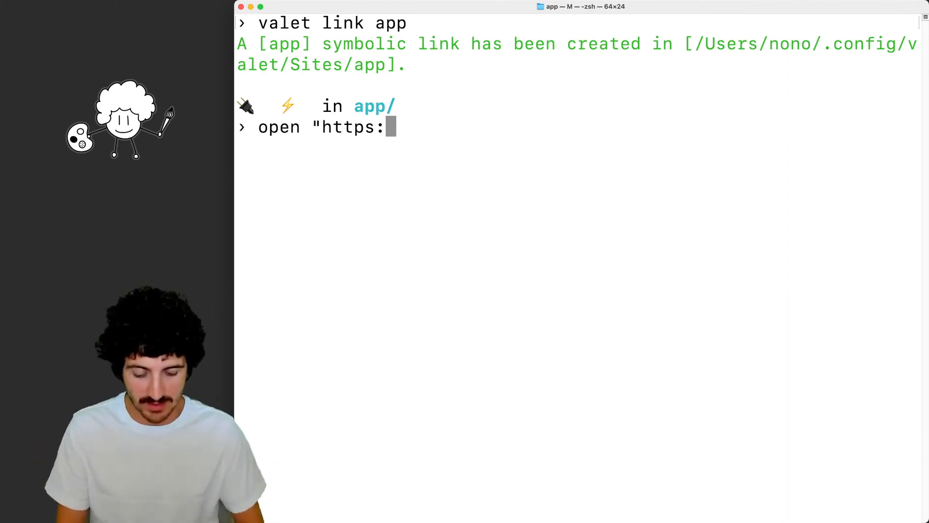
type("//")
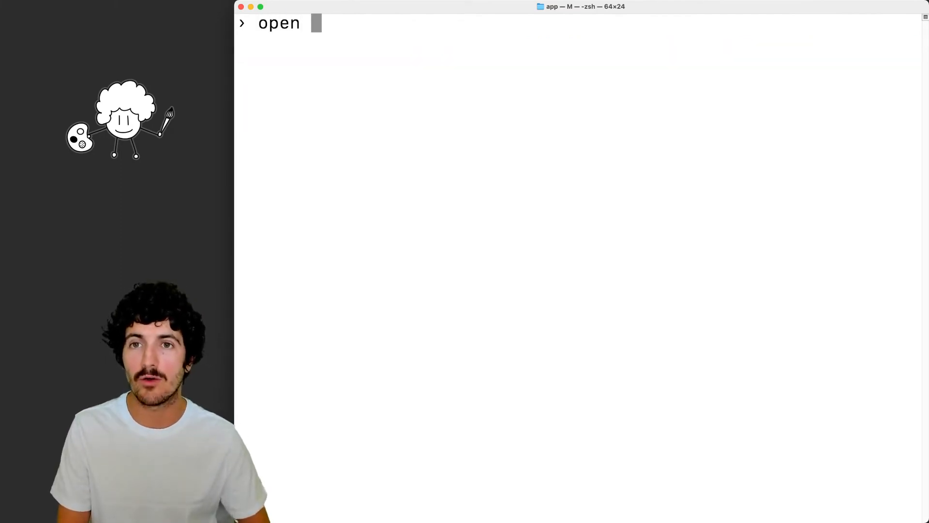
type("\"http://app.test")
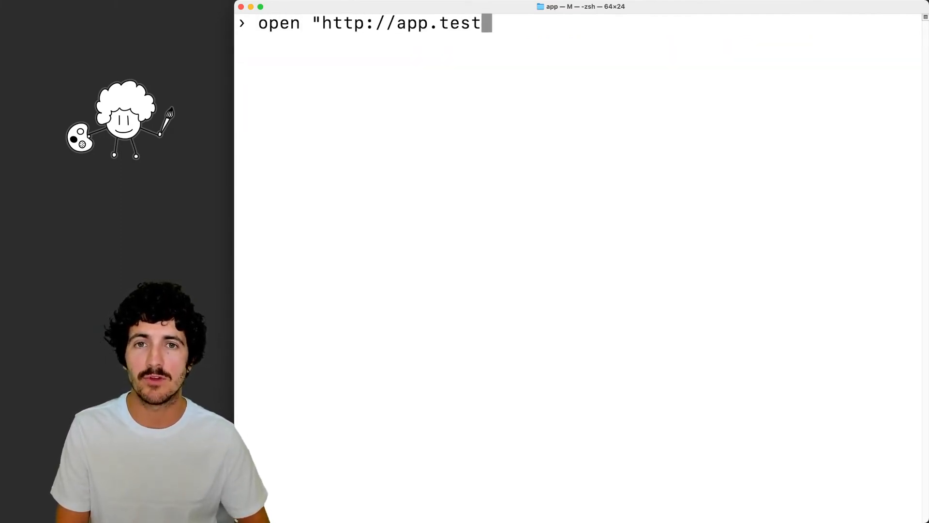
key("Return")
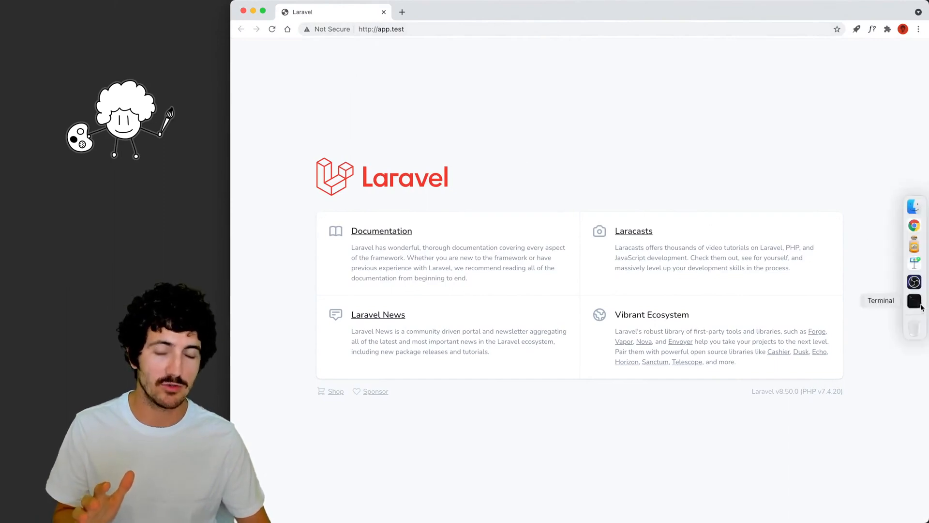
left_click(915, 300)
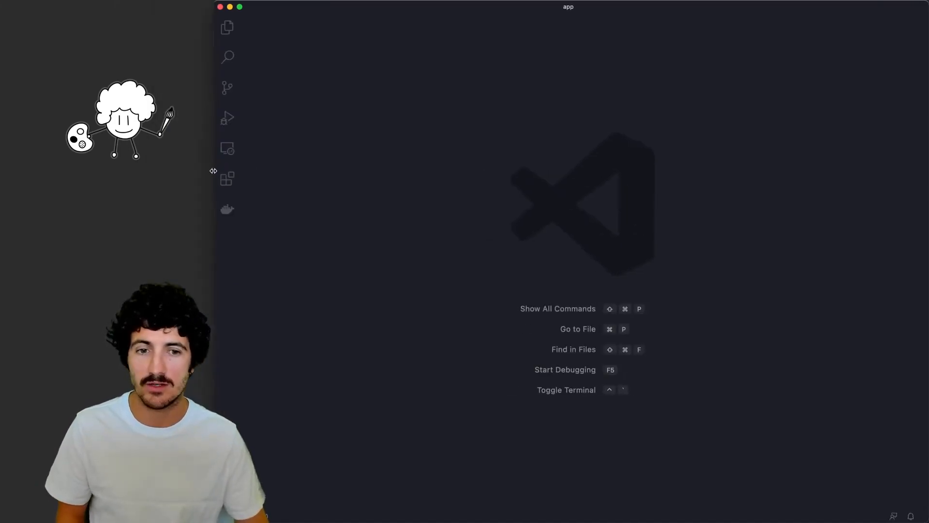
Open routes/web.php from the Explorer.
left_click(227, 27)
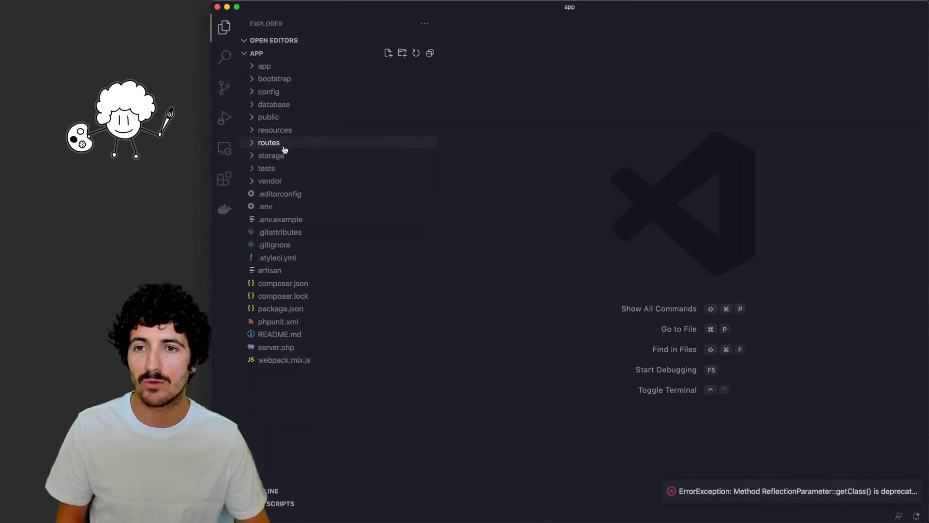
left_click(268, 142)
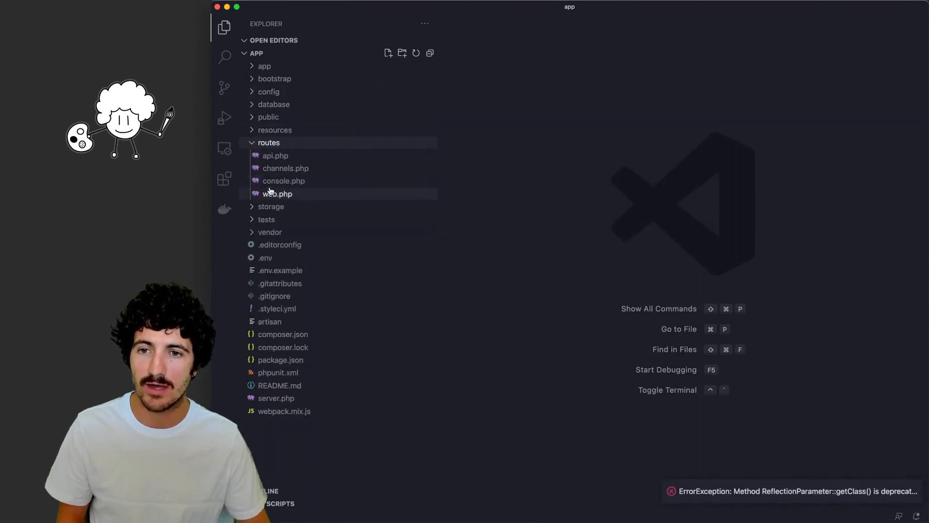
left_click(278, 194)
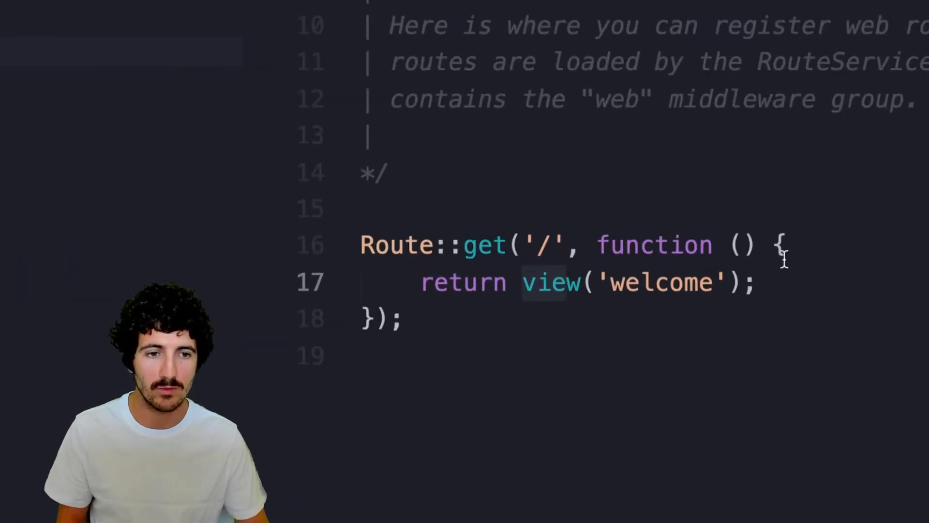
Try returning 'Hello, from Nono', then make the home route return the grid-view view.
type("return '';")
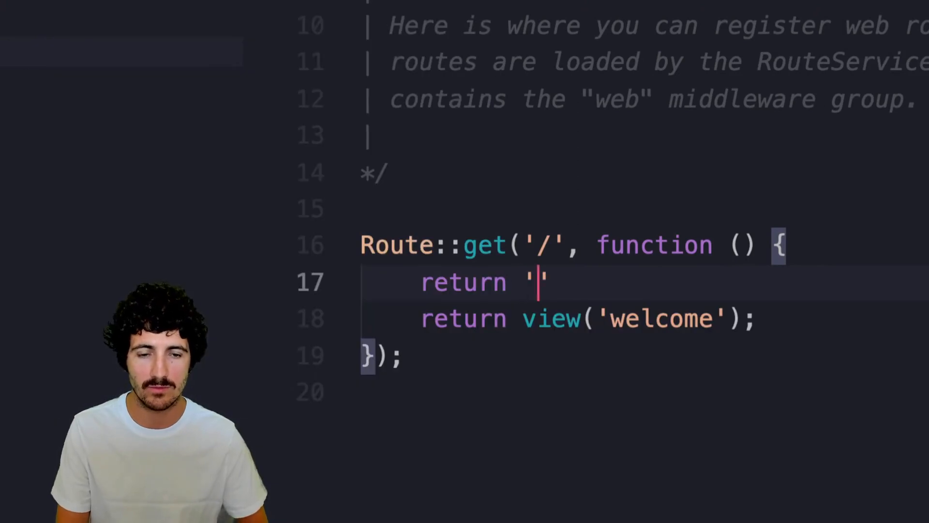
type("Hello, from Nono")
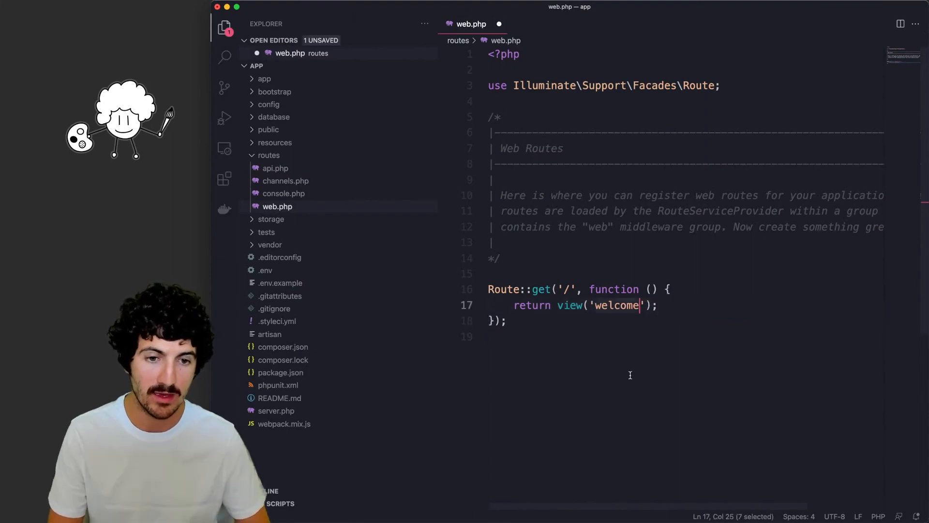
mouse_move(622, 305)
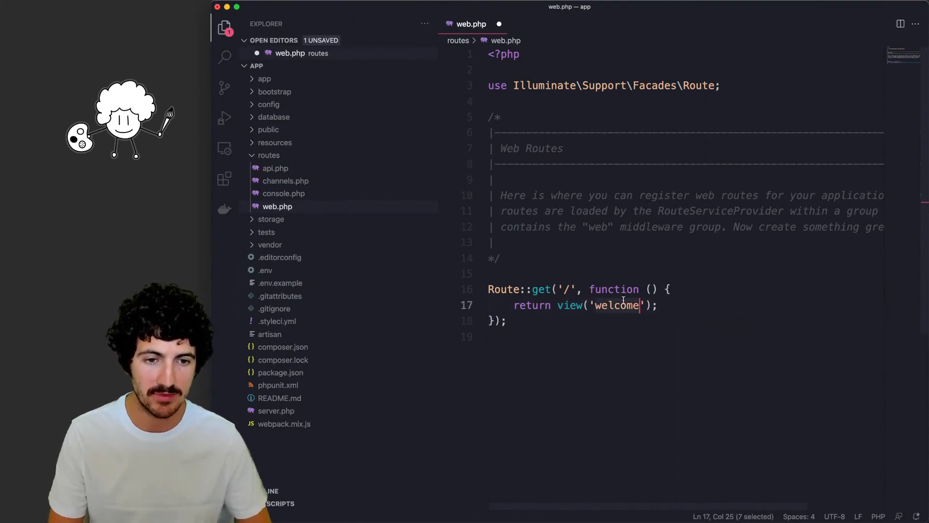
type("list")
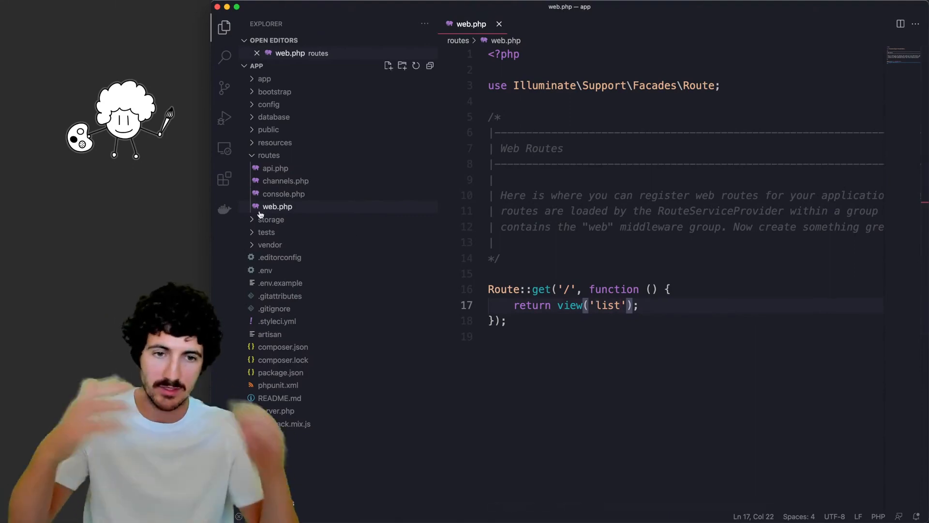
type("grid-view")
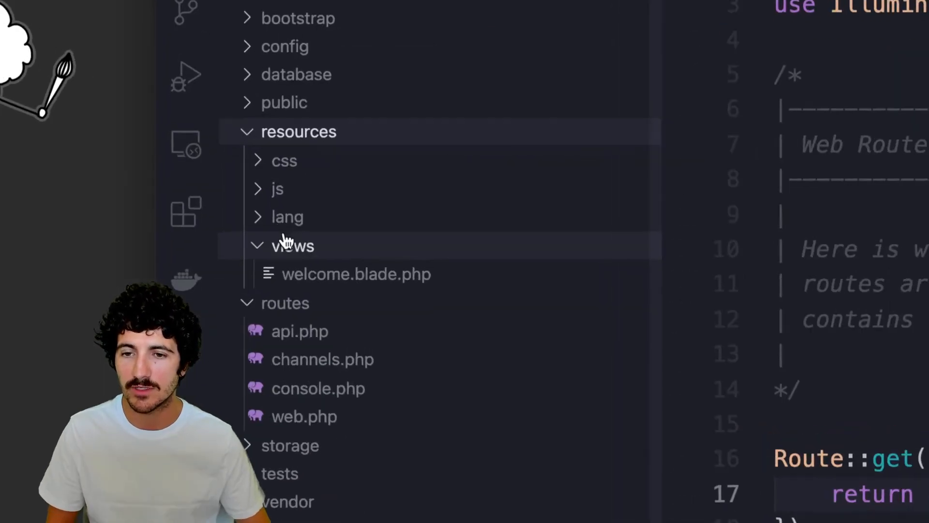
Rename welcome.blade.php to grid-view.blade.php and strip its default markup.
right_click(355, 274)
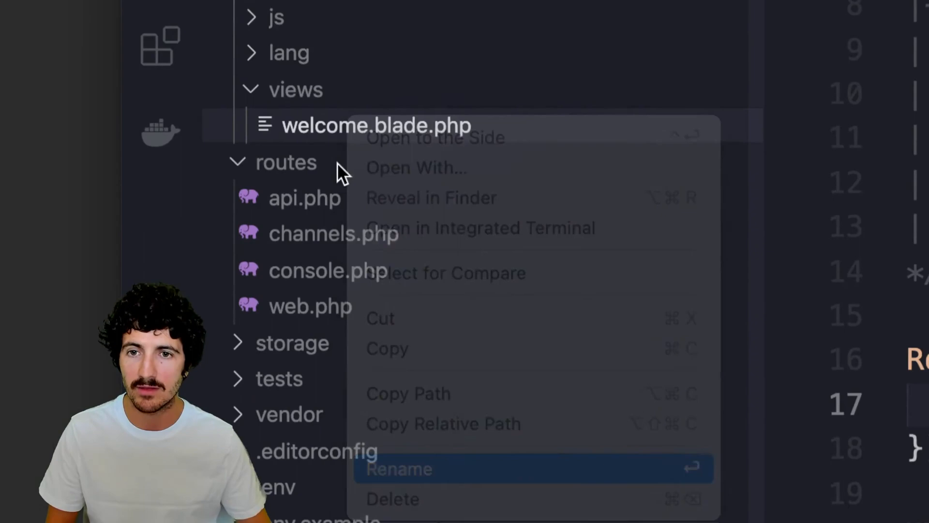
left_click(397, 468)
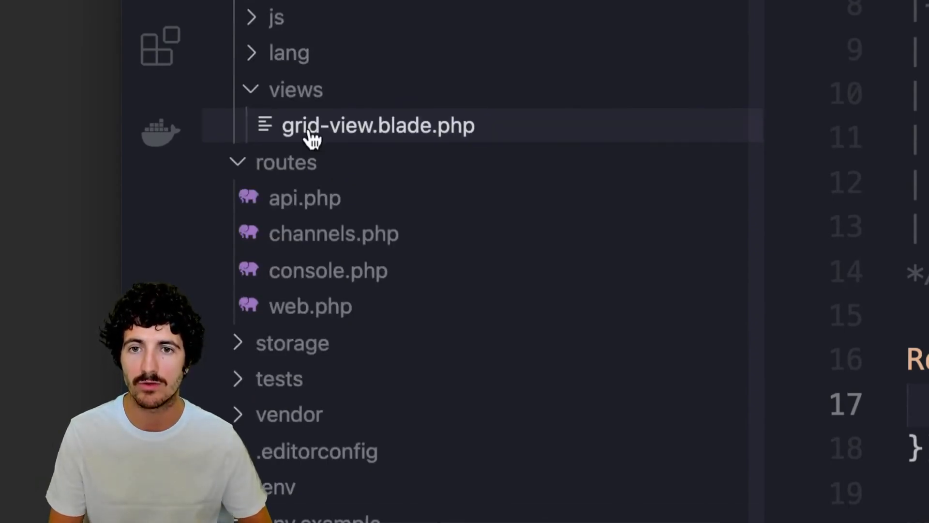
left_click(378, 125)
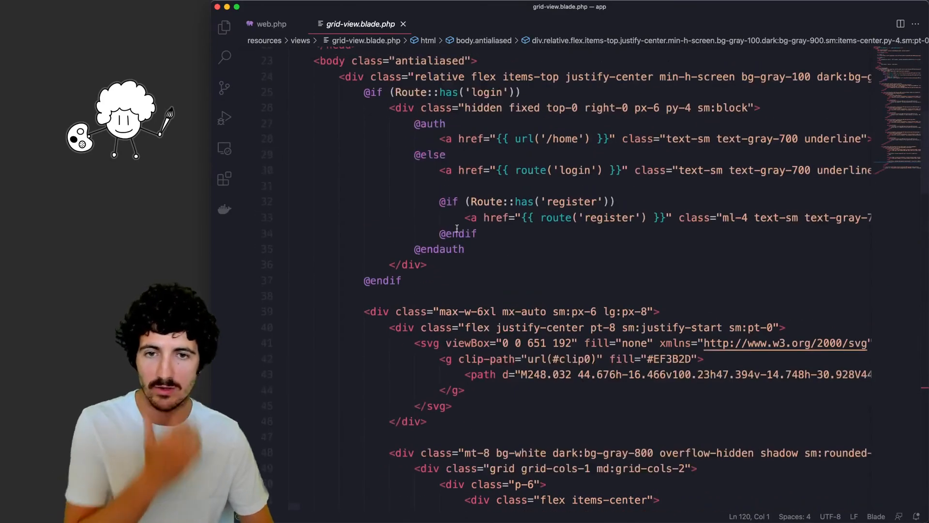
scroll("down", 3)
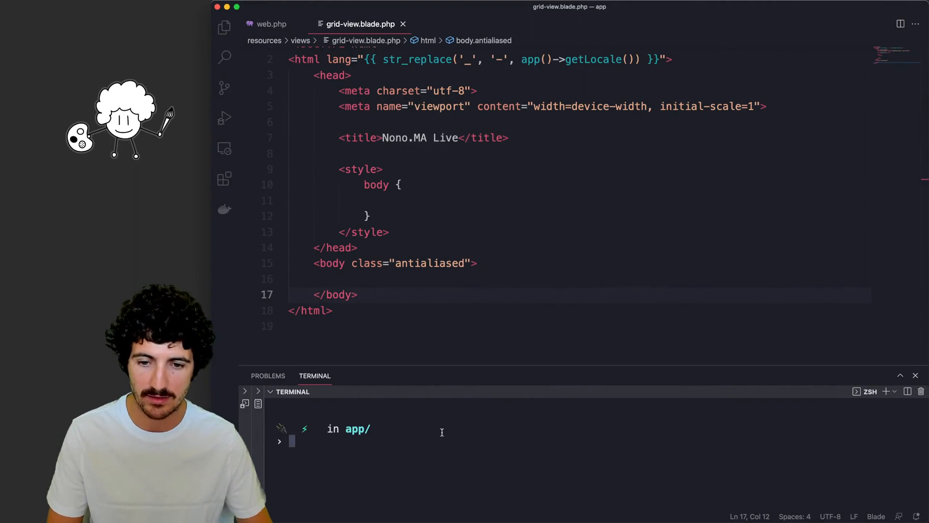
Run `npm i` and `npm run hot`, then locate webpack.mix.js via quick open.
type("npm i")
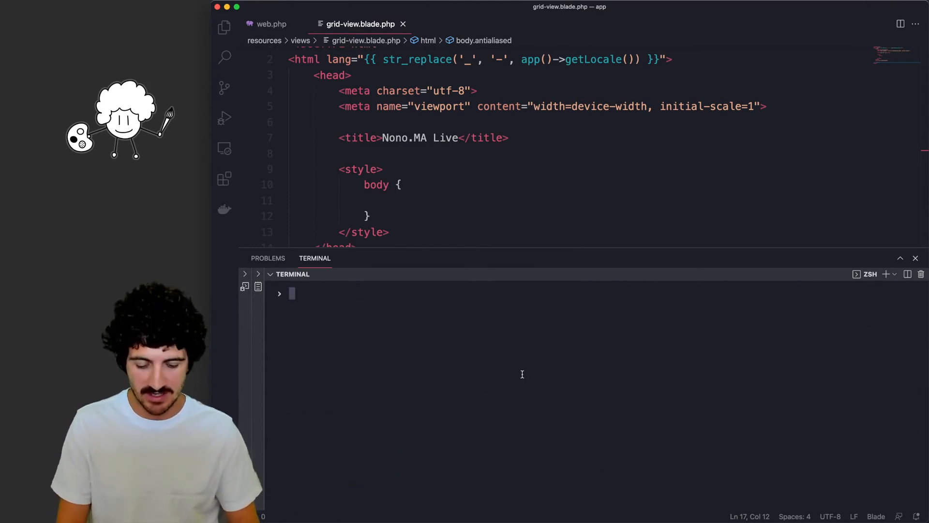
type("npm run hot")
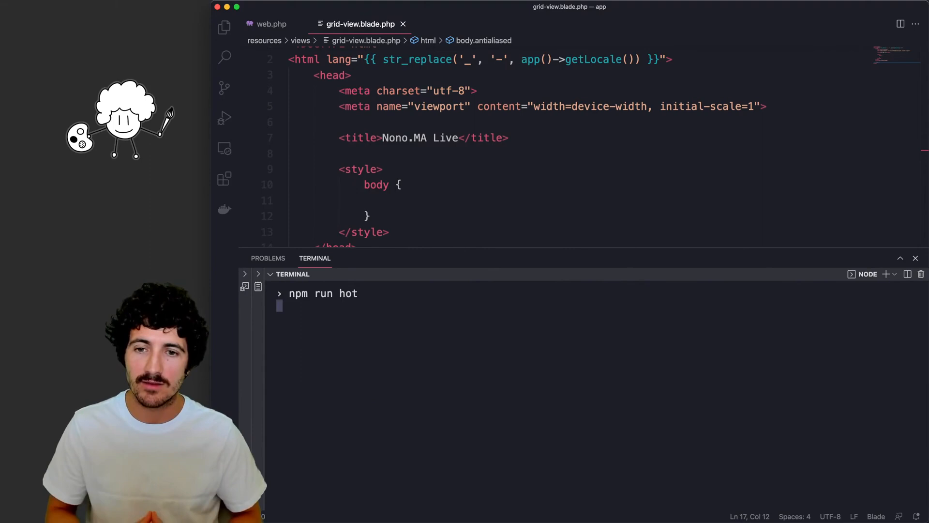
key("cmd+p")
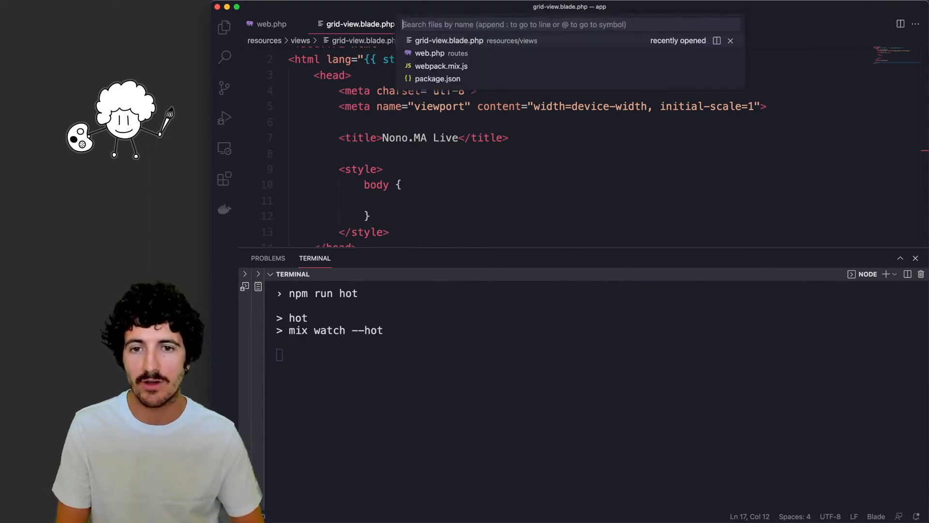
type("web.ph")
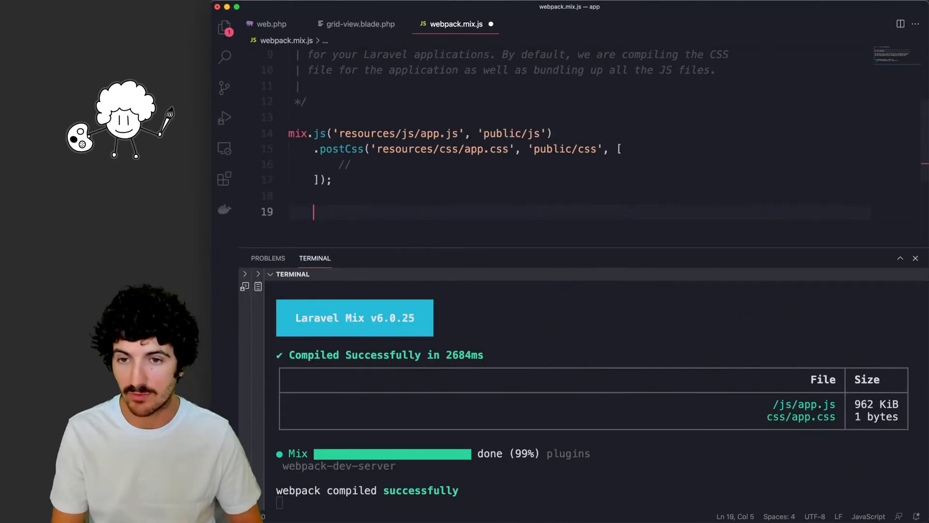
Add mix.browserSync('app.test'), check package.json scripts, and return to webpack.mix.js.
type("mix")
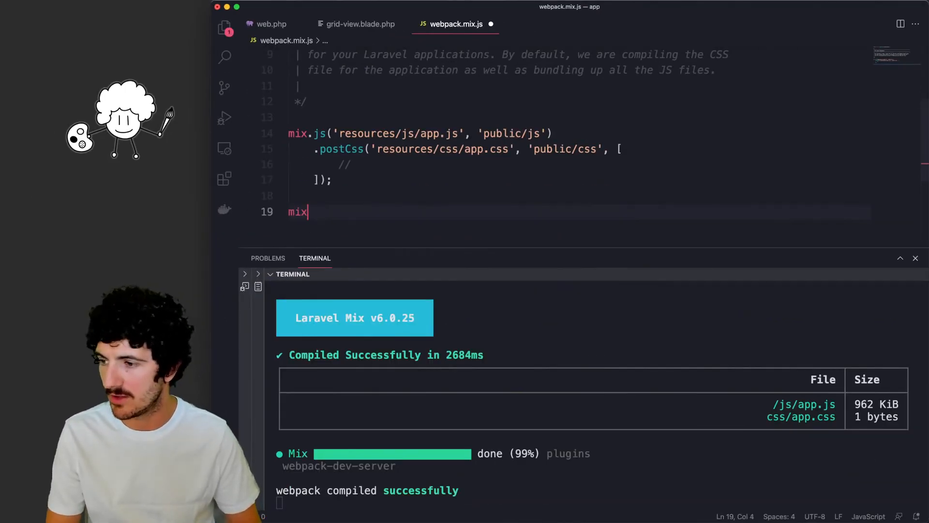
type(".browserSync('app')")
type("npm run hot")
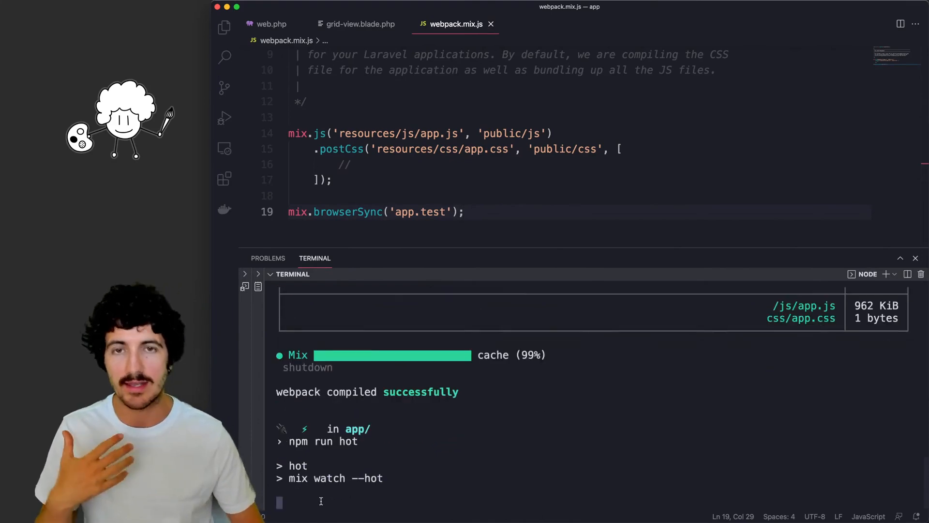
key("cmd+p")
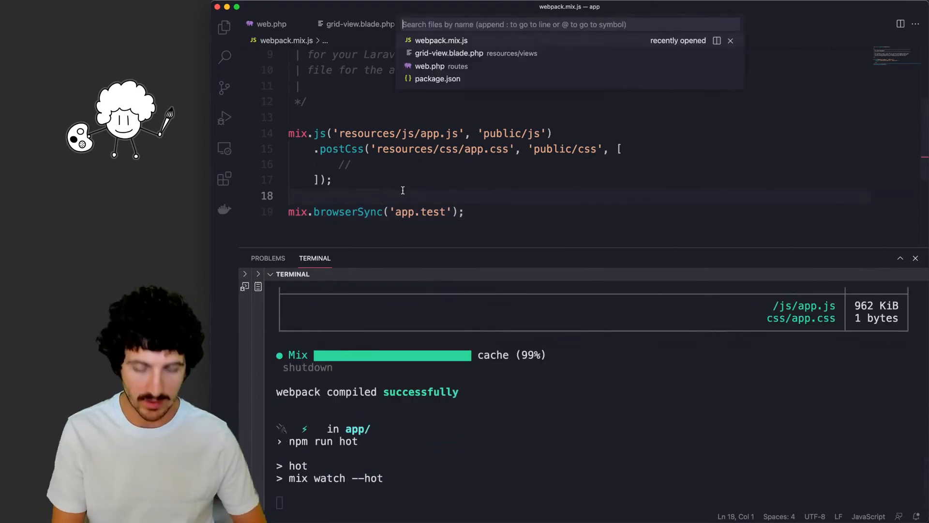
left_click(438, 78)
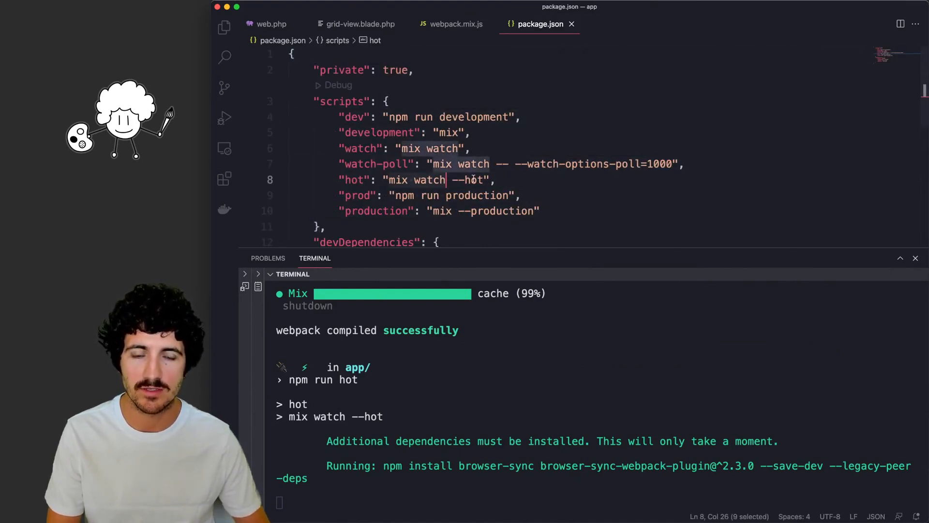
left_click(456, 24)
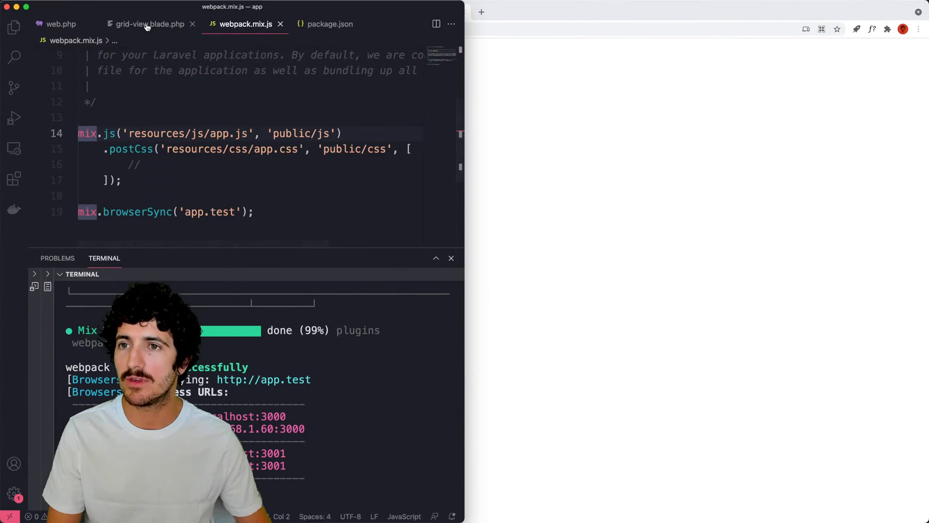
Put 'My test code.' placeholder text in the grid-view body.
left_click(149, 24)
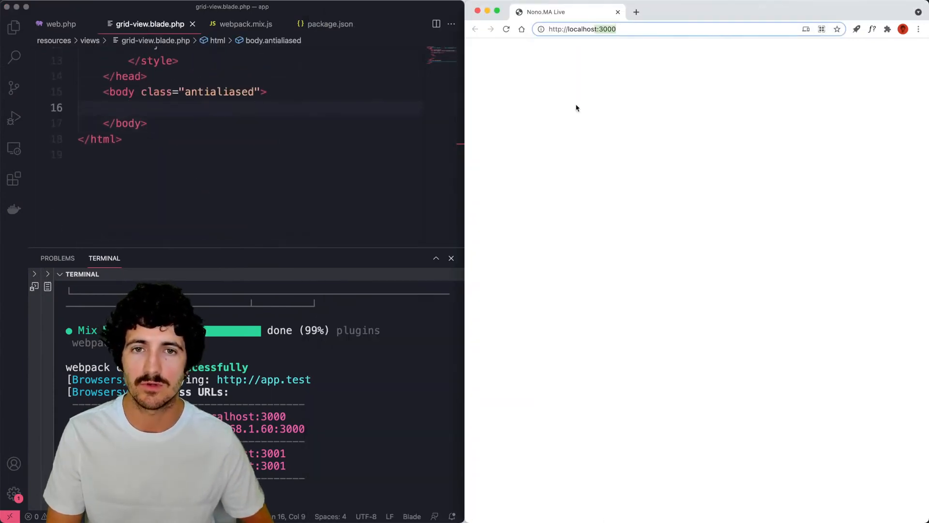
type("My test code.")
type("html {")
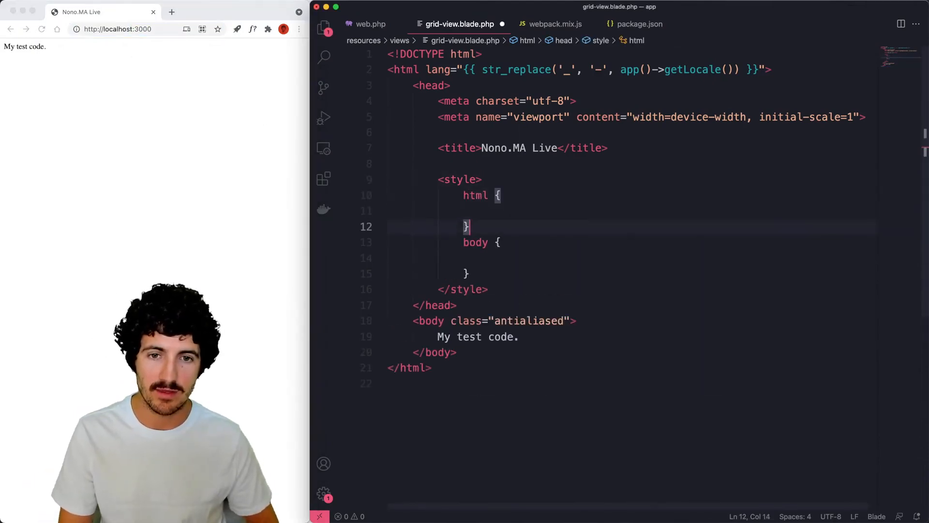
Style html with system-ui font at 1.5rem and body padding 2.5rem.
type("font-fam")
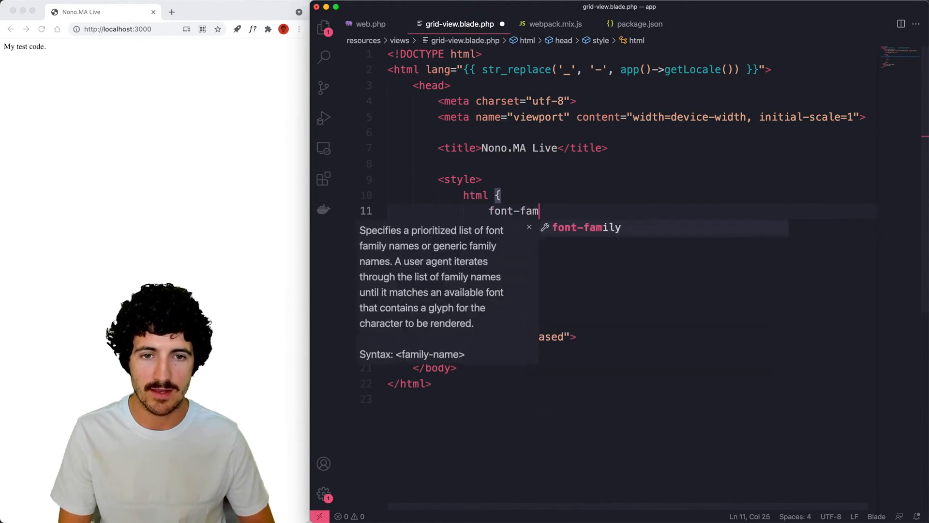
type("ily: system-ui;")
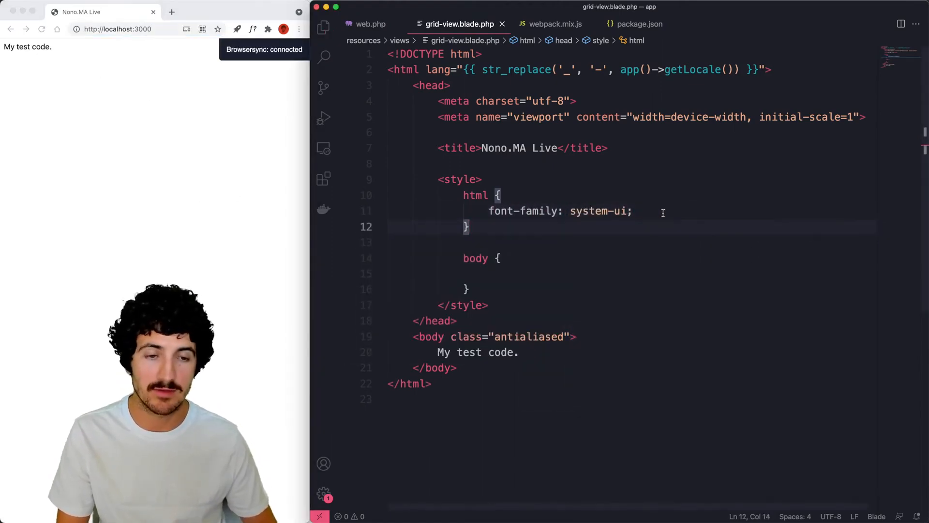
type("font-size:")
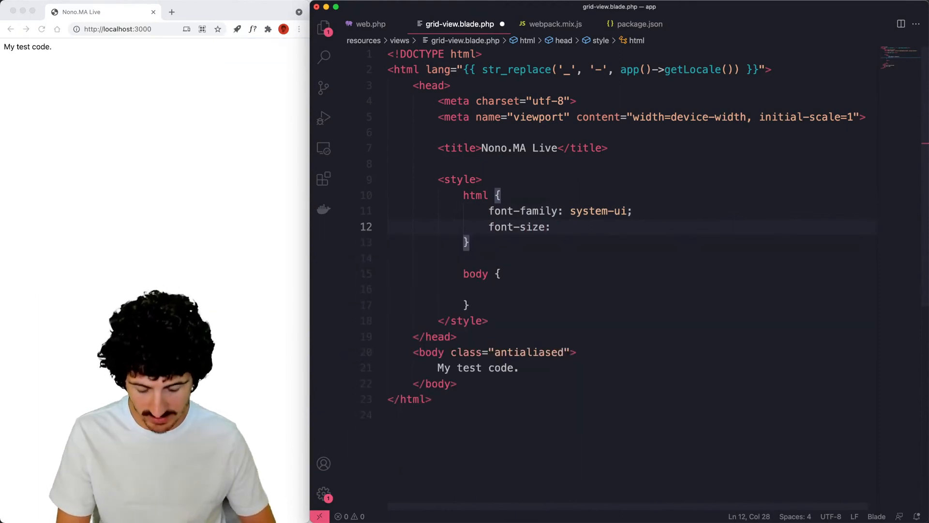
type("3rem")
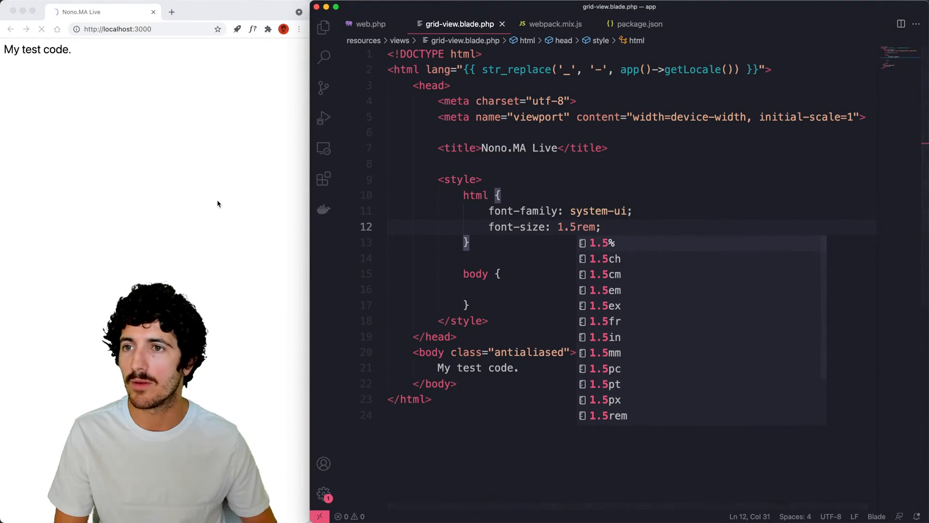
type("padding:")
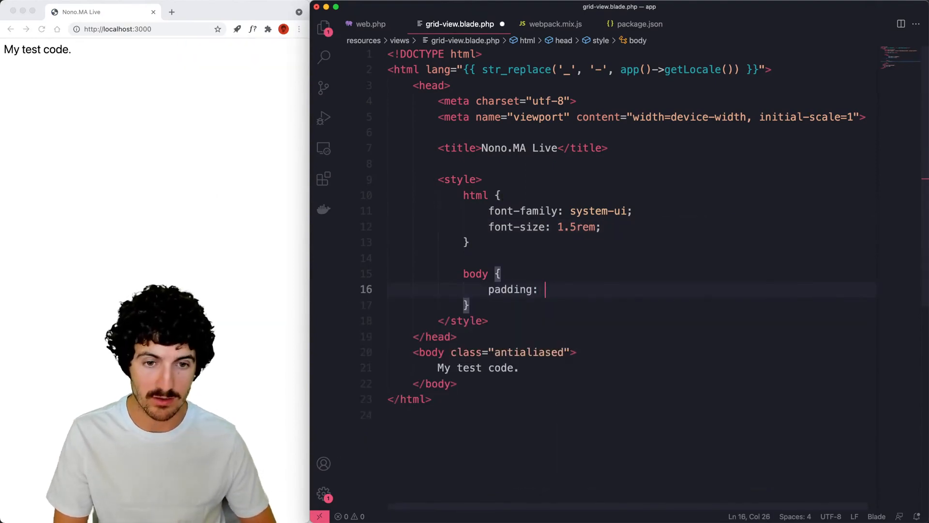
type("2.5rem;")
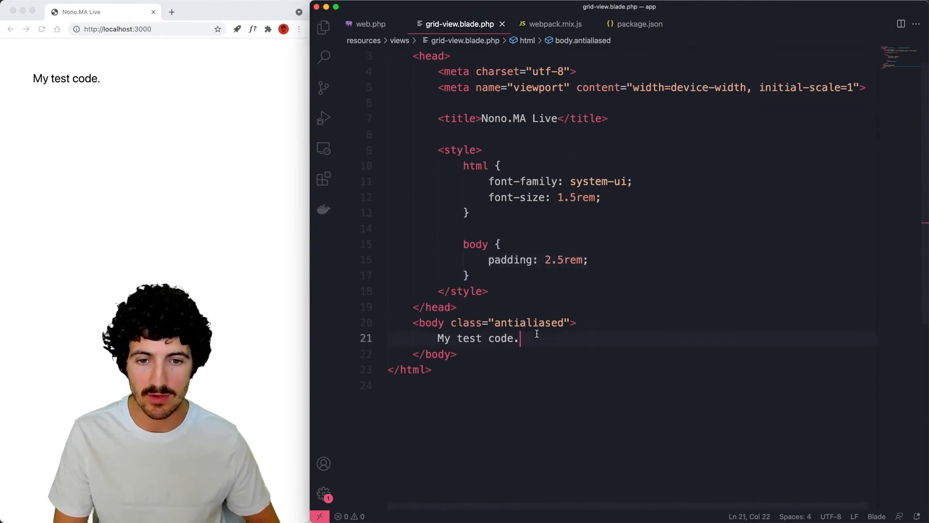
type("N")
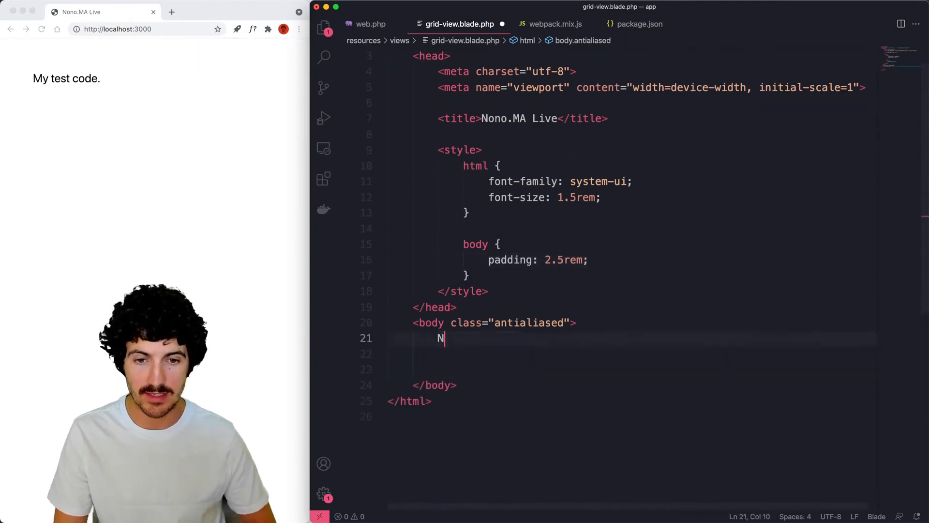
Replace the placeholder with the title 'Nono.MA Live · Flex Grids'.
type("ono.MA Live ·")
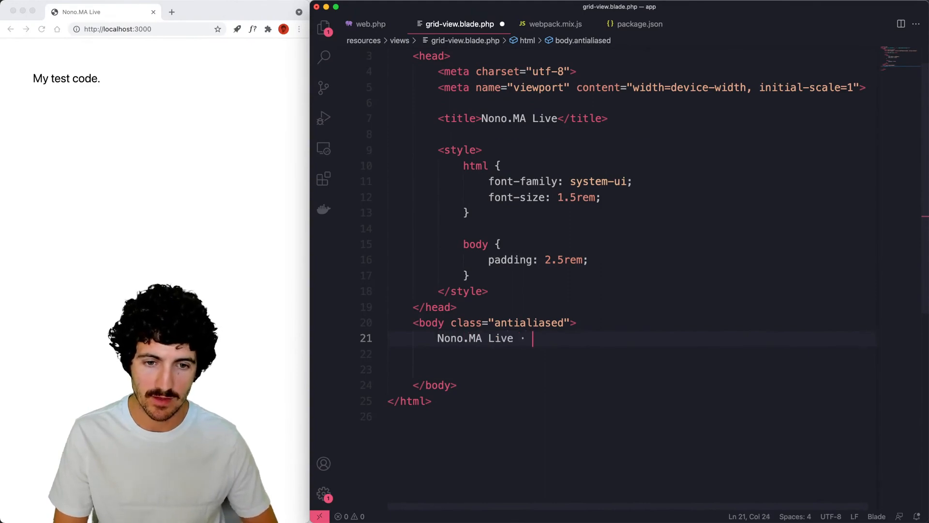
type("Flex Grids")
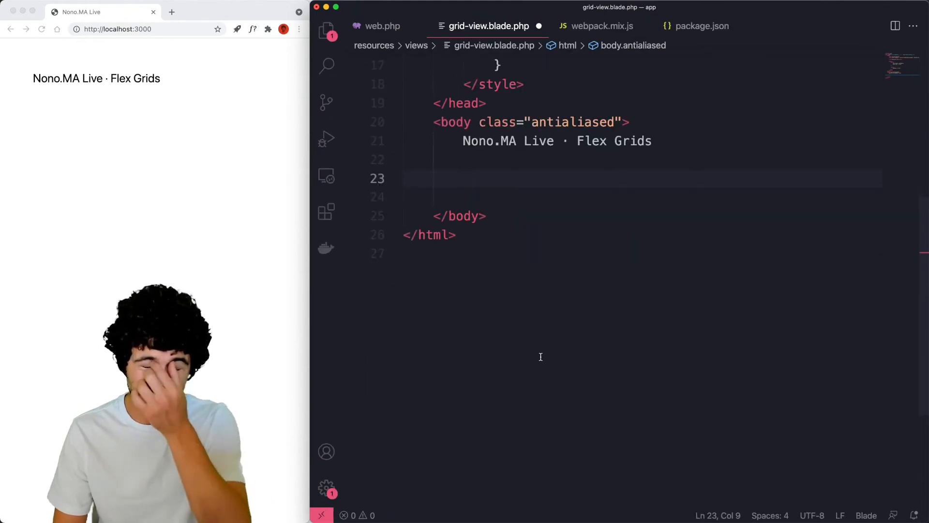
Add a div.container holding a div.container__item 'Item 1' and start a .container rule.
type("div.cot")
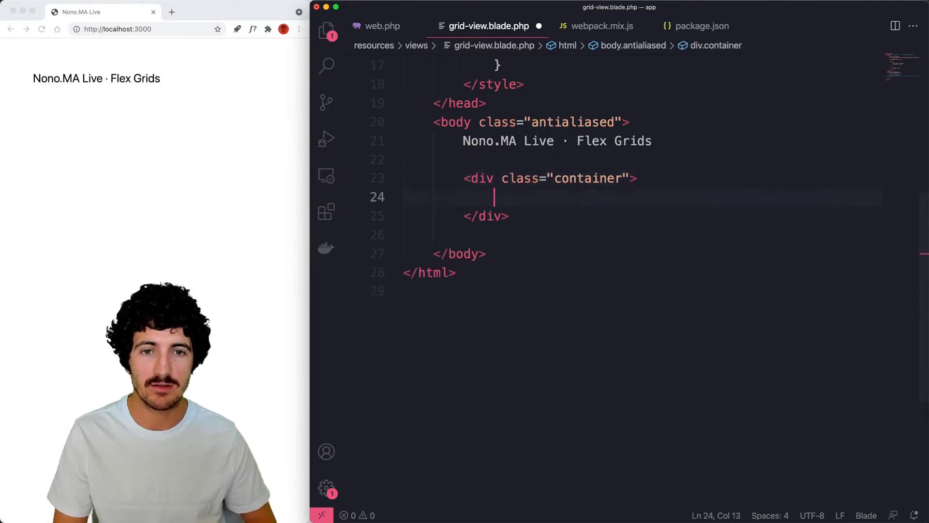
type("div")
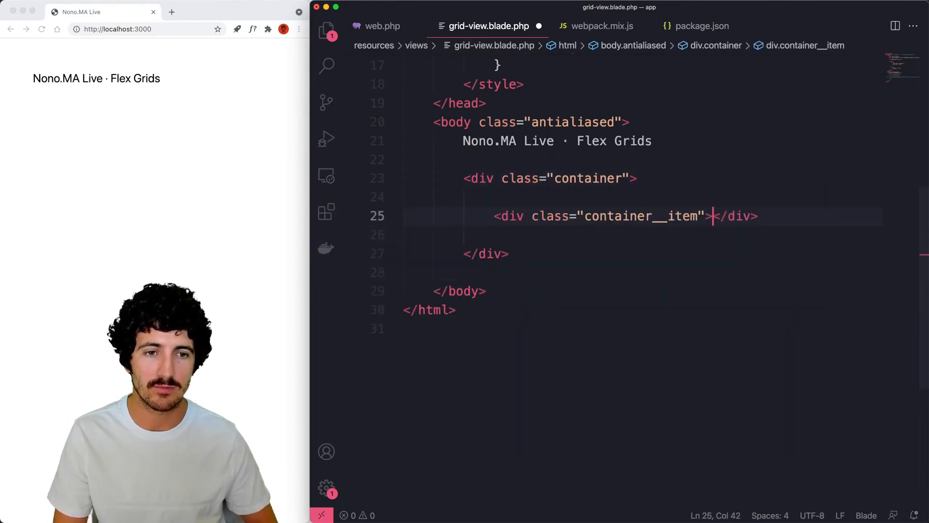
type("Item 1")
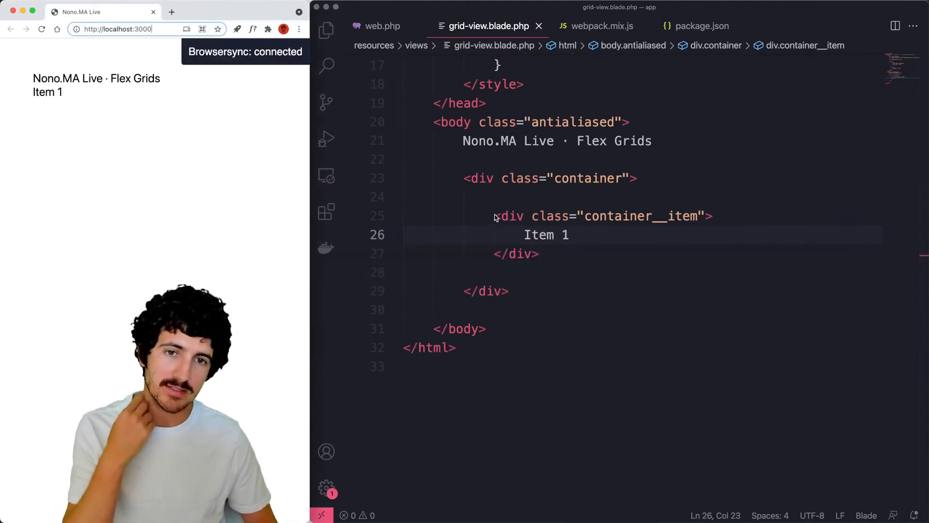
type(".container {")
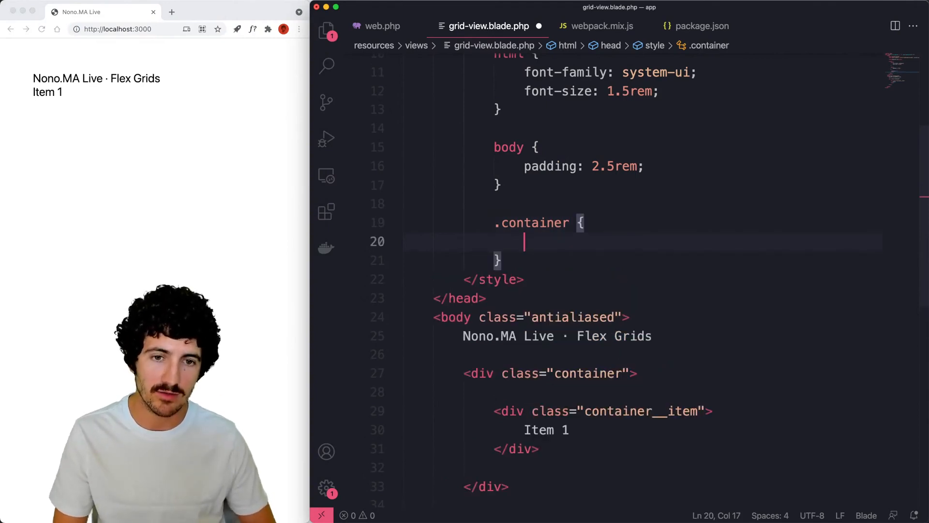
Give .container a 1px solid purple border.
type("border:")
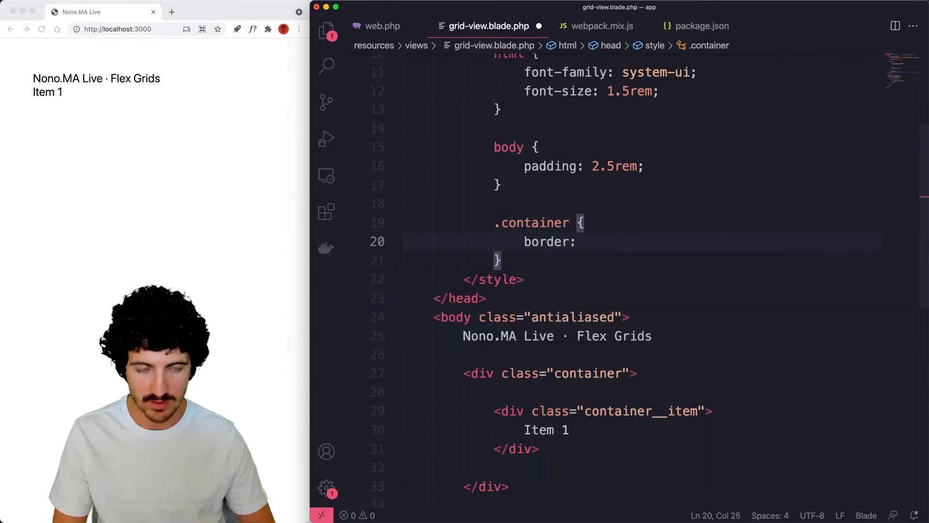
type("purple;")
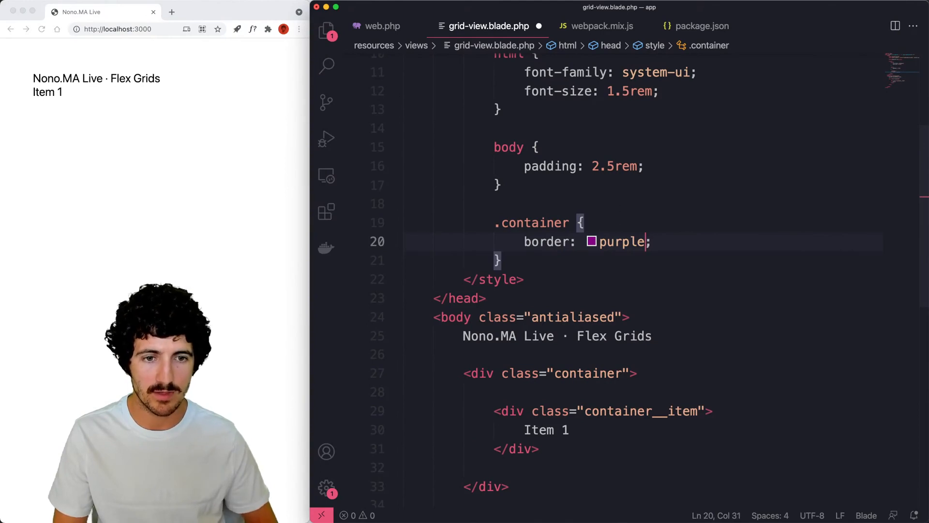
type("1px")
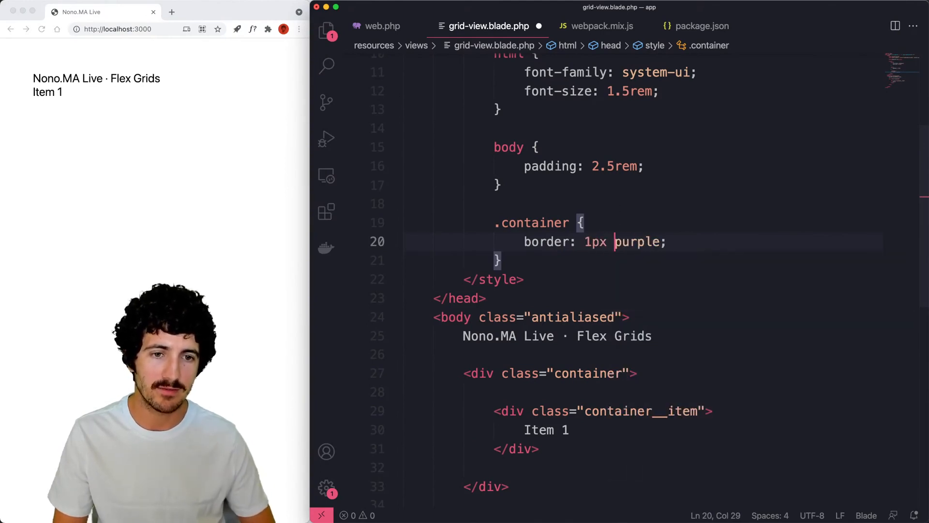
type("solid")
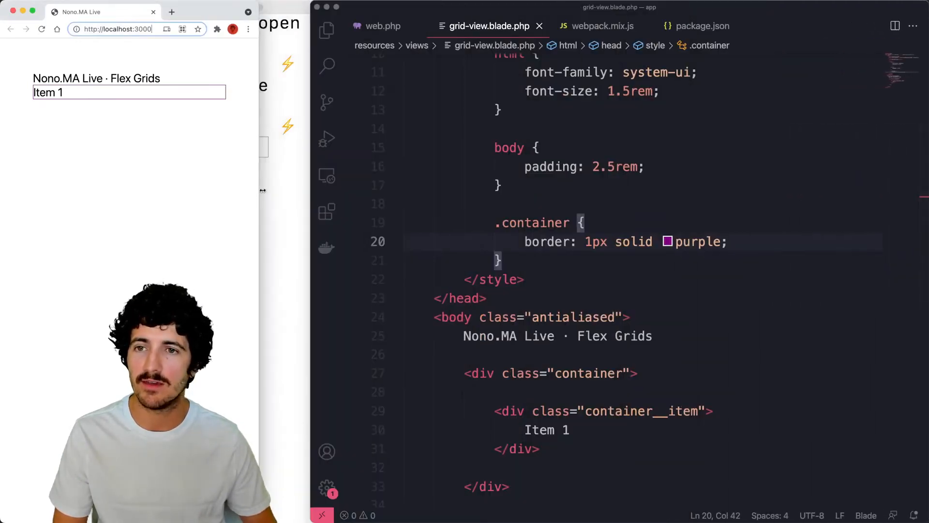
Cap .container at max-width 45rem, centre it with margin 0 auto, and start a .header rule.
type("m")
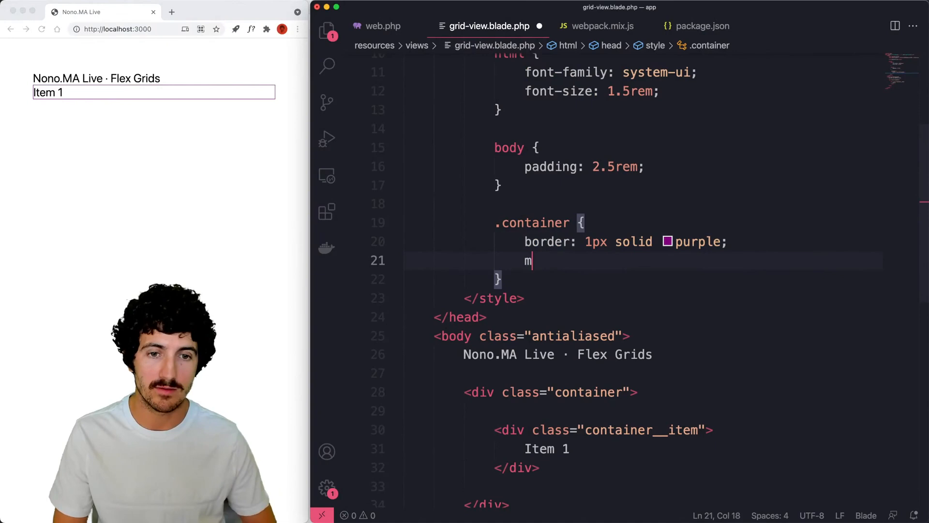
type("ax-width: 45rem;")
type("mar")
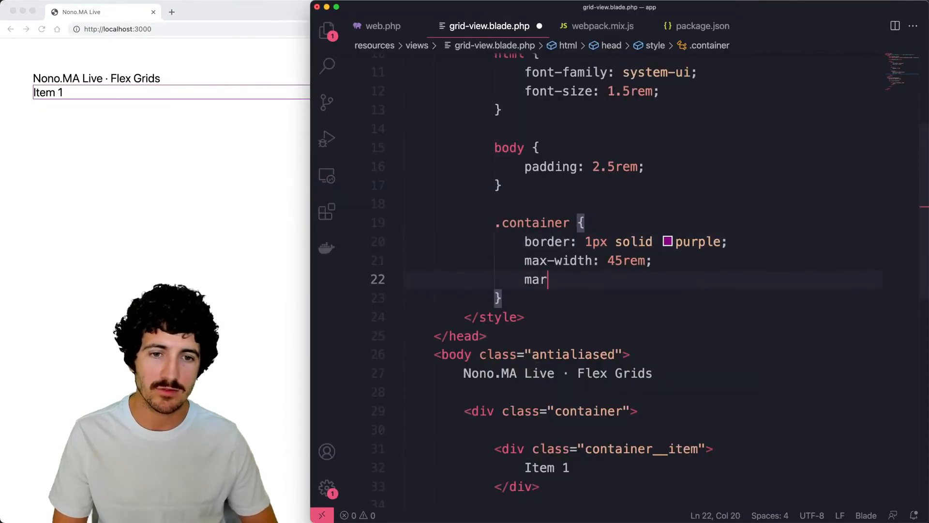
type("gin: 0 auto;")
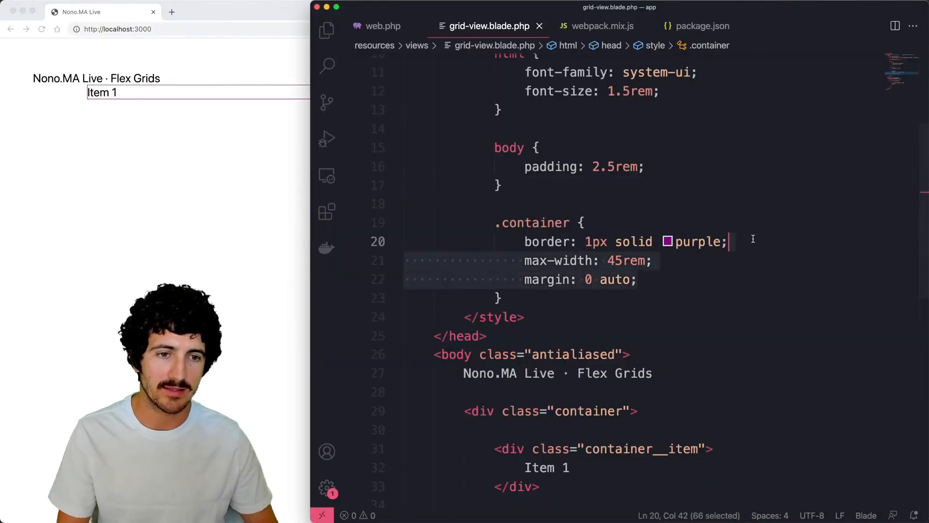
type(".header {")
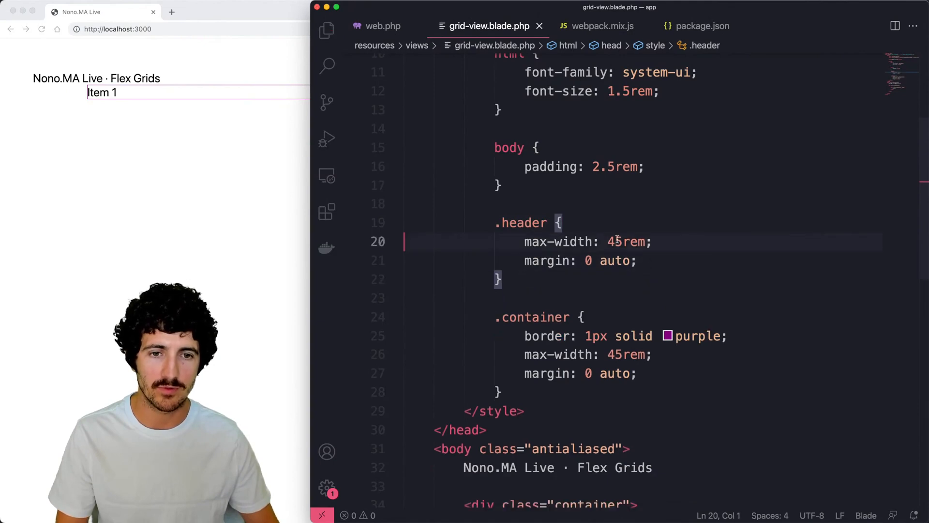
Wrap the title in div.header and give .header margin-bottom 1.5rem.
type("div.")
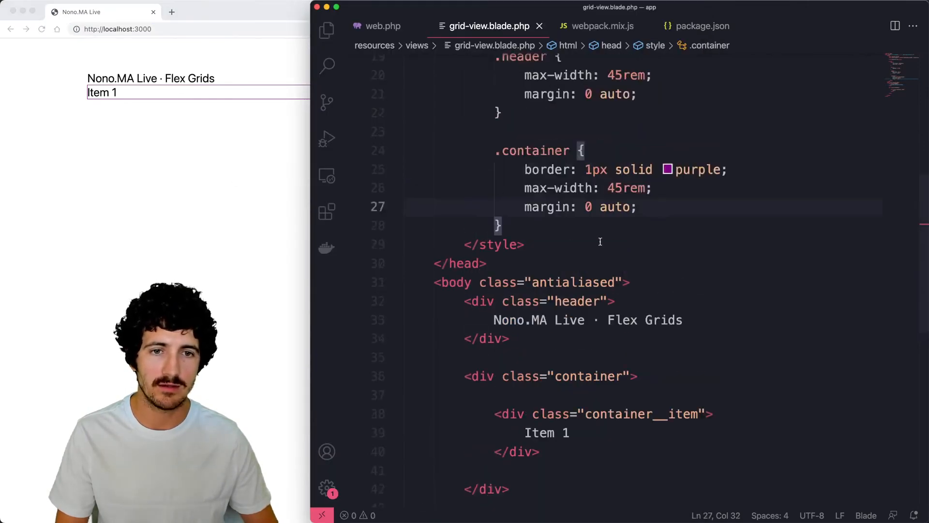
type("ma")
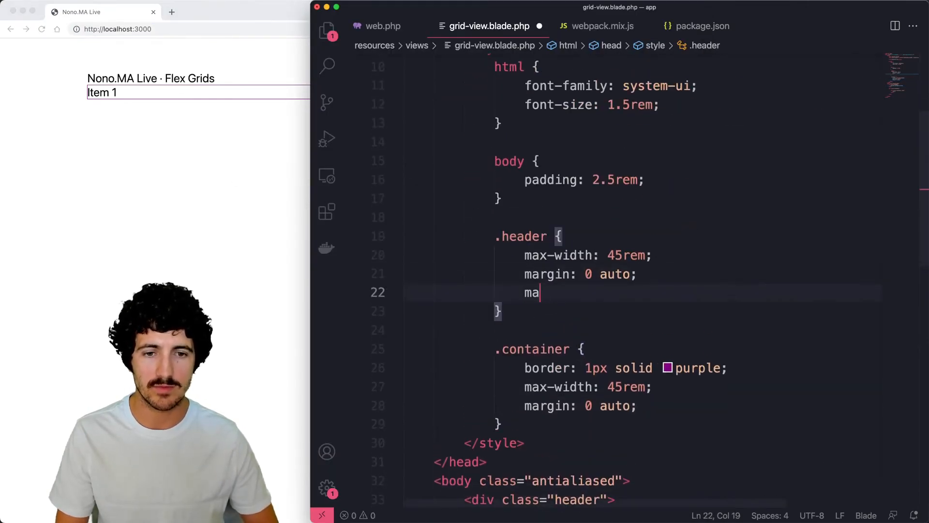
type("rgin-bottom:")
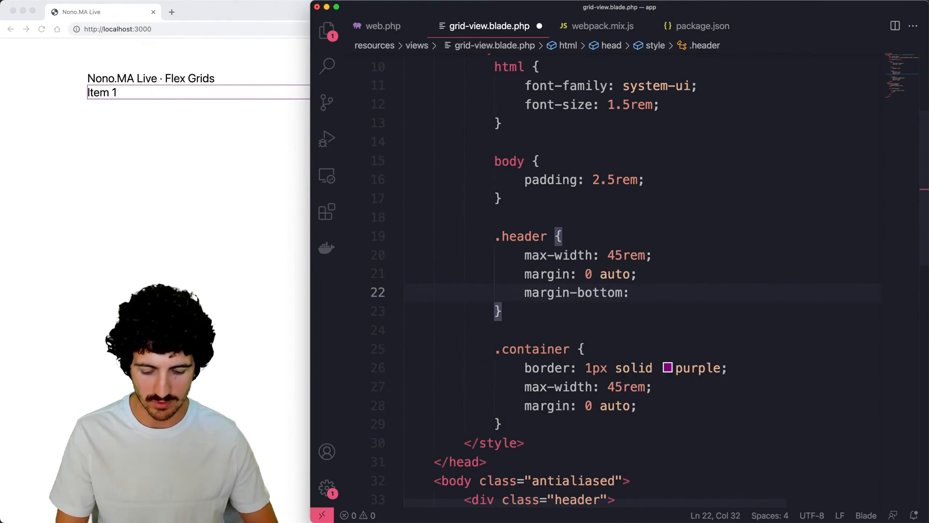
type("1.5rem")
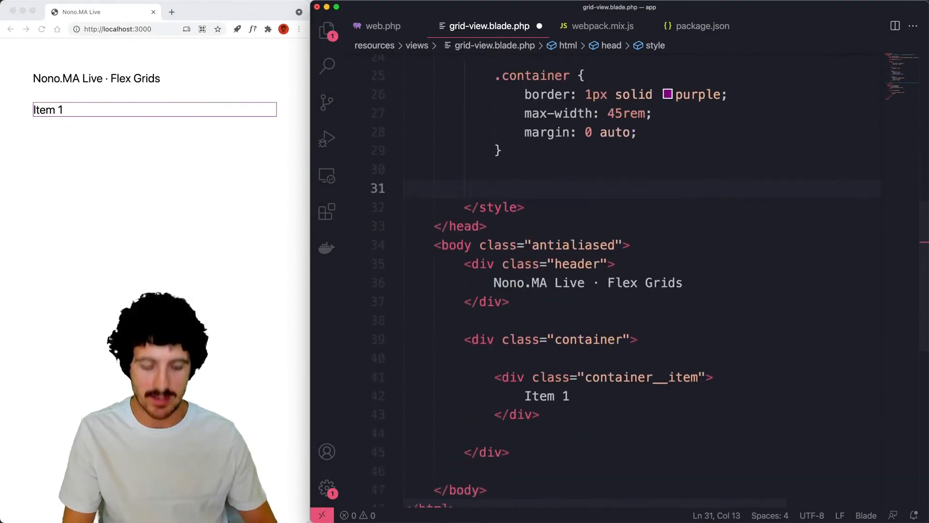
Add a .container__item rule with border: 1px solid salmon and start display: flex on .container.
type(".container__item {")
type("border;")
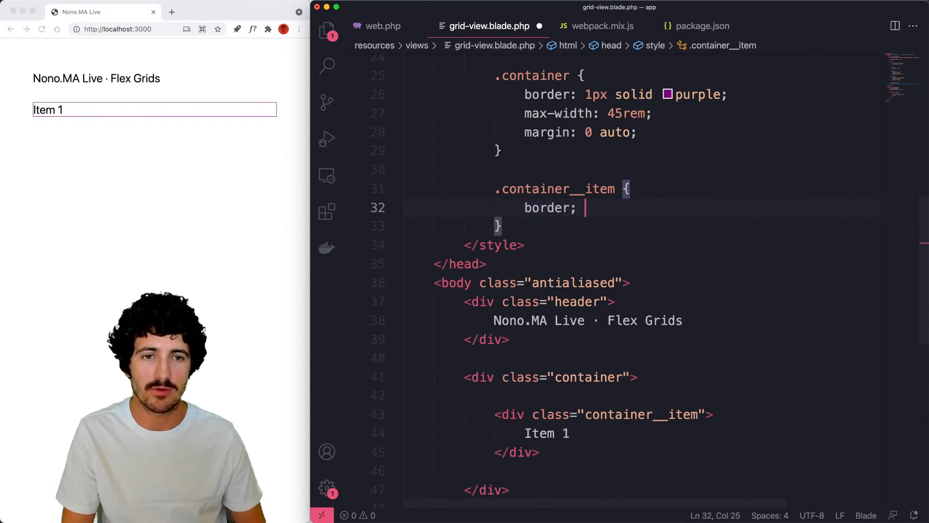
type("1px solid")
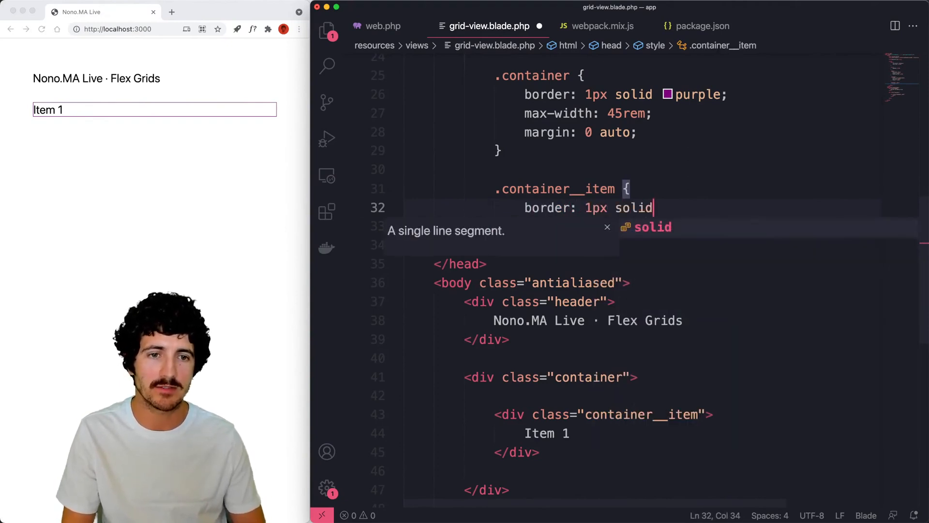
type("salmon;")
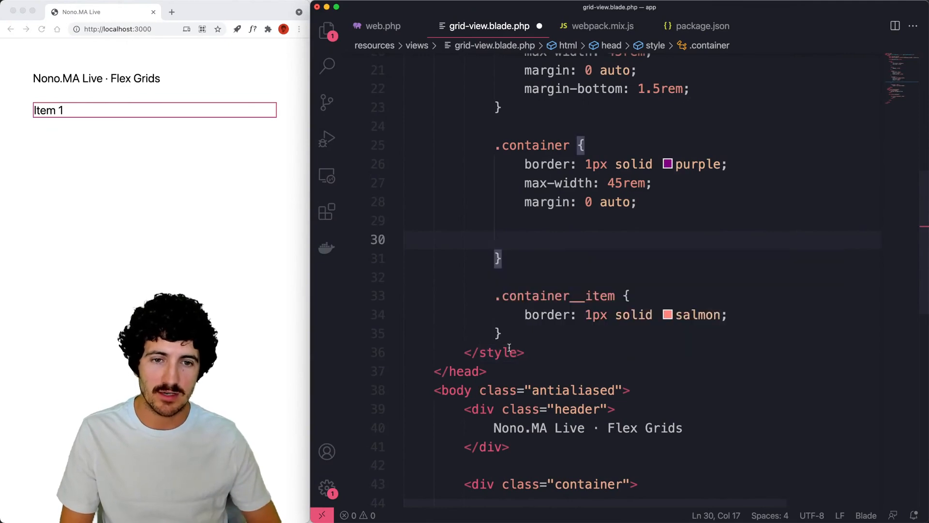
type("display: fle")
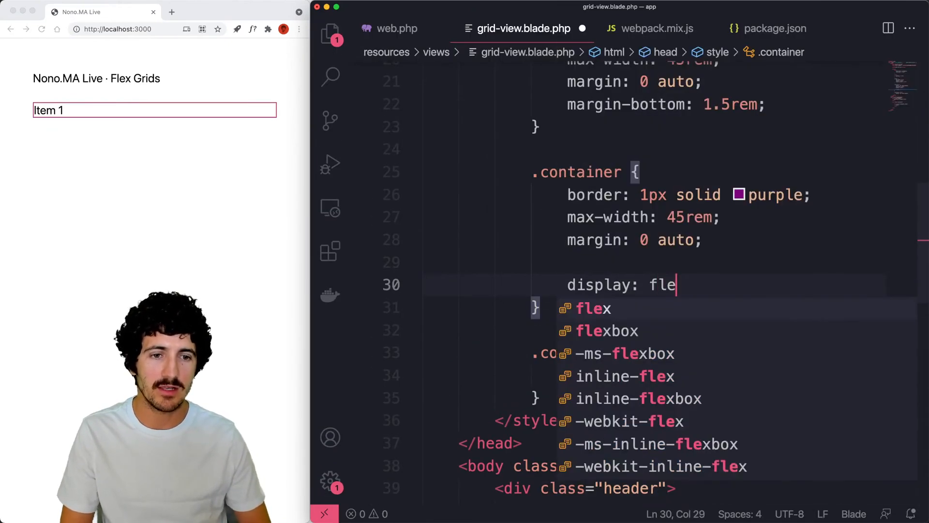
Finish display: flex; on .container and duplicate the item div so three tiles sit in a row.
type("x;")
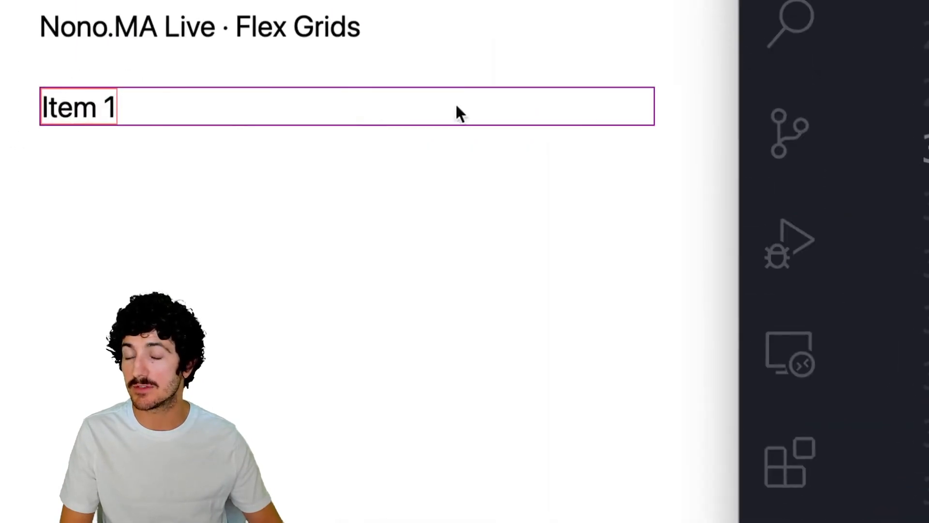
key("Backspace")
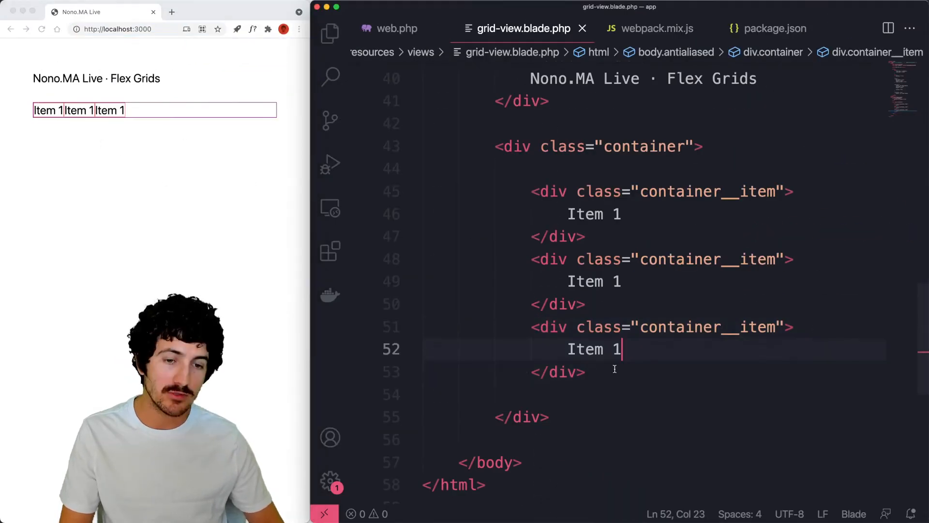
scroll("up", 3)
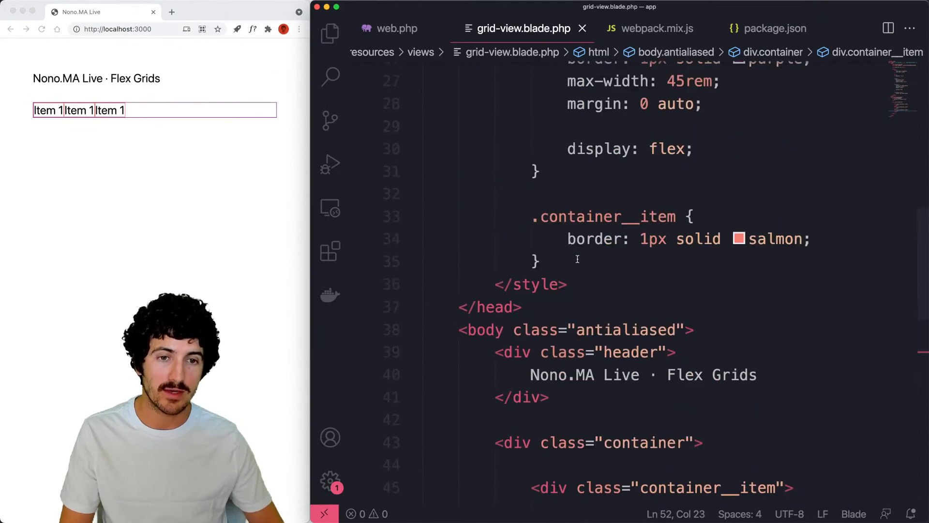
Add flex-basis to .container__item, trying 35% then 38% and checking 38*3 in Spotlight.
type("flex-basis:")
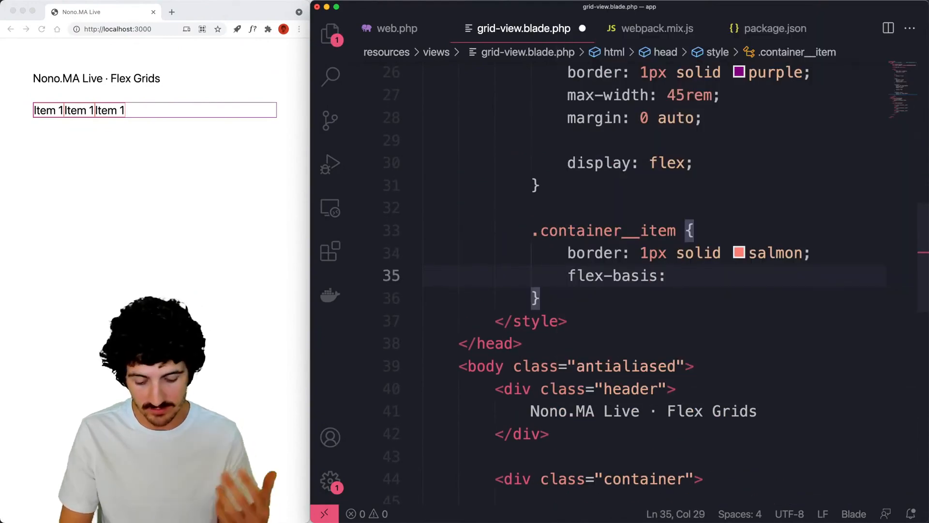
type("35%;")
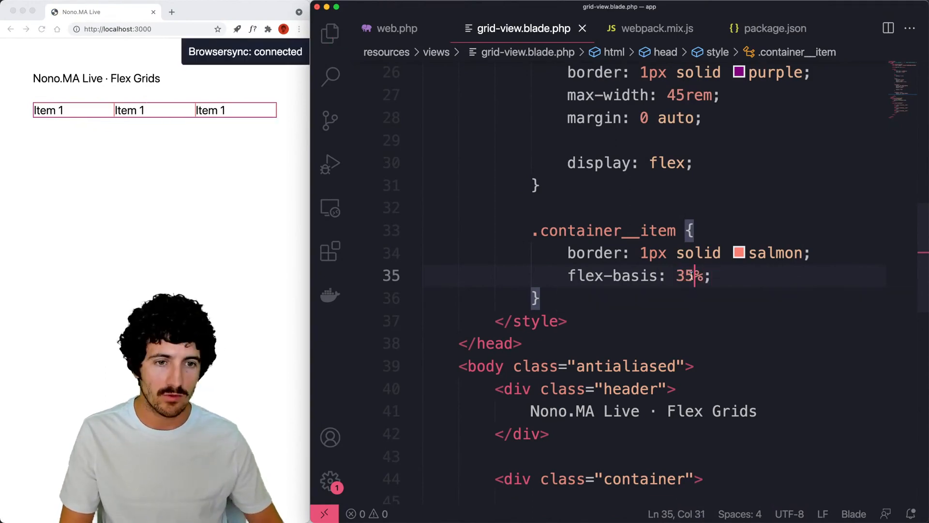
type("8")
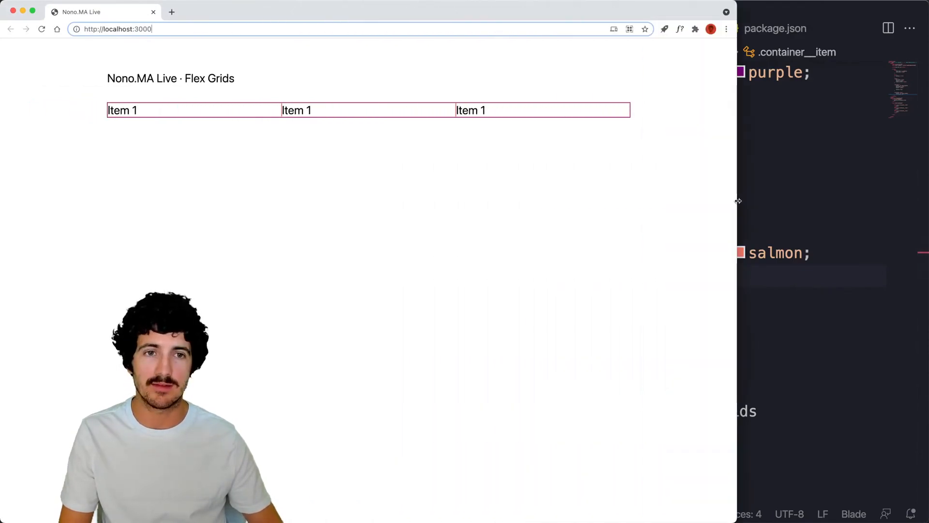
key("cmd+space")
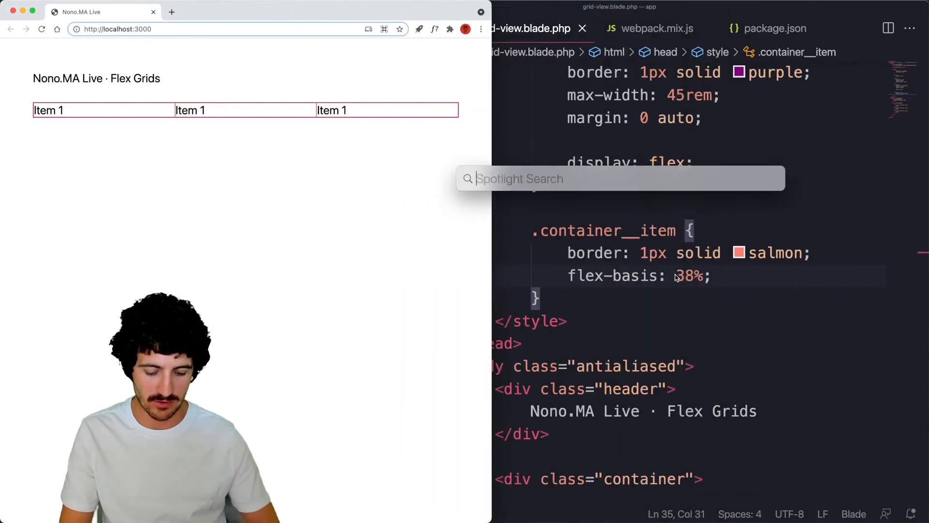
type("38*3")
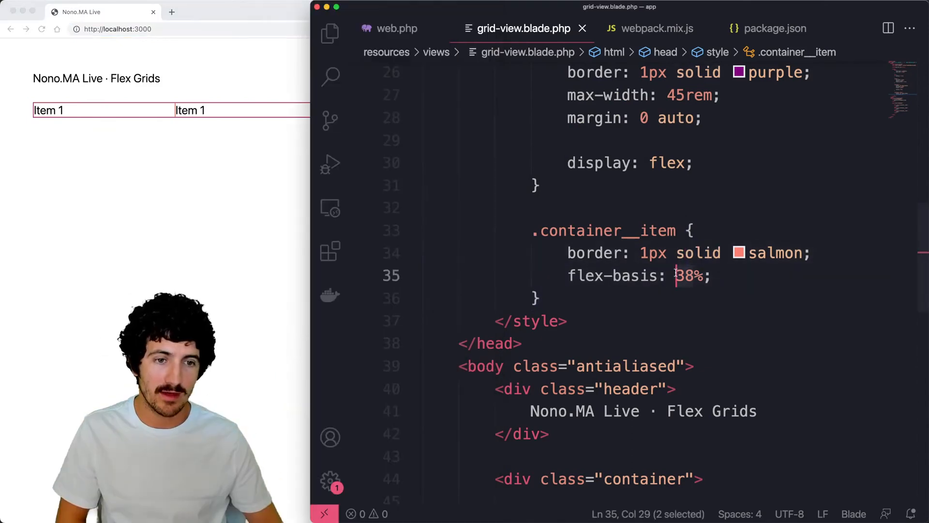
Try flex-basis at 20% and settle on 45%.
type("20")
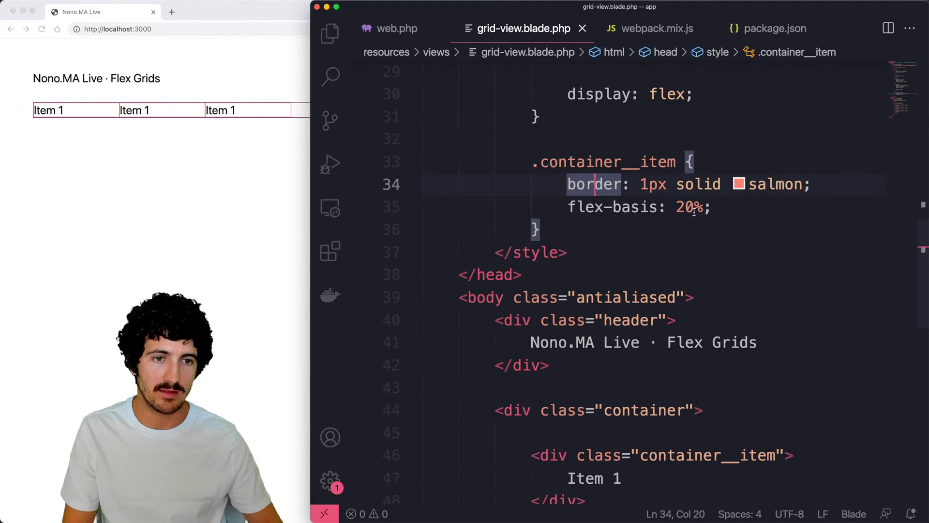
type("45")
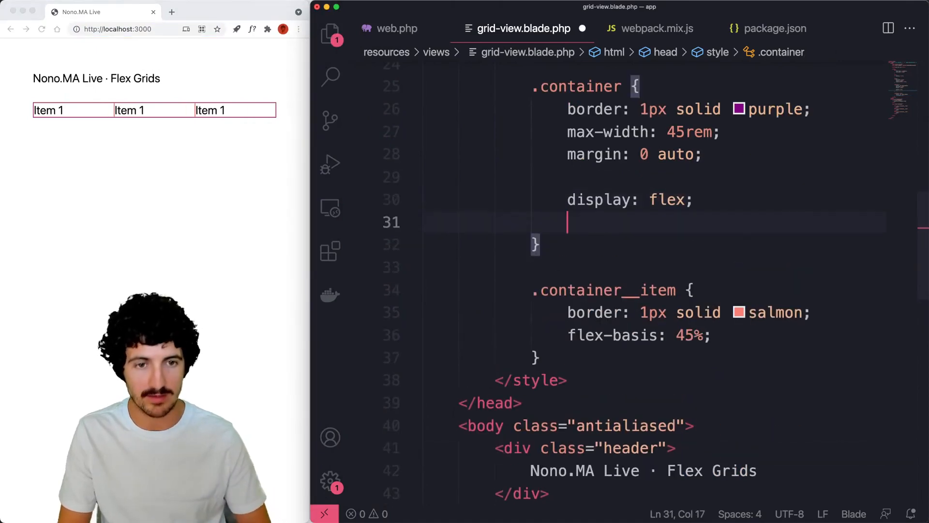
Add flex-wrap: wrap; to .container and change the tile flex-basis from 45% to 28%.
type("flex-wrap: wrap;")
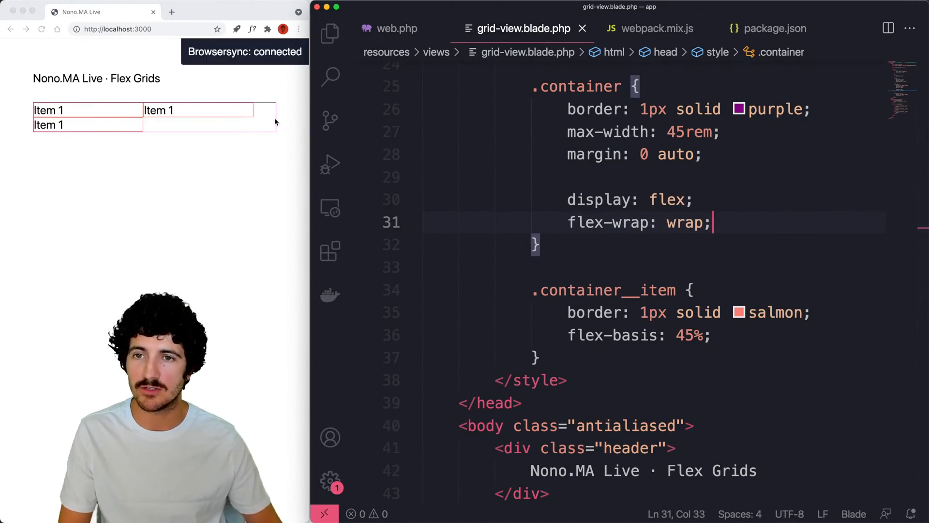
mouse_move(619, 300)
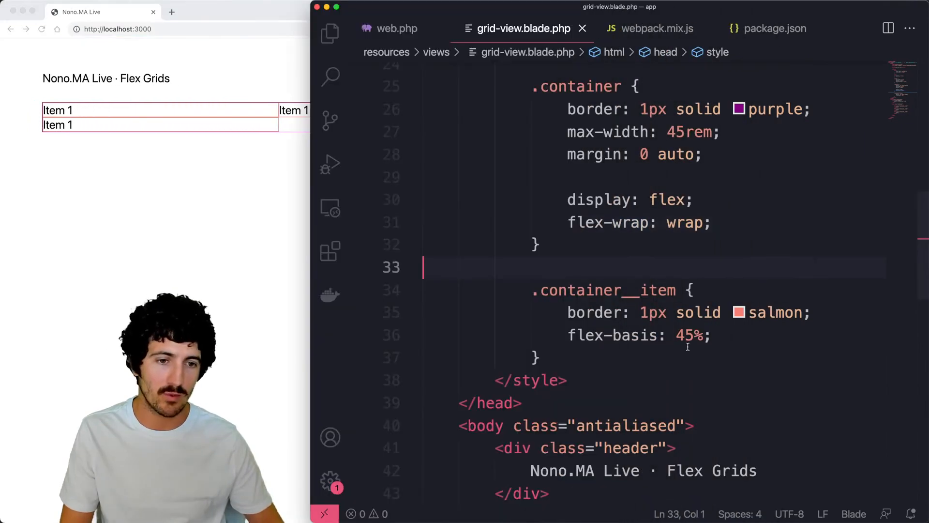
double_click(687, 334)
type("28")
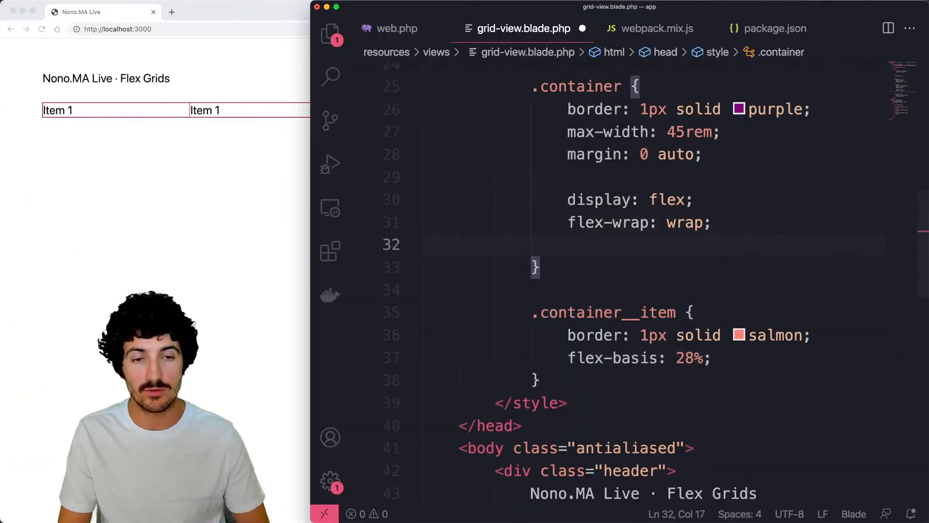
Add align-items: space-between; to .container, later corrected to align-content.
type("align-item")
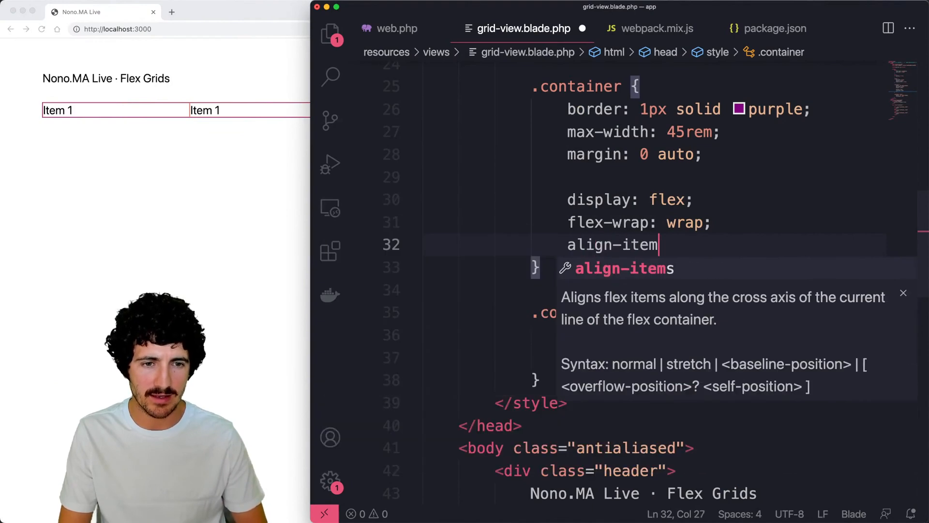
type("s:")
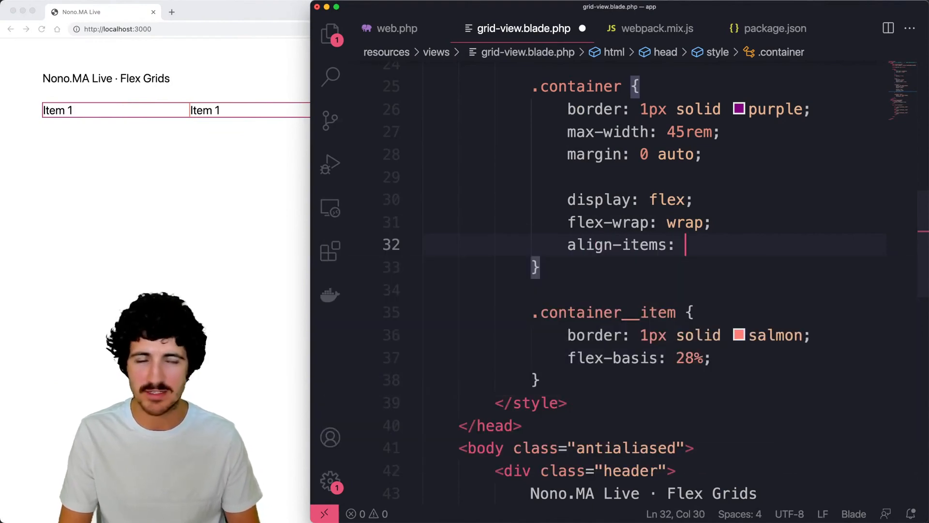
type("space-b")
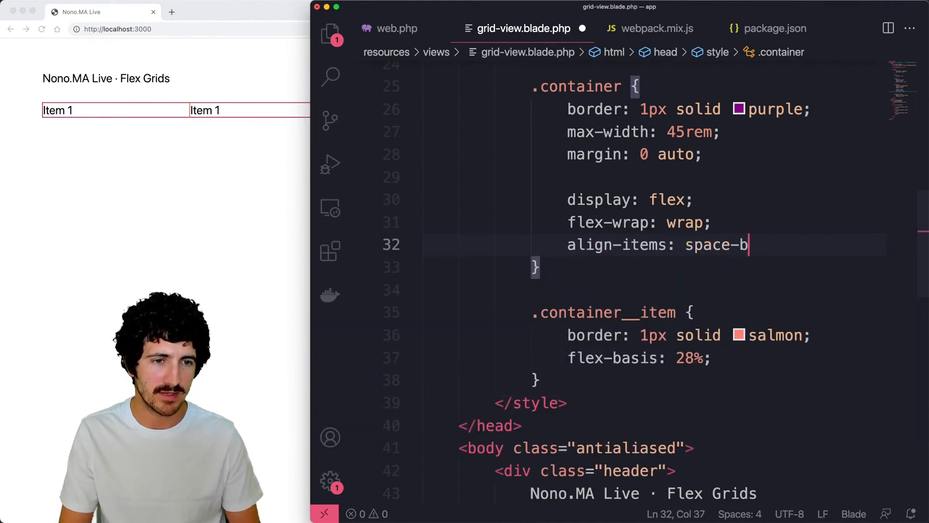
type("etween;")
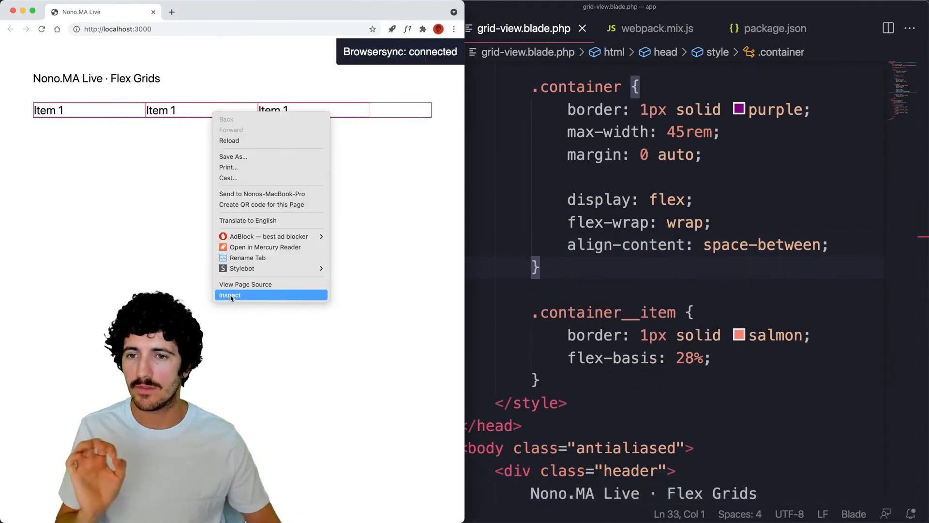
Undock DevTools into a separate window and inspect one of the tile elements.
left_click(231, 295)
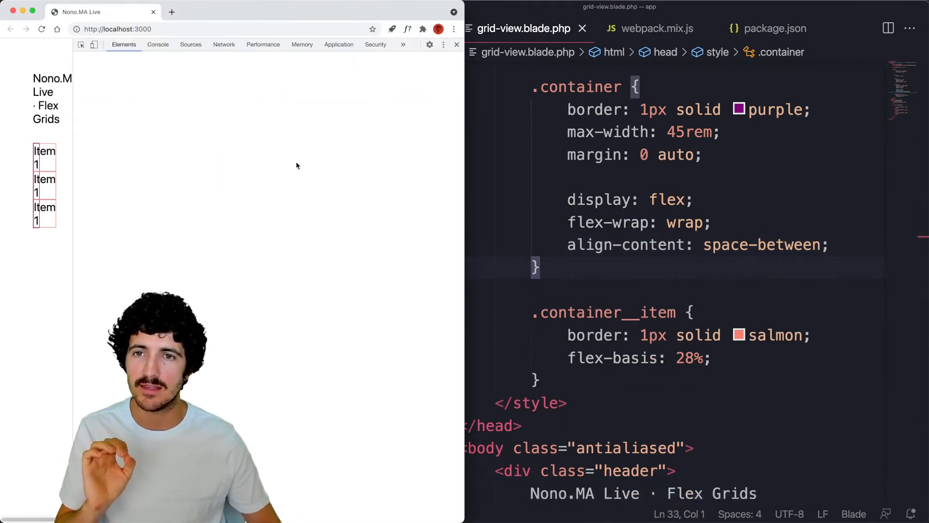
left_click(443, 45)
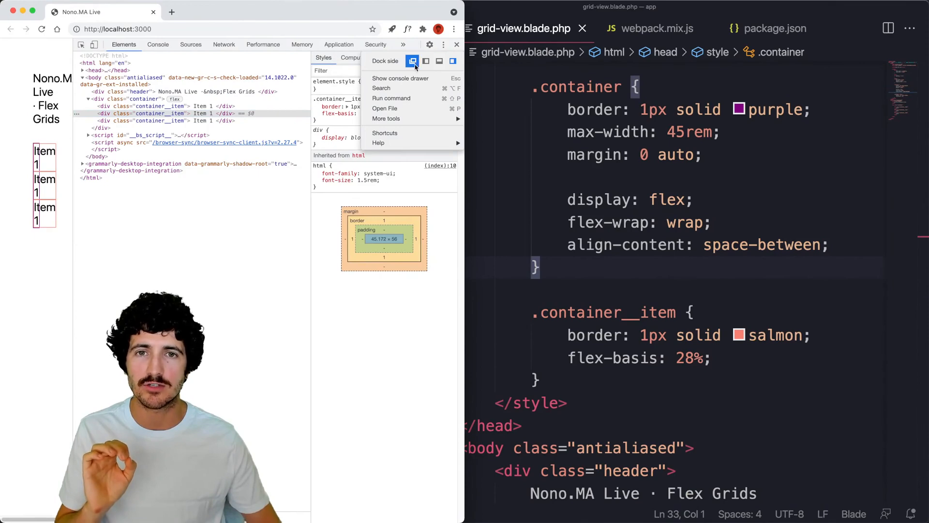
left_click(452, 60)
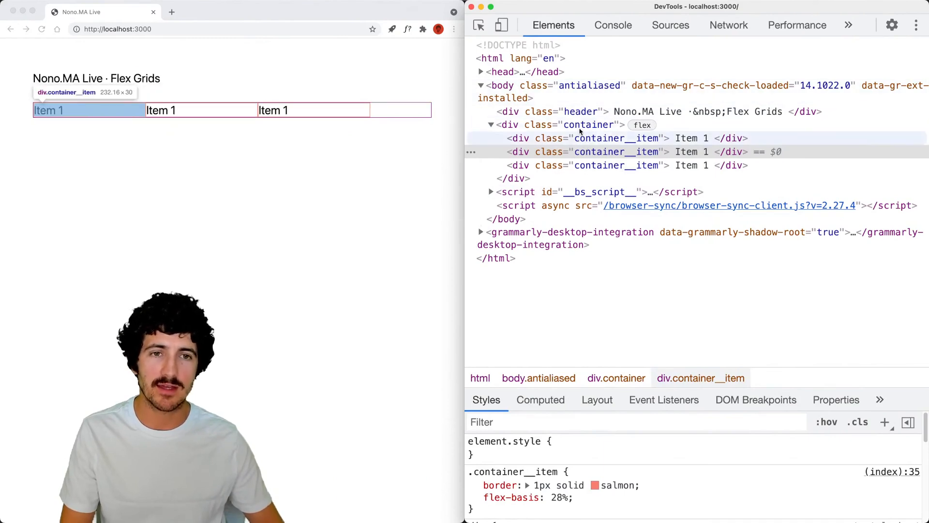
left_click(588, 125)
type("justify")
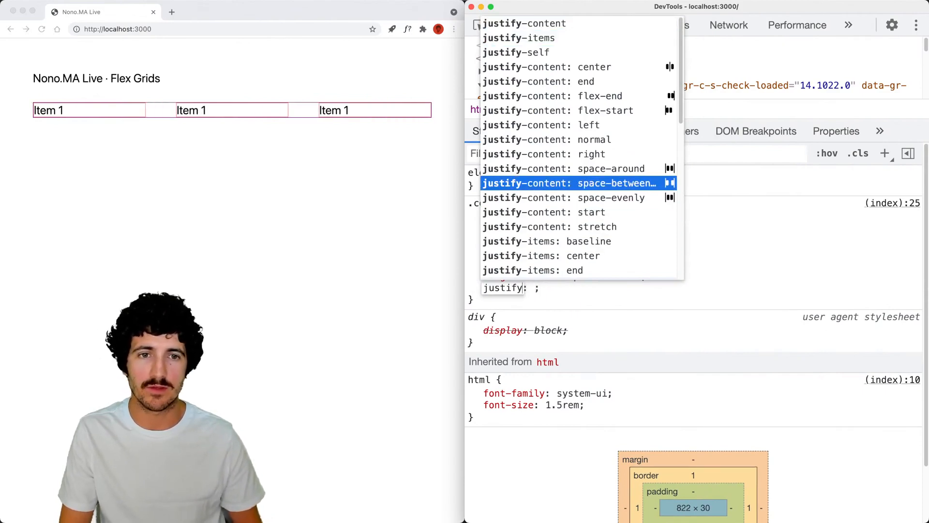
Set justify-content: space-between on .container and switch off its align-content declaration.
left_click(571, 183)
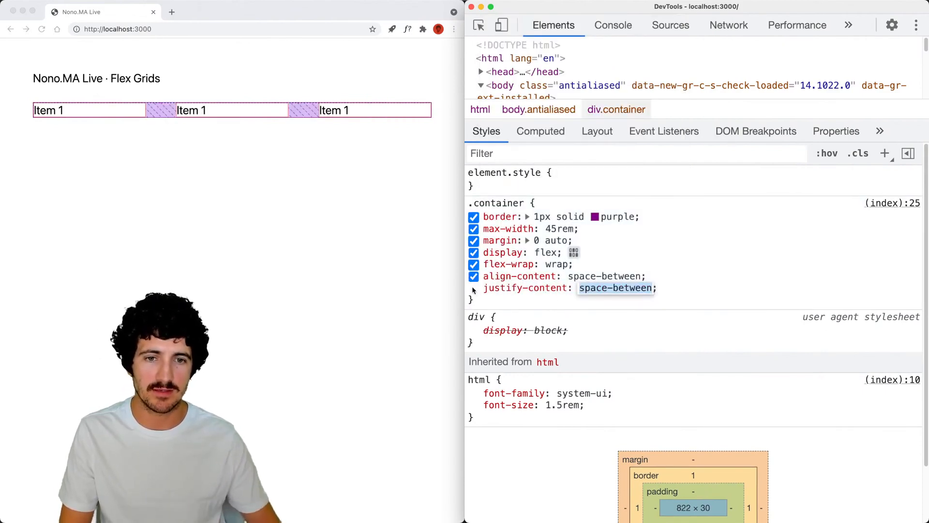
left_click(473, 276)
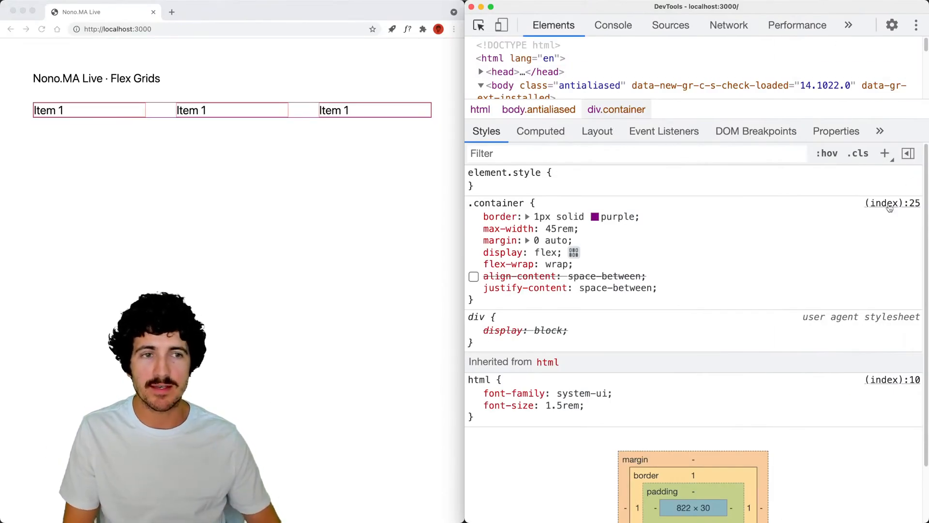
mouse_move(914, 308)
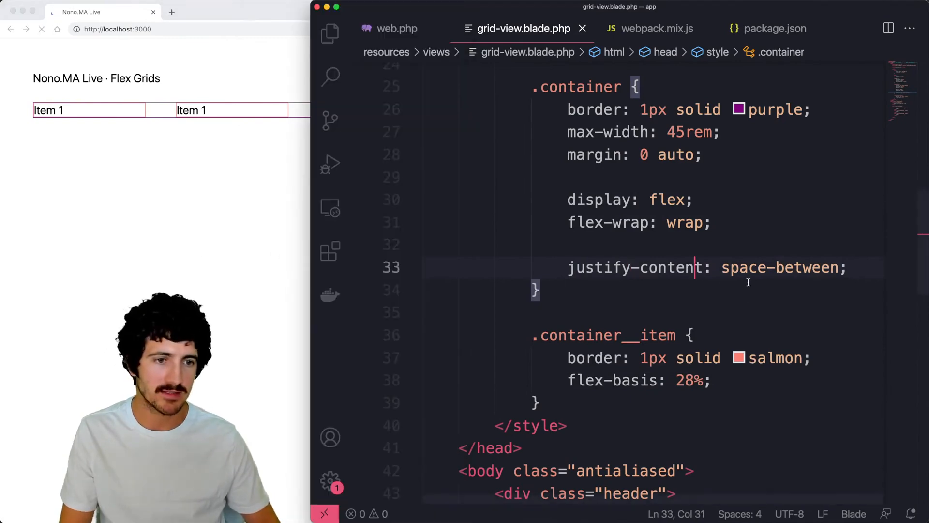
Duplicate the item divs to five tiles and drop justify-content so they wrap three per row.
scroll("down", 3)
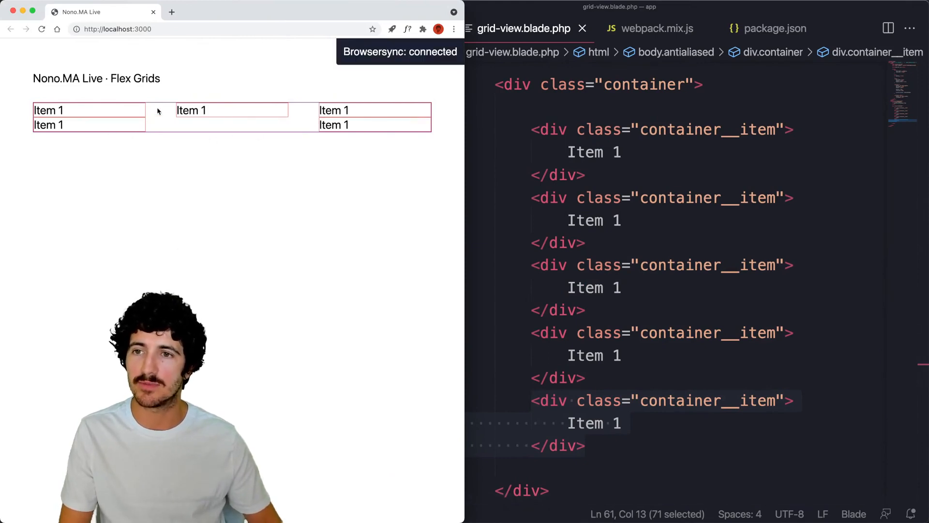
mouse_move(215, 130)
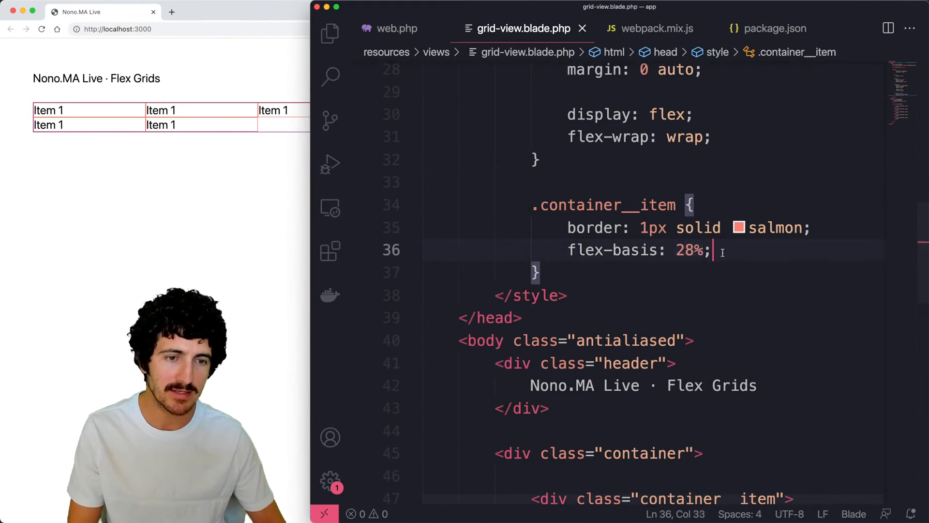
Add margin-right: 8%; to .container__item.
type("margin-right:")
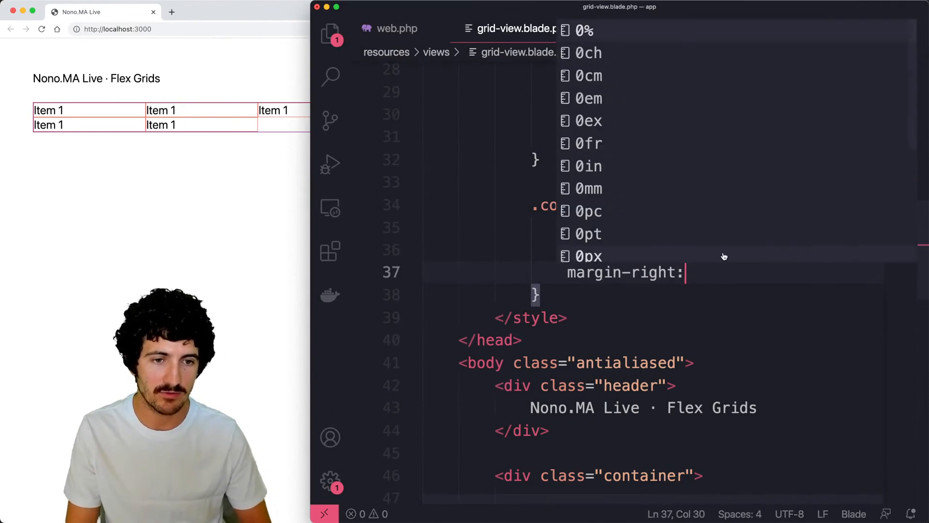
type("16/")
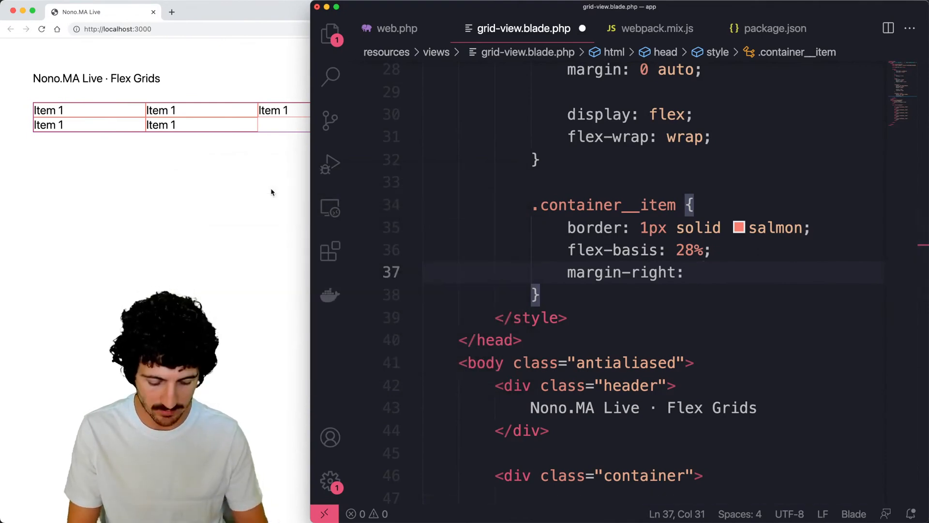
type("8%;")
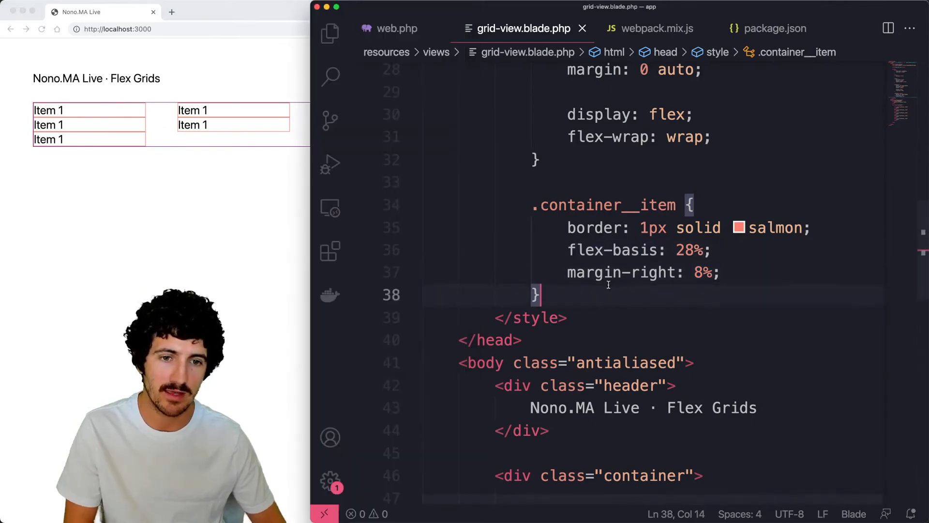
Create .container__item:not(:nth-of-type(3n)) with background-color rgba(0,150,150,0.25).
type(".container__item")
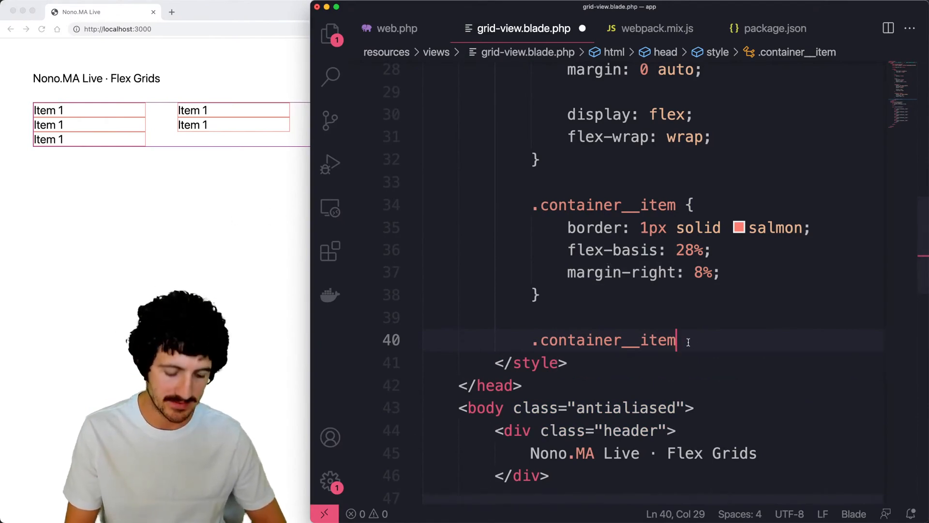
type(":n")
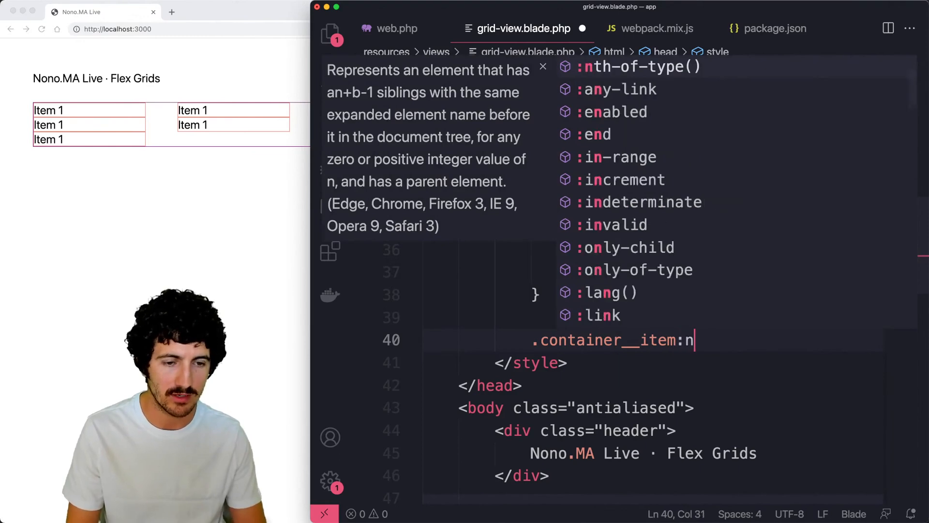
type("ot(:nth-of-type()")
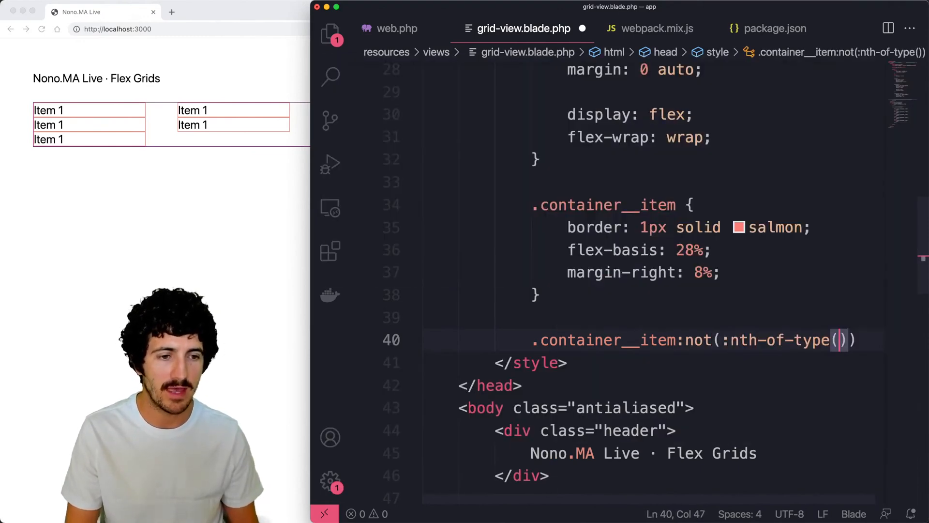
type("2")
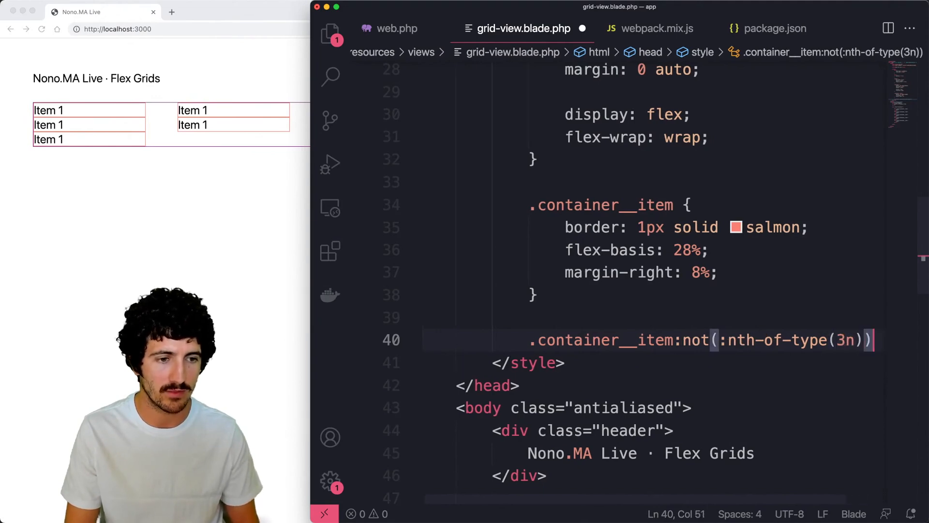
type("{")
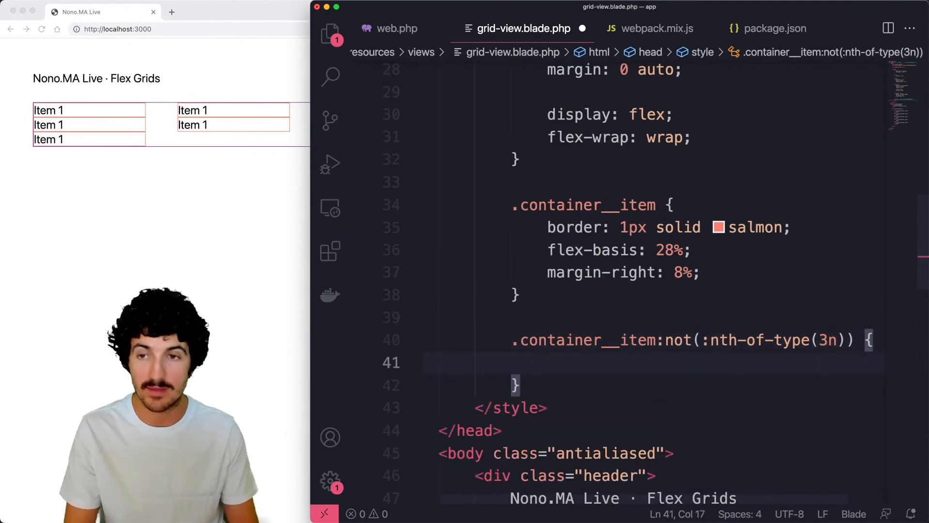
type("background")
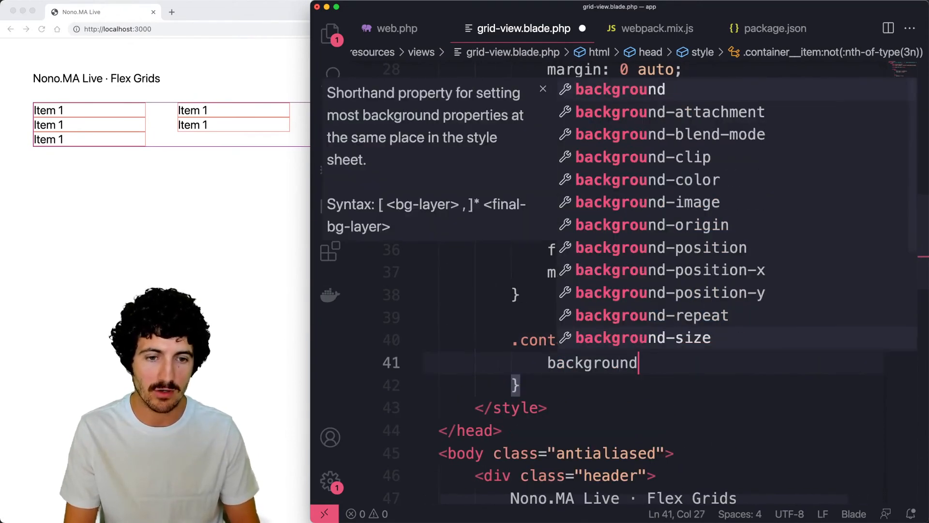
type("-color: rgba()")
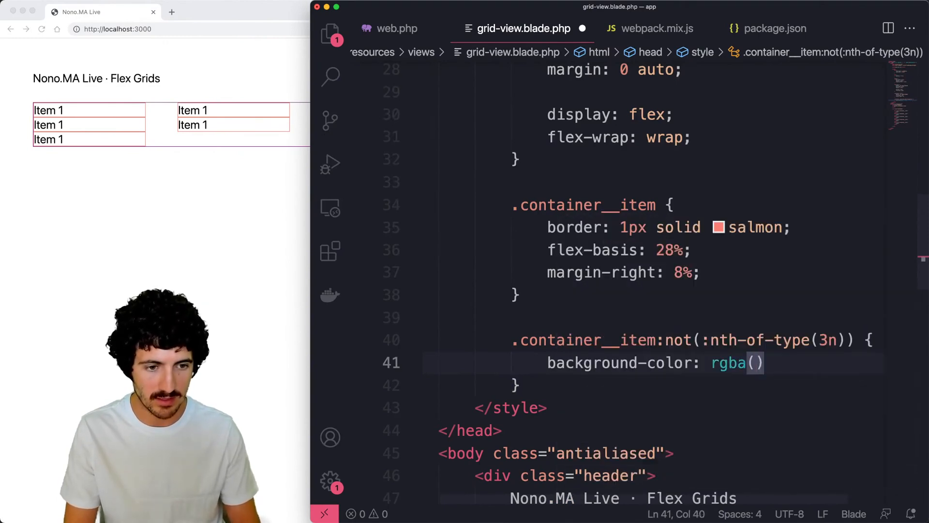
type("0,150,150,0.25")
type("margin-right: 0;")
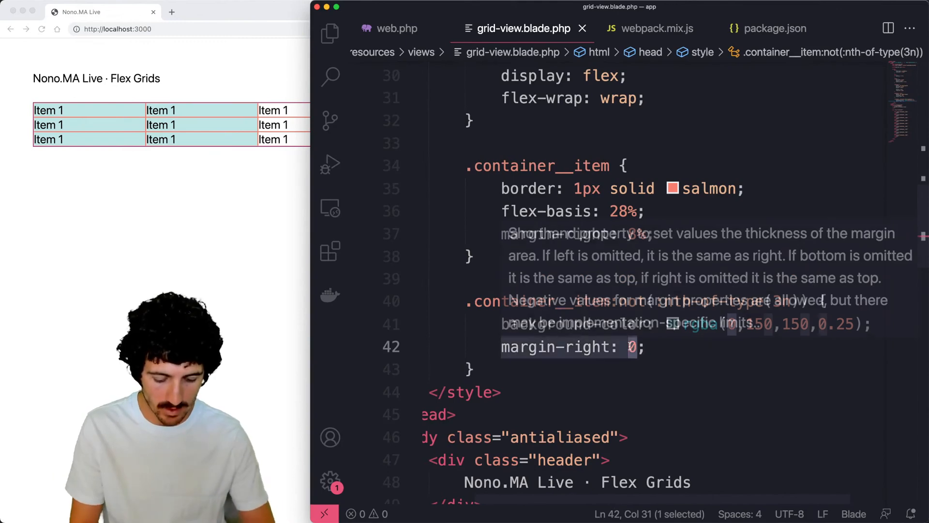
Move margin-right: 8% into the :not(:nth-of-type(3n)) rule, verifying (100-28*3)/2 in Spotlight.
type("8%")
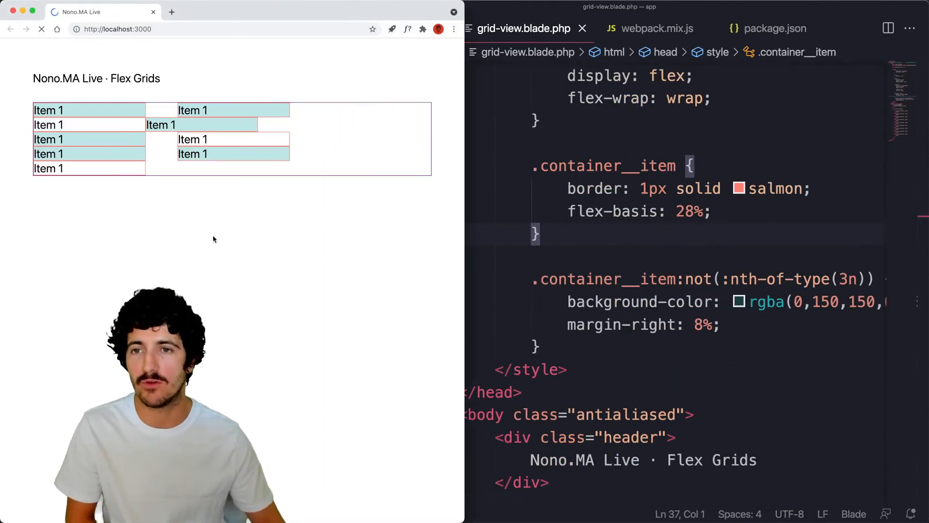
type("100")
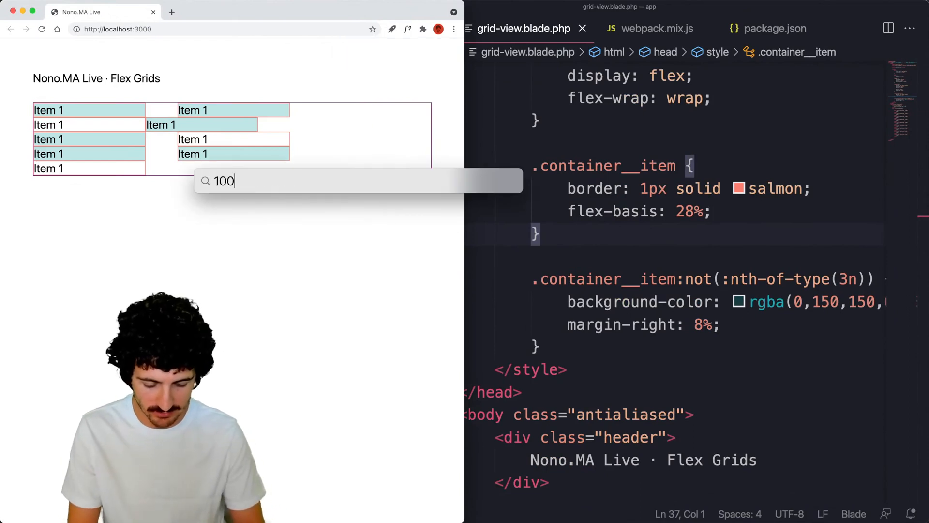
type("-28*")
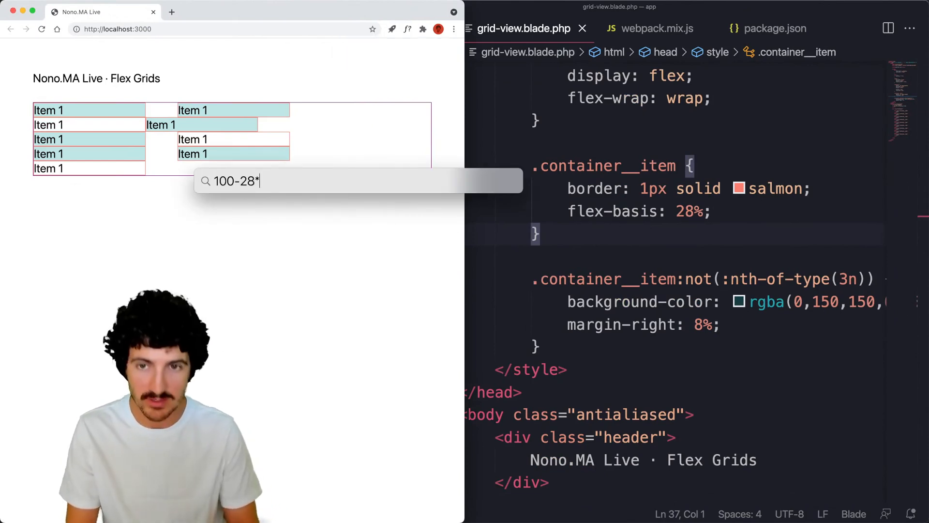
type("3")
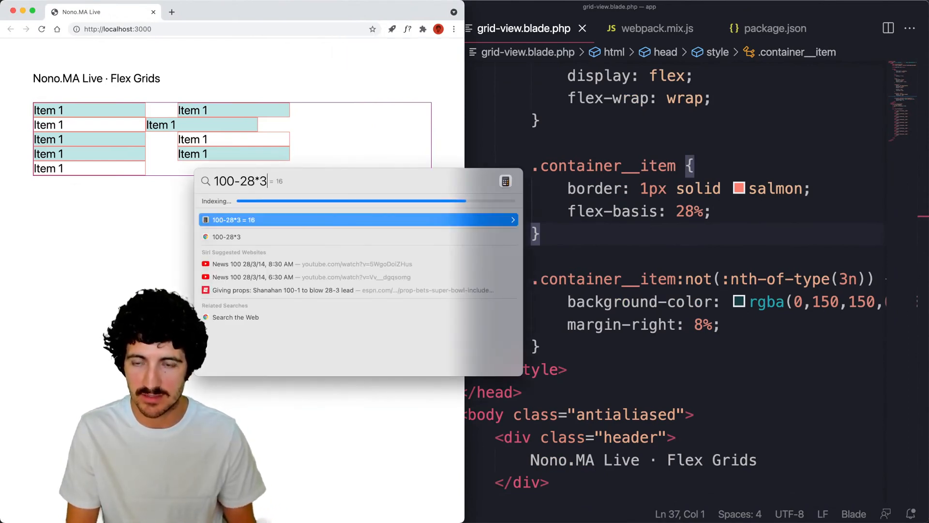
type("(100-28*3)/2")
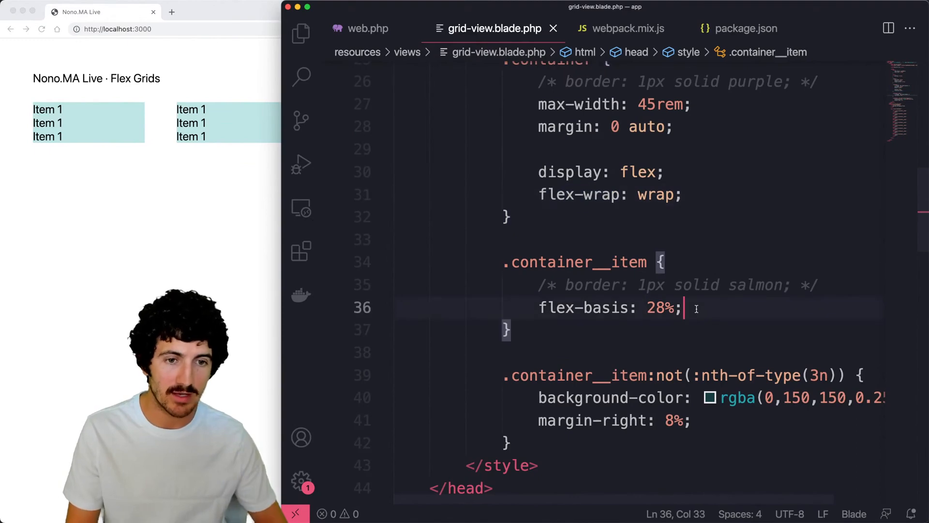
Give .container__item padding 1.5rem, background rgba(0,150,150,0.25), margin-bottom 1rem and a min-height.
type("padding:")
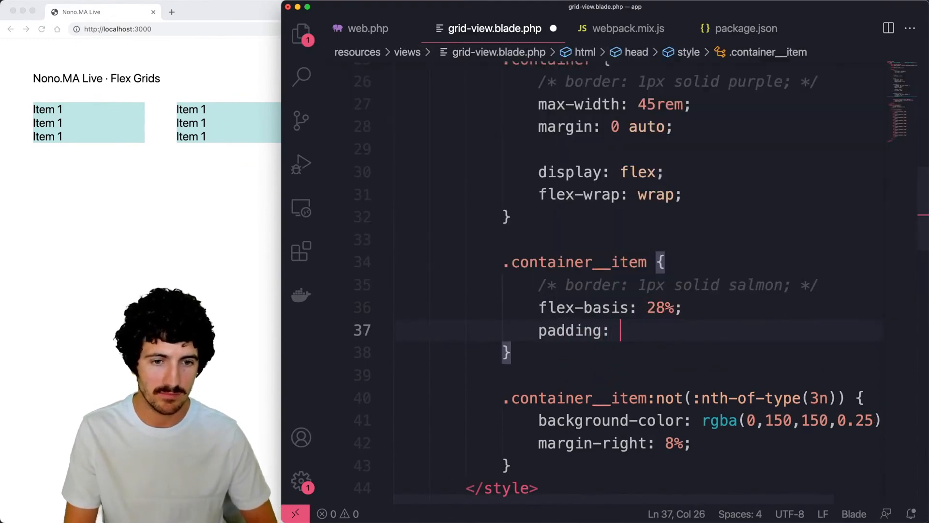
type("1.5rem")
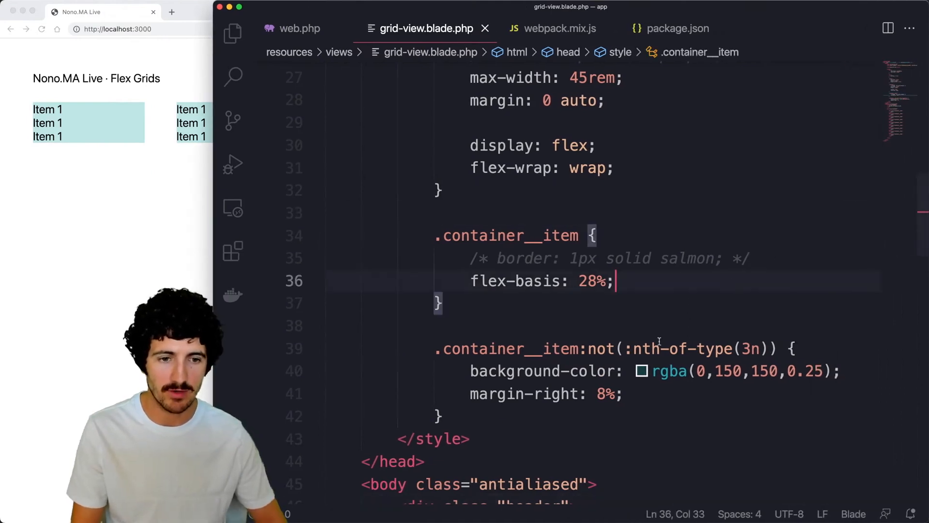
type("background-color: rgba(0,150,150,0.25);")
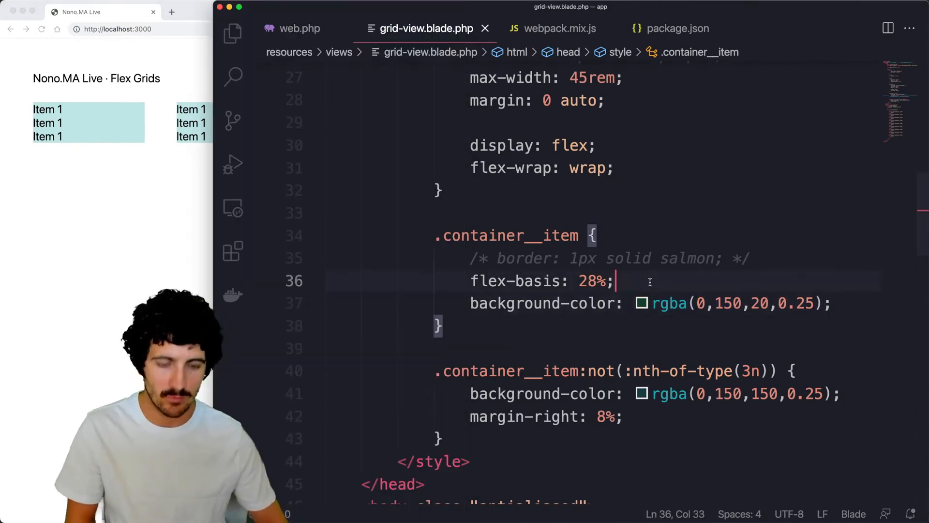
type("margin-bottom: 1rem;")
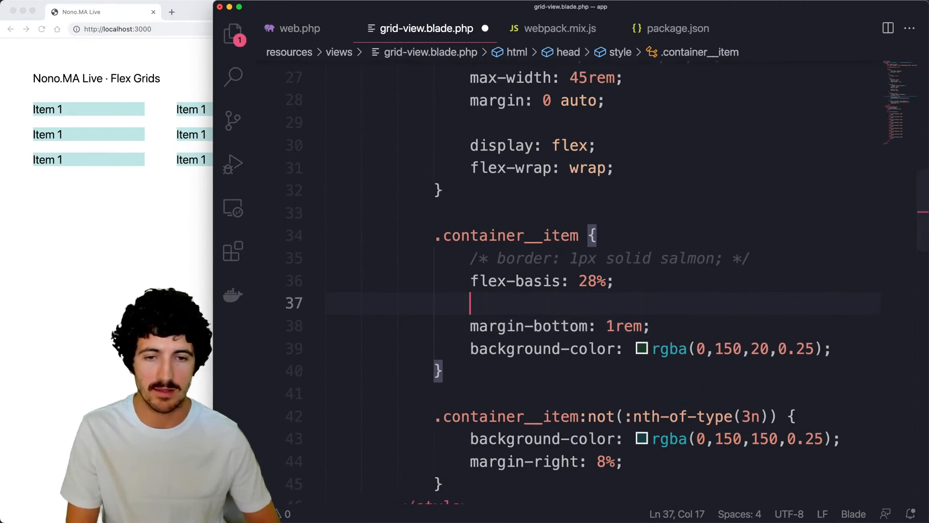
type("min-h")
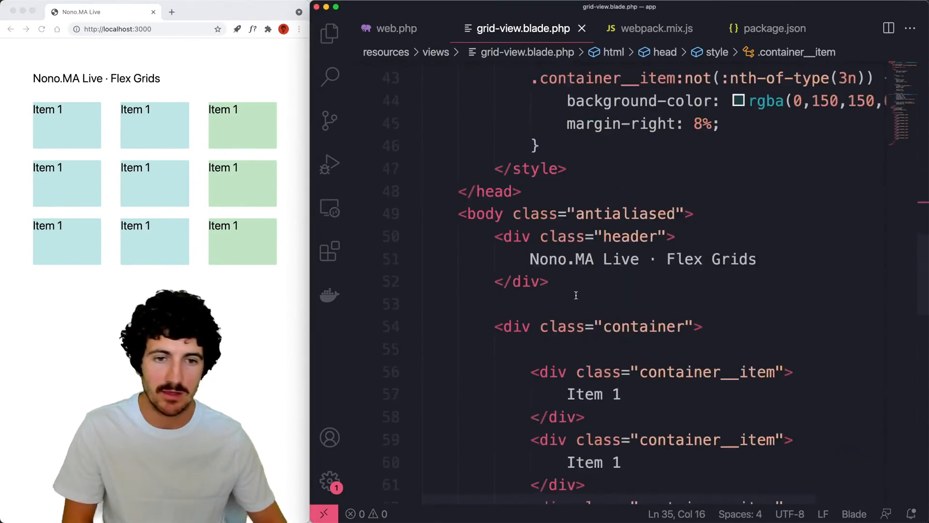
Reduce each tile's text to 'Item' wrapped in div.container__item-content with 0.5rem padding.
type(".container__item-content {")
type("padding: 2")
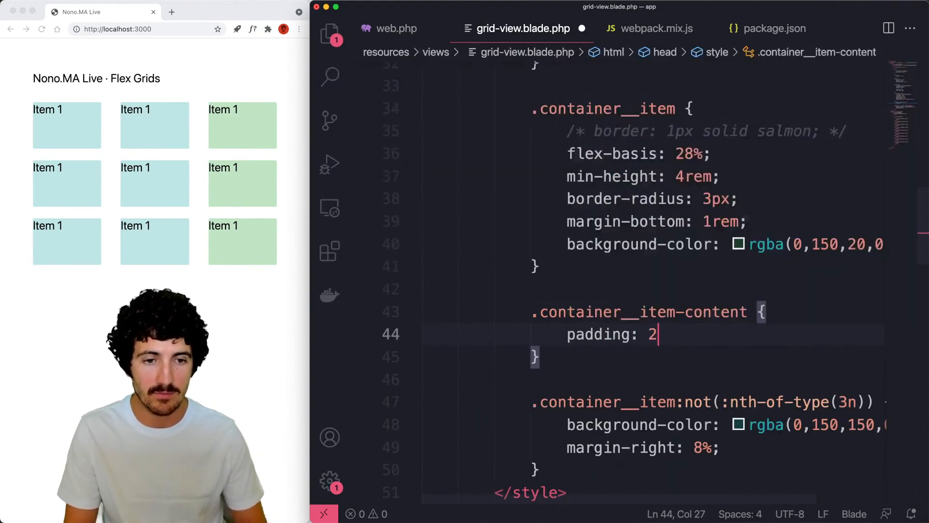
type(".2rem;")
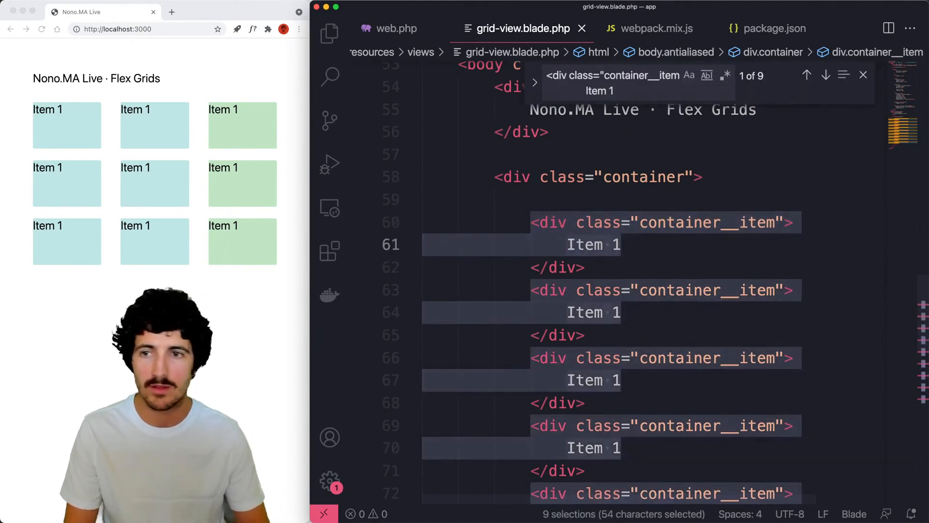
type("div.container")
type("padding: ")
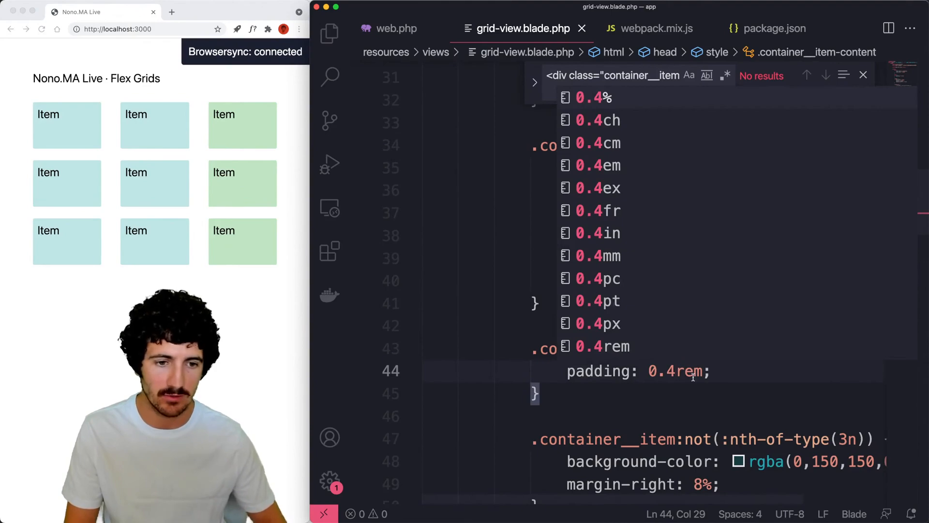
type("0.5rem")
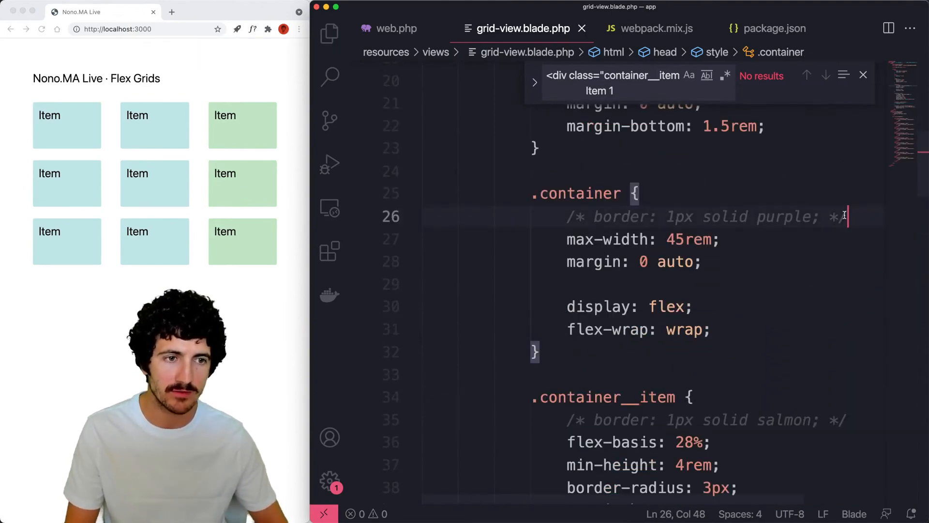
Add a font-size to .container and begin title/content rules with an rgba colour.
type("font-size:")
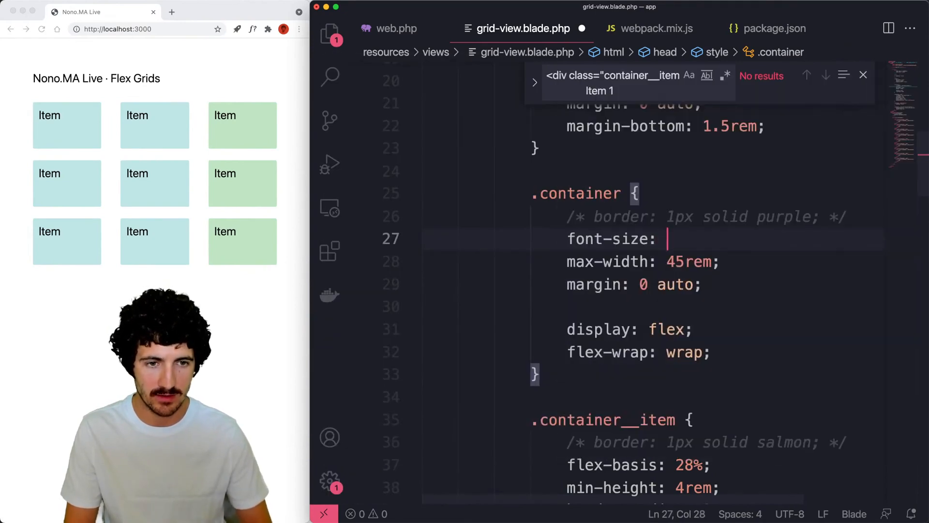
scroll("down", 3)
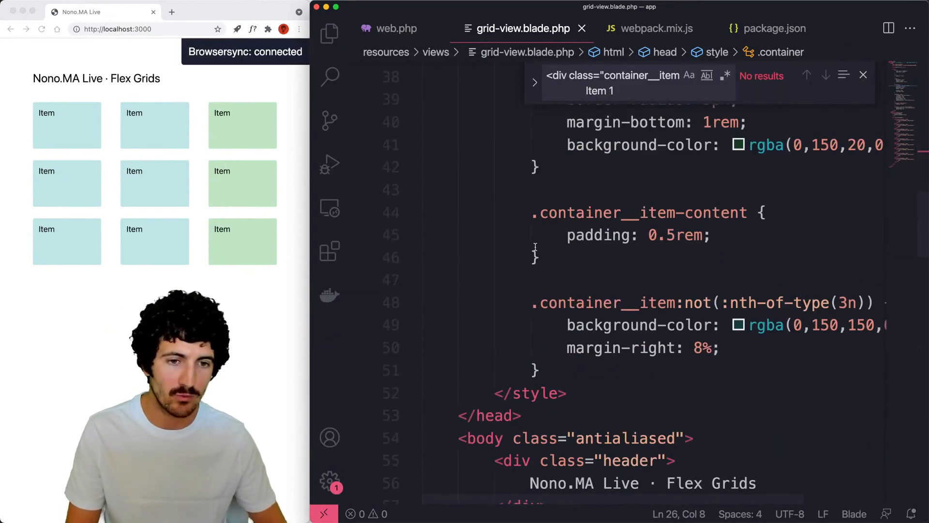
type(".container__item-content {")
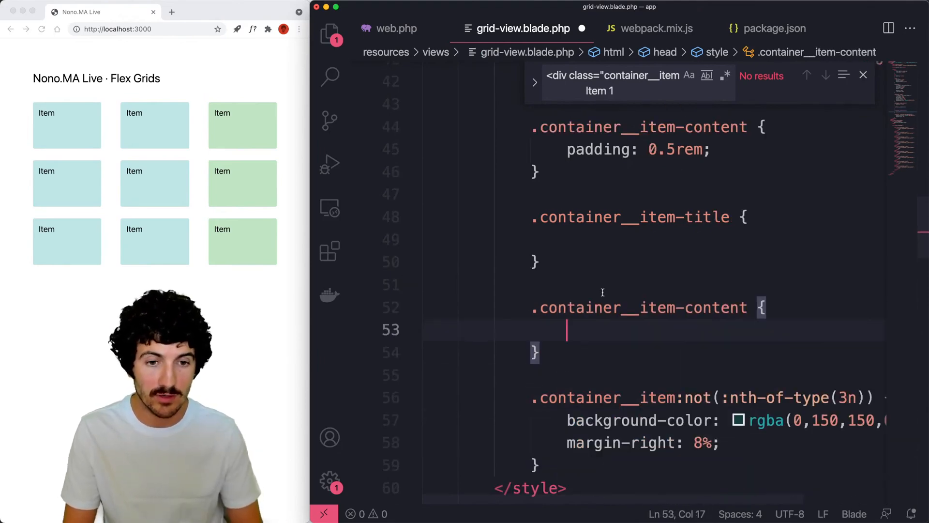
type("color: rgba(0,0,0,")
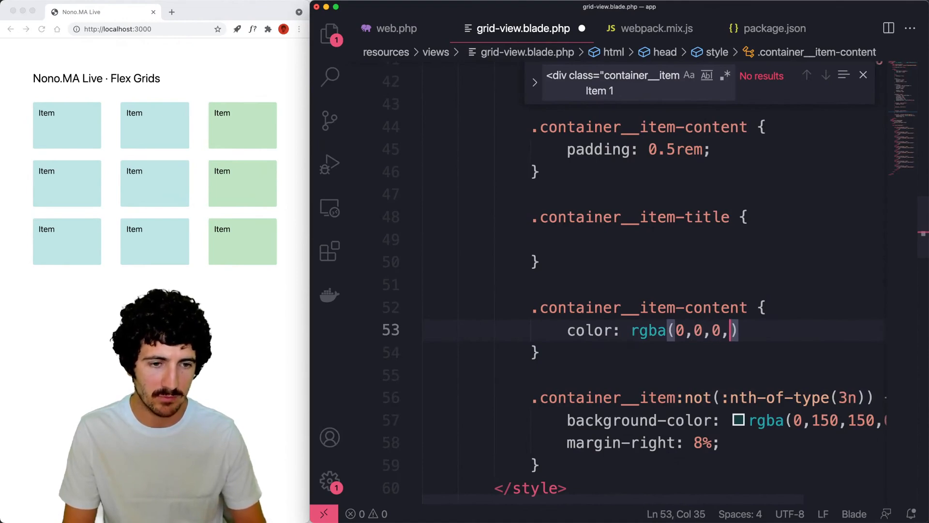
type("0.")
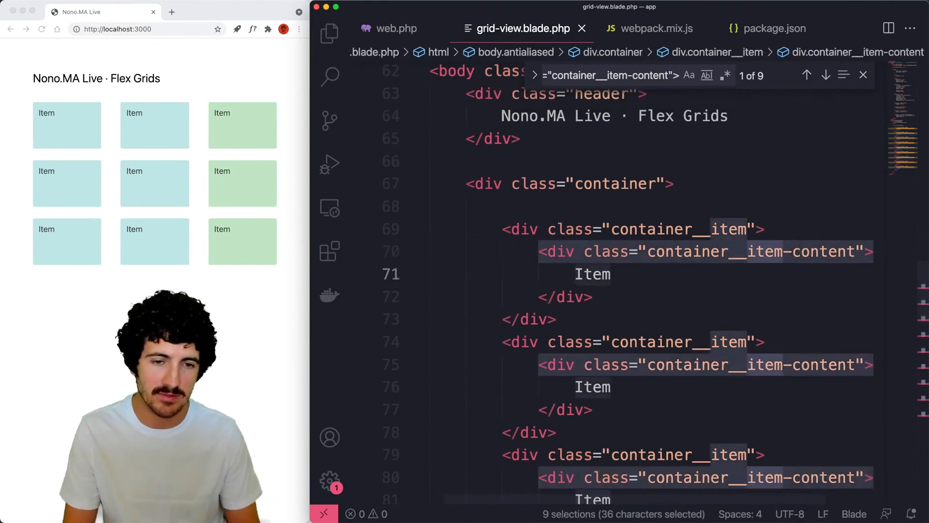
Expand div.container__item-title/body via Emmet in all nine tiles, reading 'Title' and 'Body text.'.
type("div.container__i")
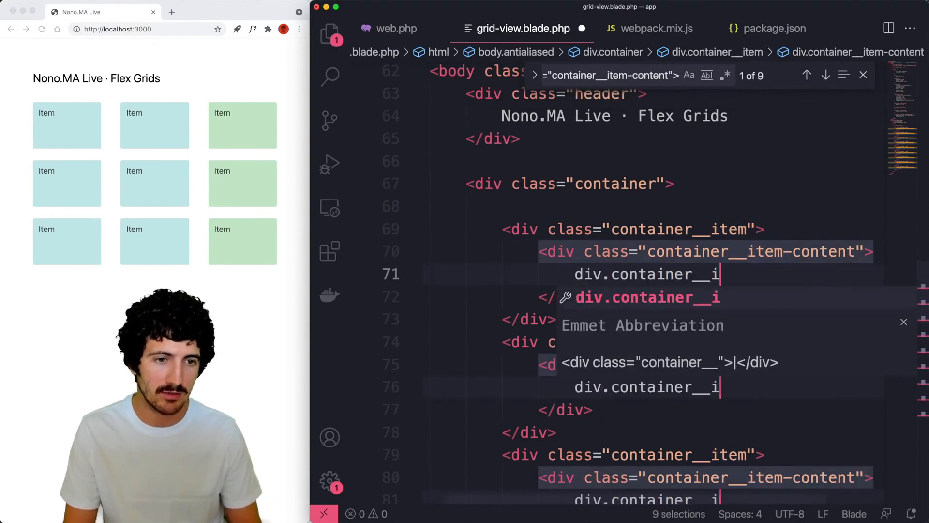
key("Tab")
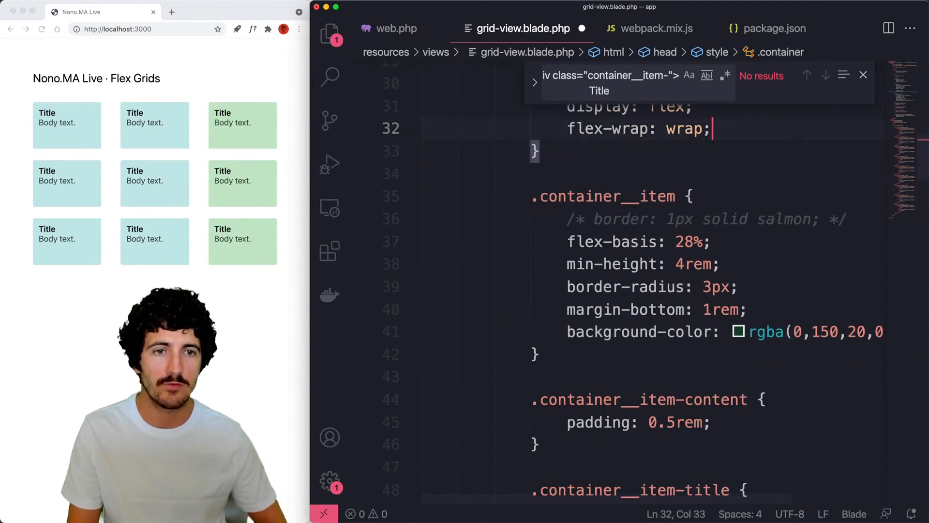
Tint .container__item teal rgba(0,150,150,0.25), title weight 600, body rgba(0,0,0,0.7), dropping the 3n background.
type("color: #fff;")
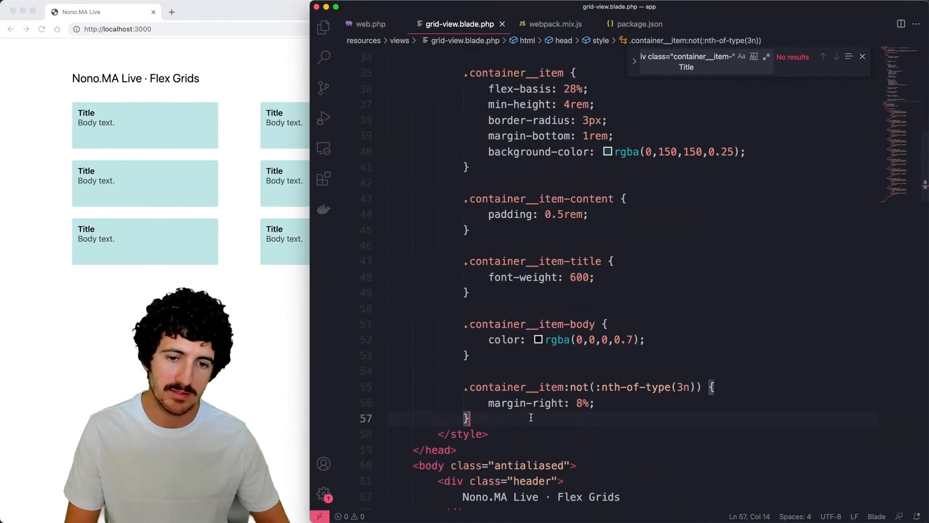
Add .container.list .container__item with flex-basis 100% and margin-right 0, and give the container class 'list'.
type(".container")
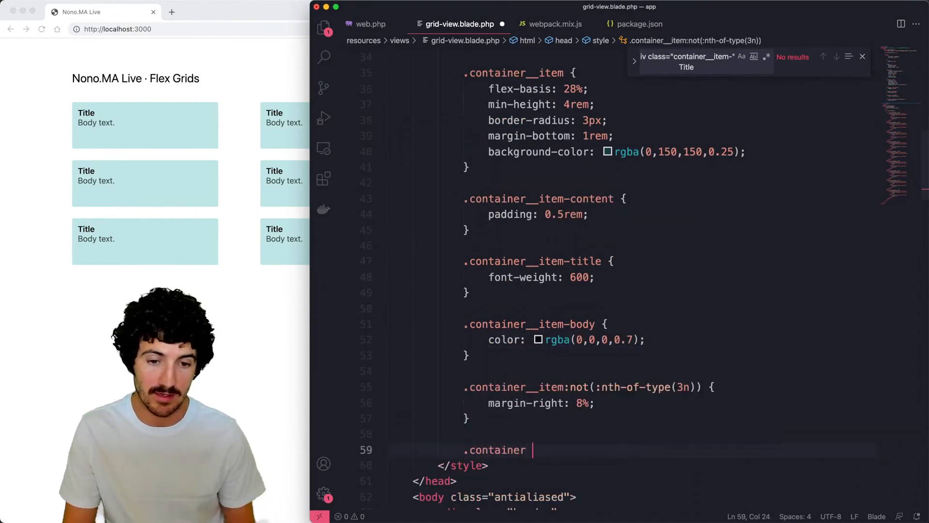
type(".")
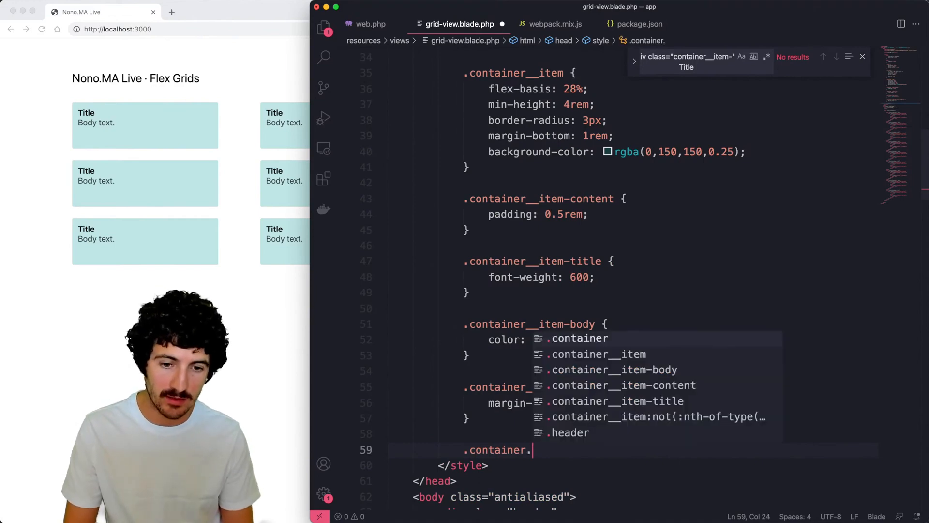
type("list")
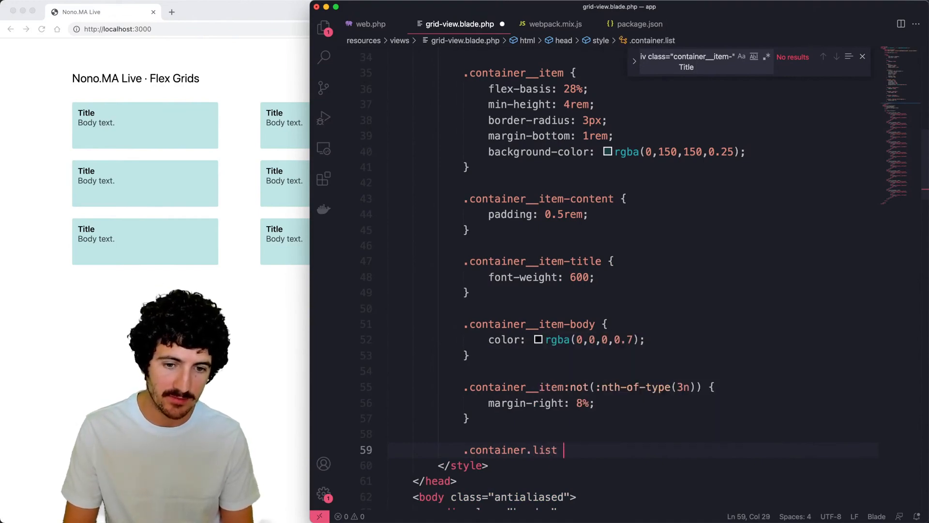
type(".container__item {}")
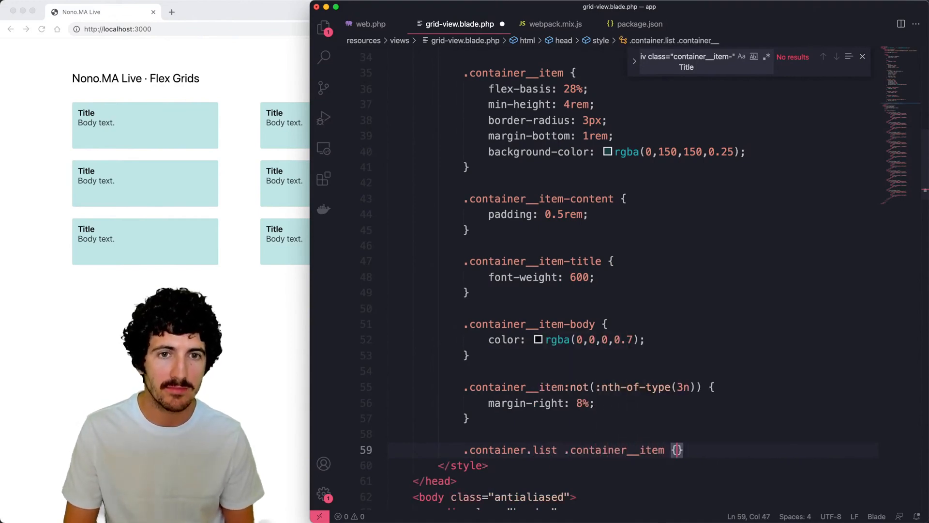
type("flex-basis")
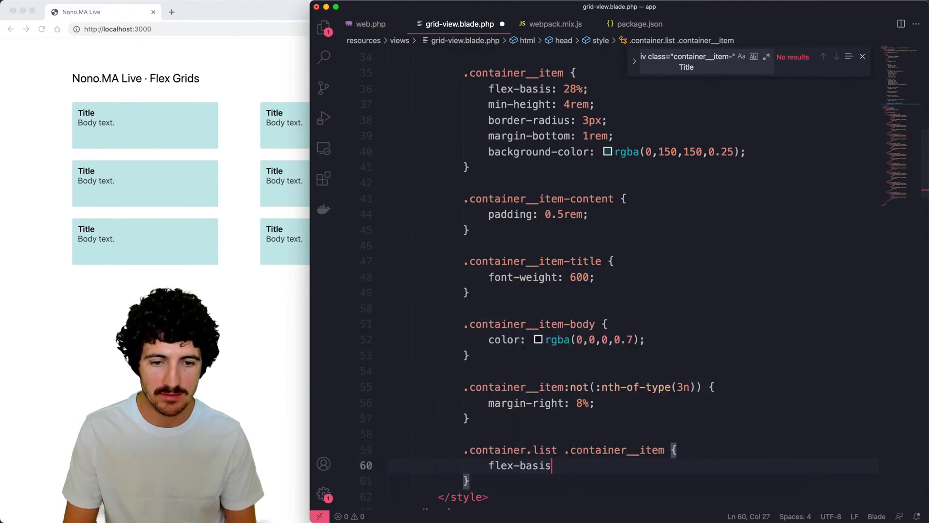
type("margin-right: 0;")
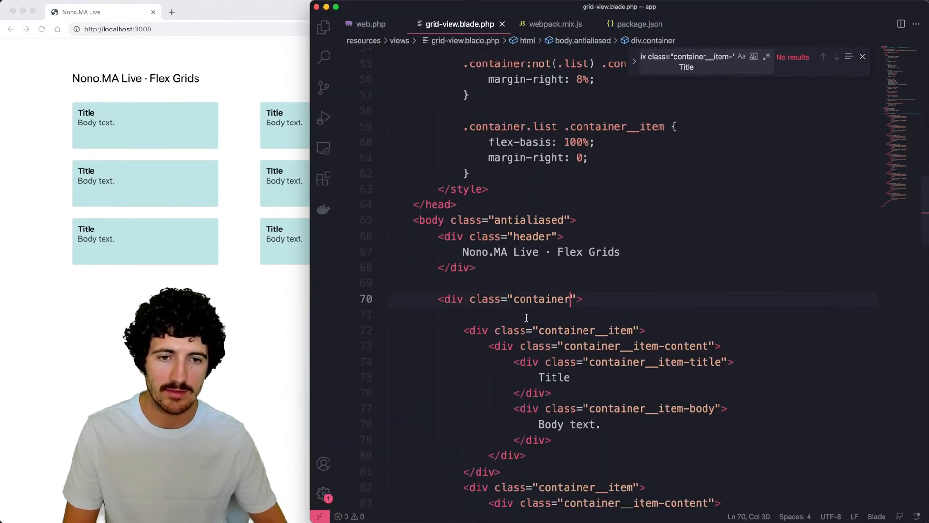
type("li")
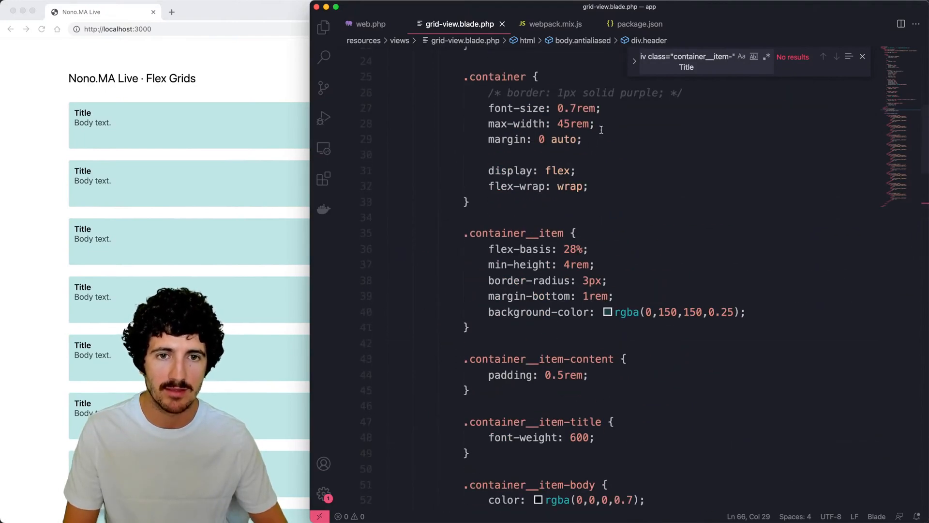
Give the list-mode items min-height 4rem, then lower it to 2rem.
scroll("down", 3)
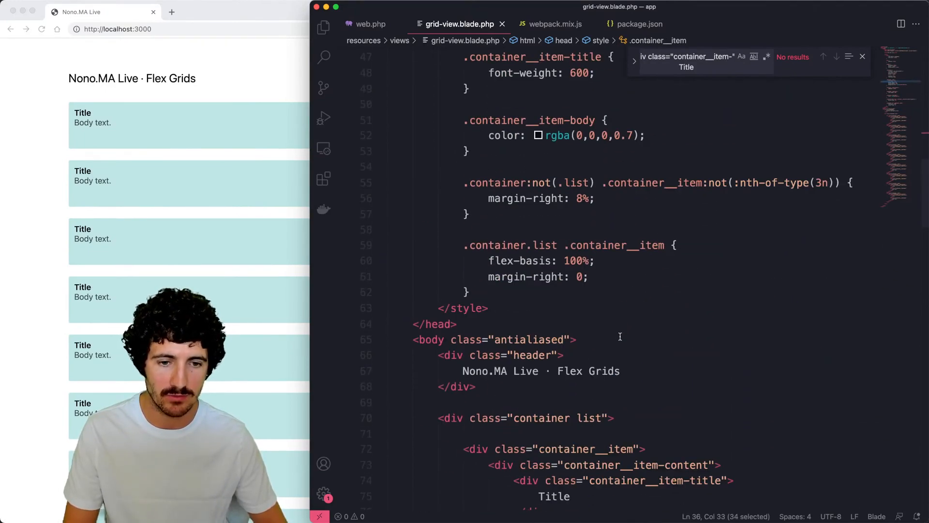
type("min-height: 4rem;")
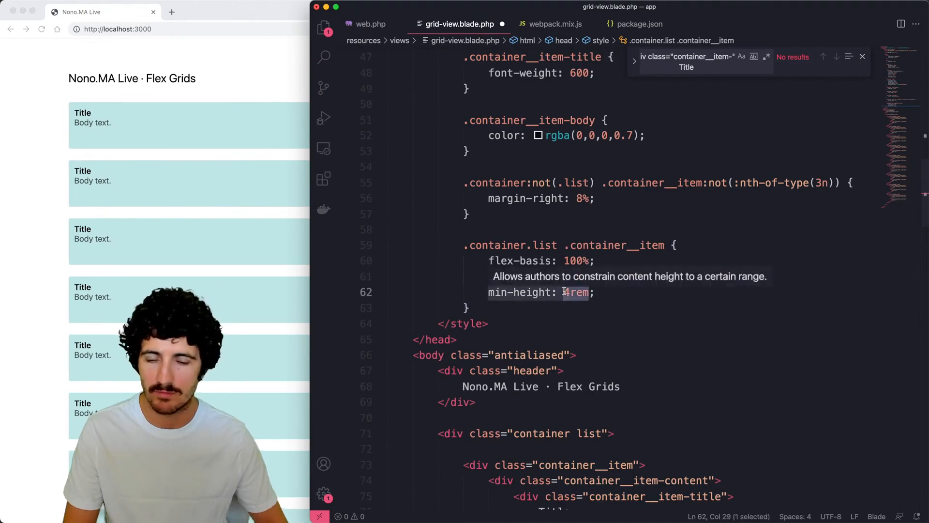
type("2")
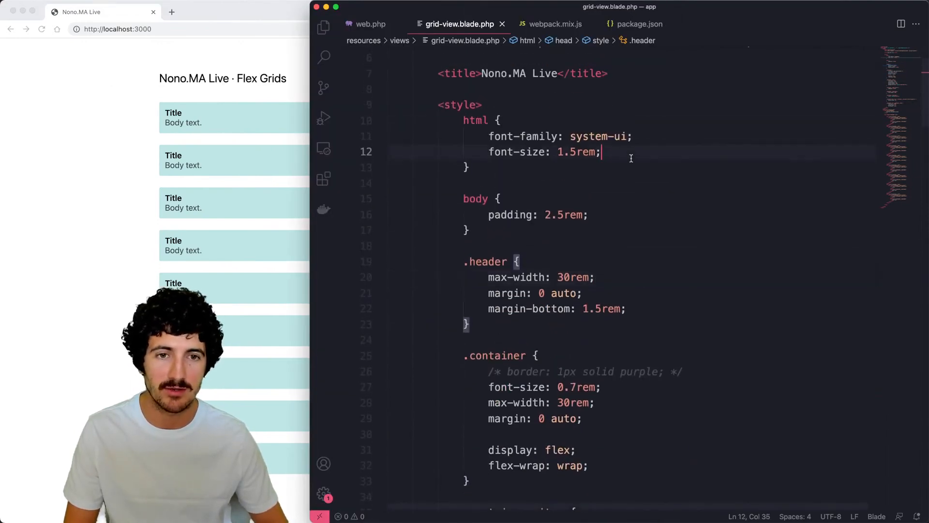
Set html font-size 1.5rem, header and container max-width 30rem, and disable the list class.
type("--")
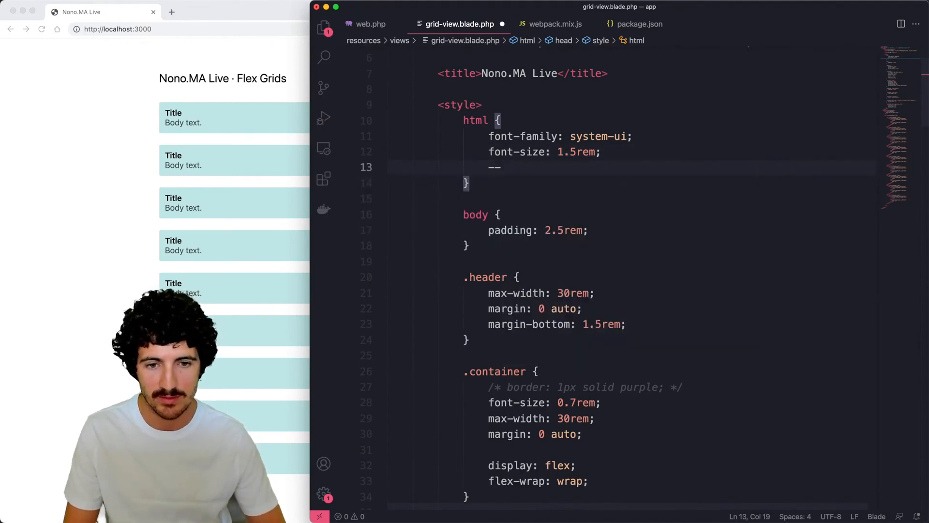
type("wrap-width: 30rem;")
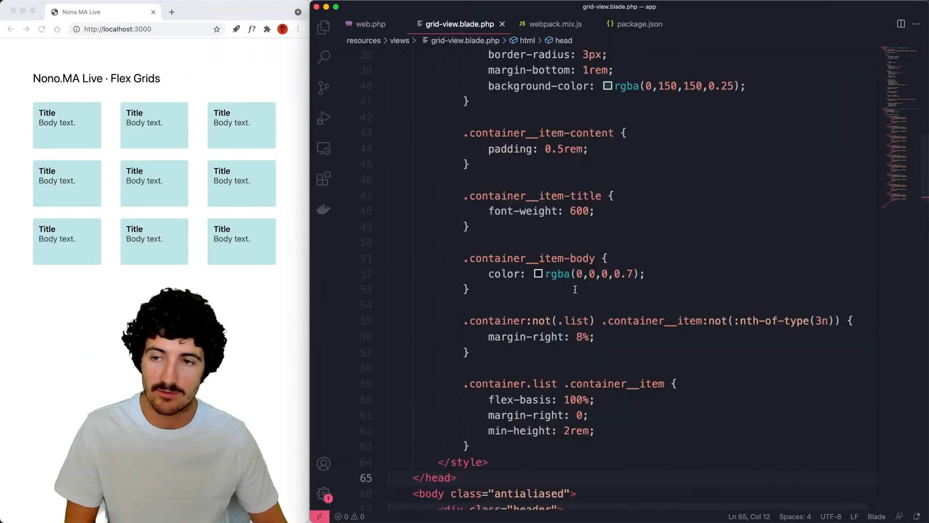
Add .container__item:nth-of-type(2n) with transform: scale, trying 1.3 and 0.5 before 0.9.
scroll("down", 3)
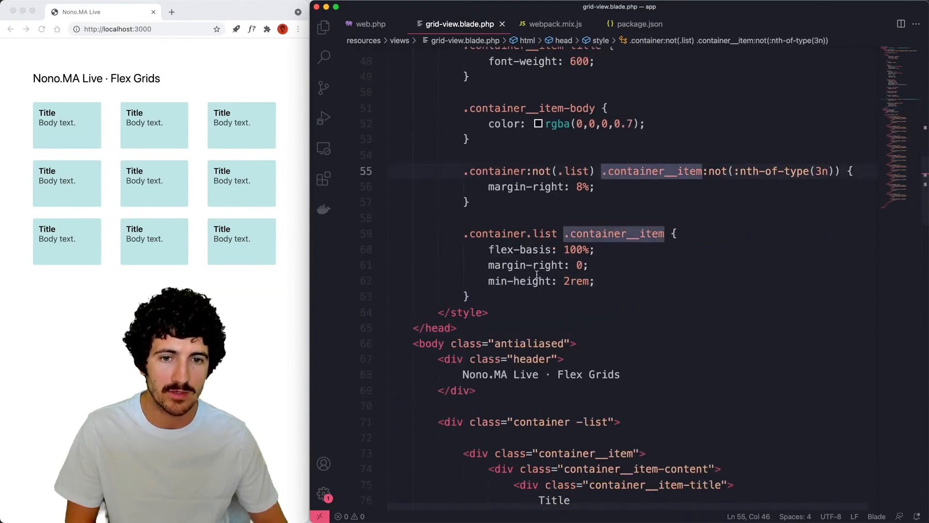
type(".container__")
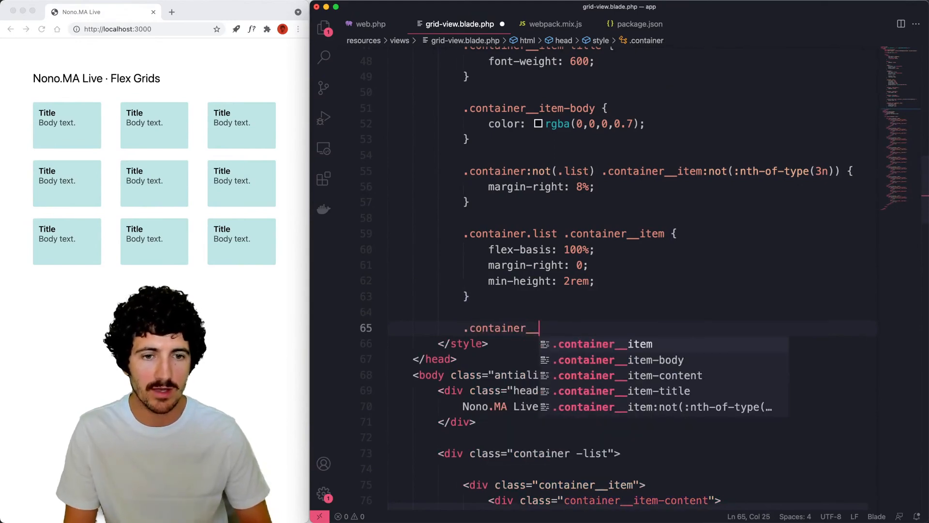
type("item:nth-of-type(2n) {")
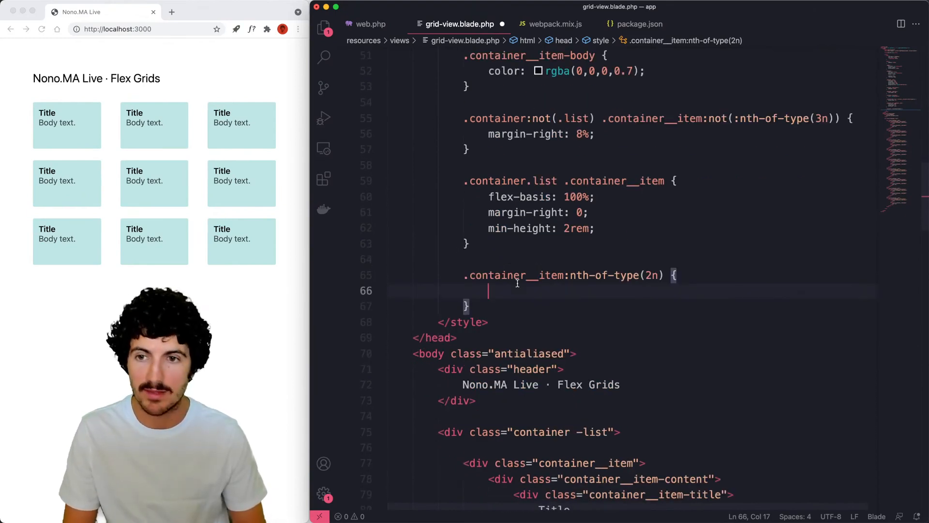
type("transform:")
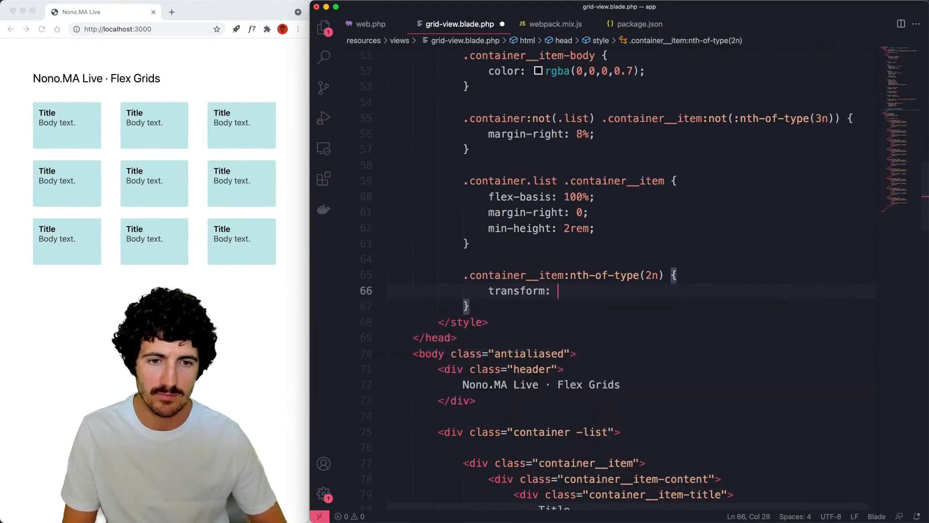
type("scale(1.3)")
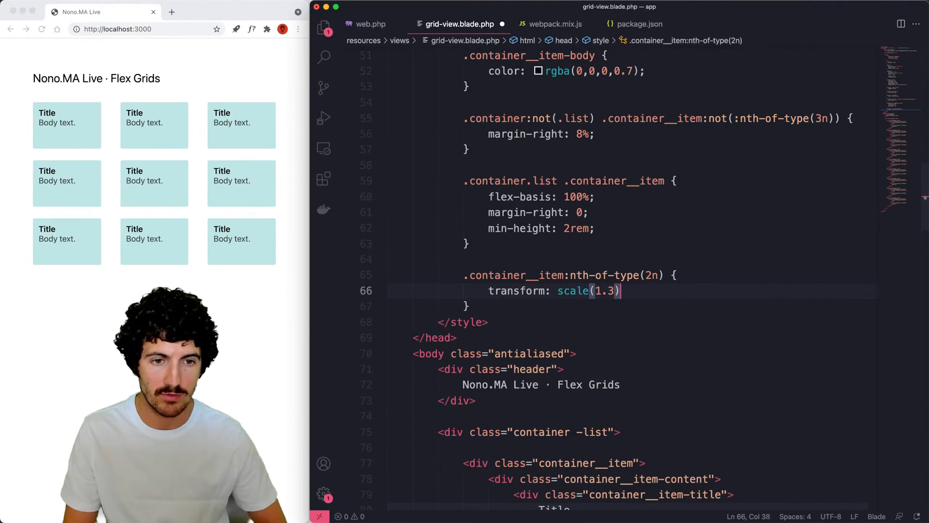
type("0.5")
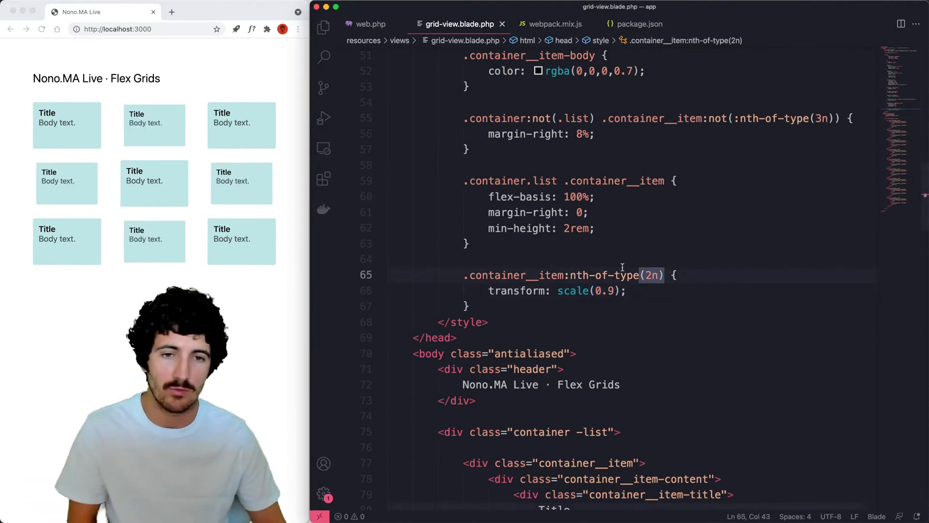
Add opacity: 0.5 to the 2n rule, try 3n, 4n and 2n+2 selectors, then revert to 2n and save.
type("opacity: 0")
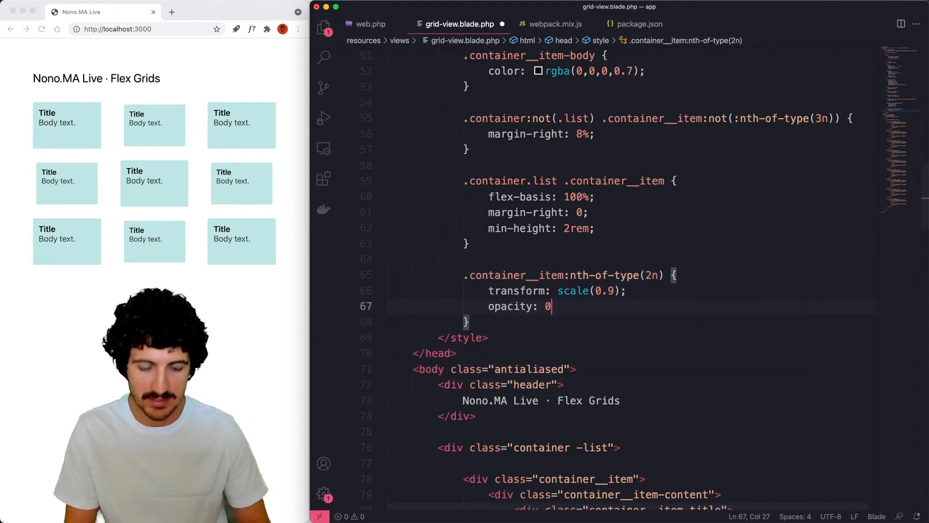
type(".5;")
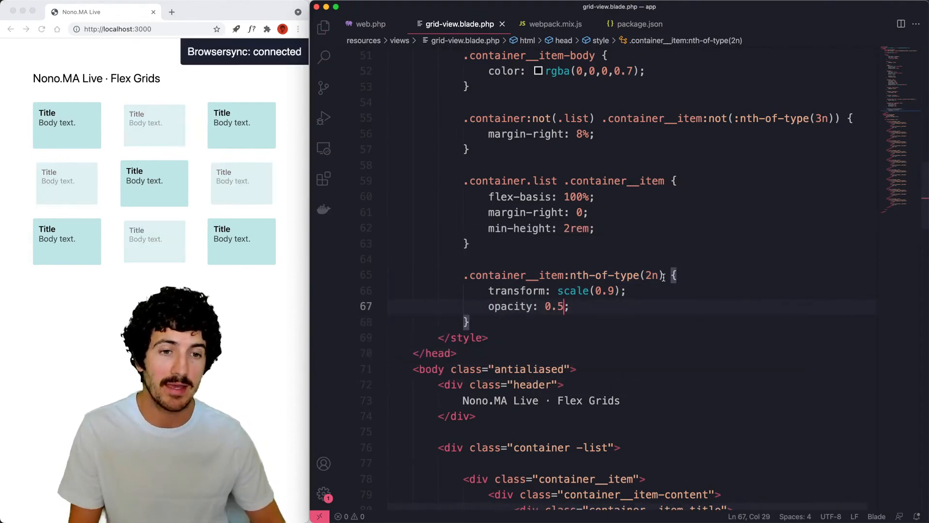
type("3")
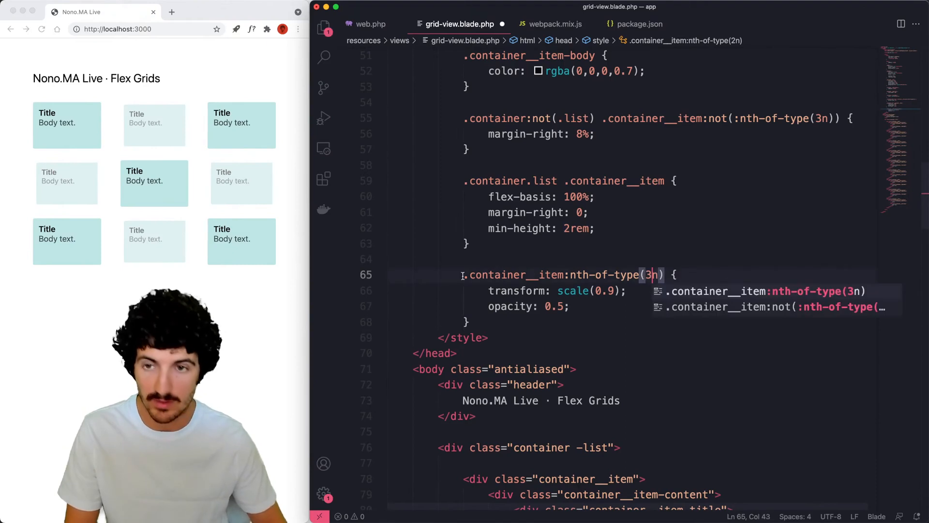
key("Backspace")
type("4")
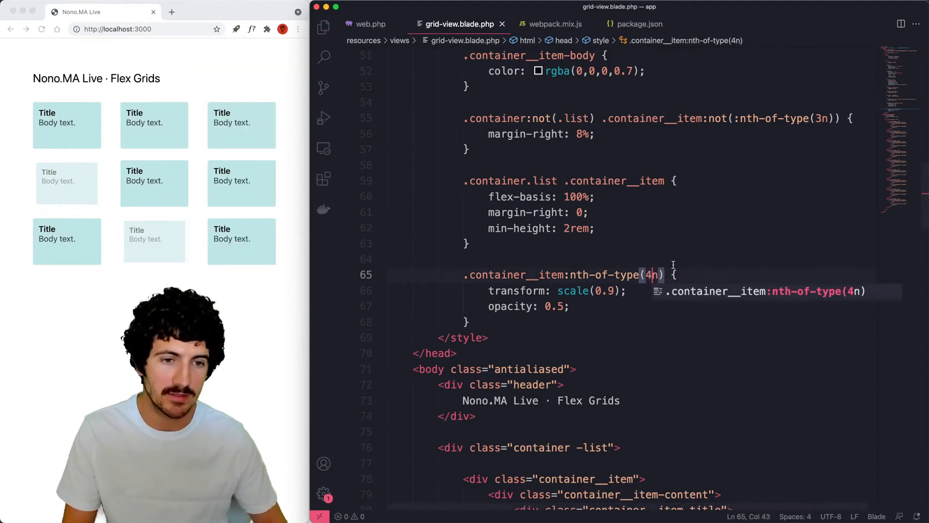
type("1")
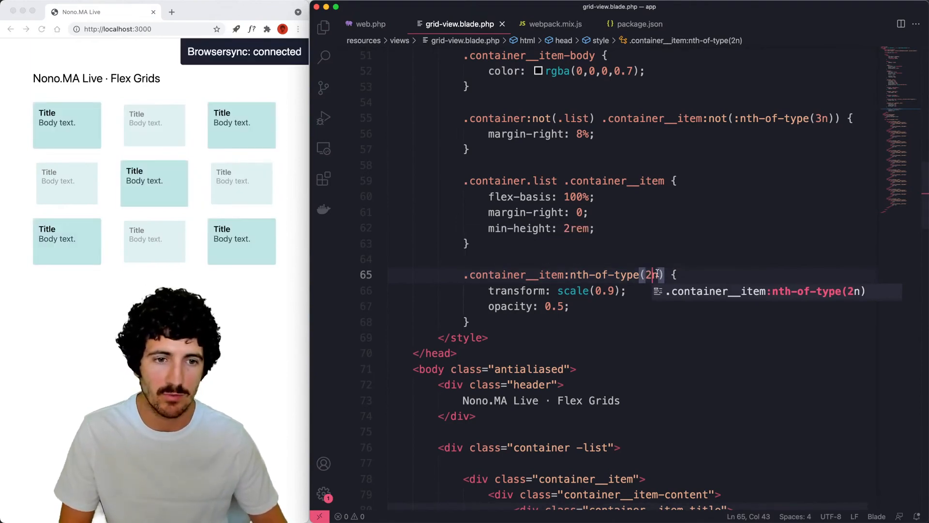
type("+1")
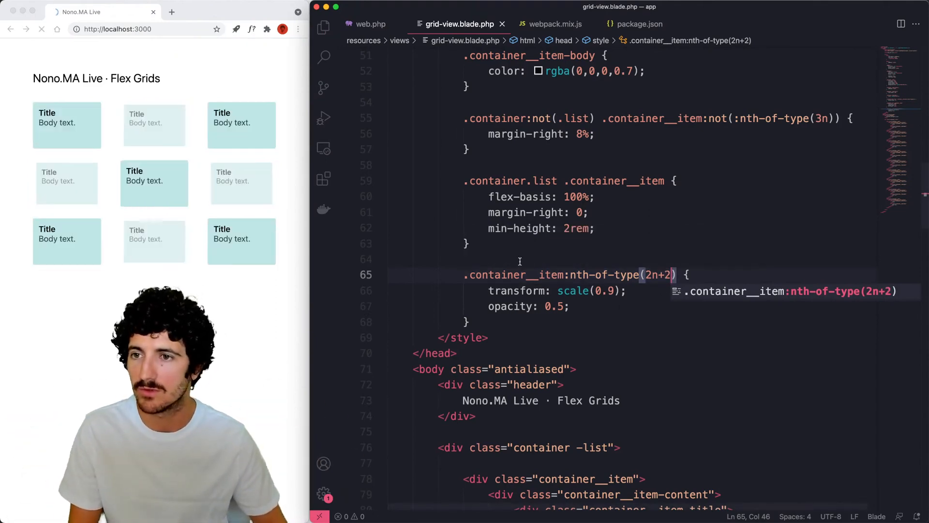
key("Backspace")
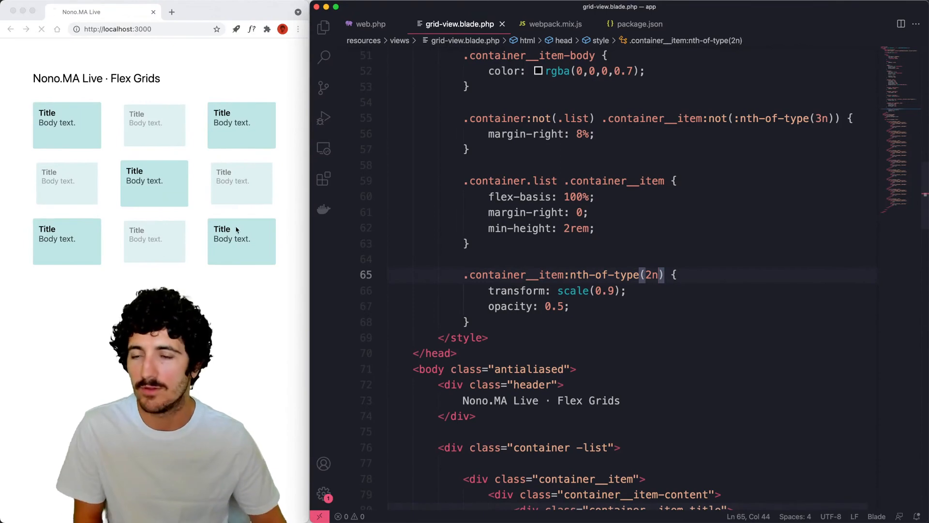
key("Cmd+/")
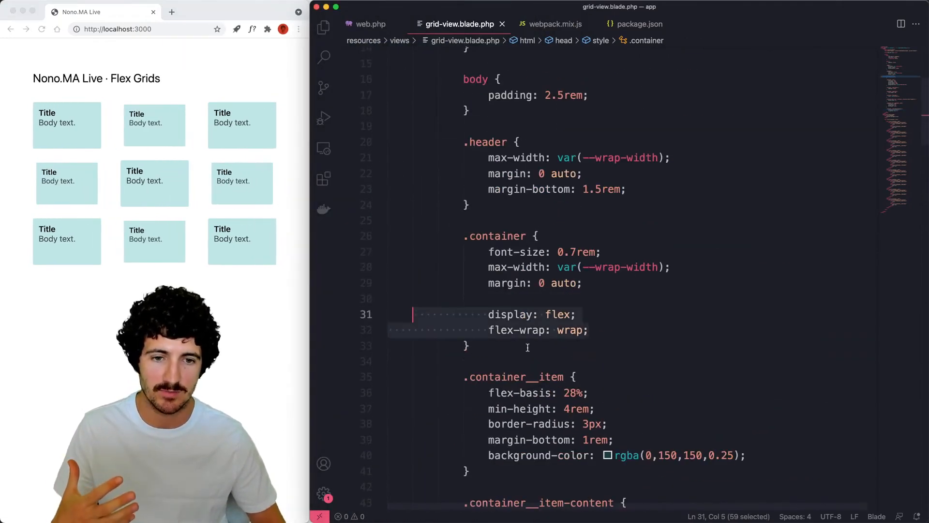
Duplicate flex-basis as 23% and give .container a 1px solid salmon border.
scroll("down", 3)
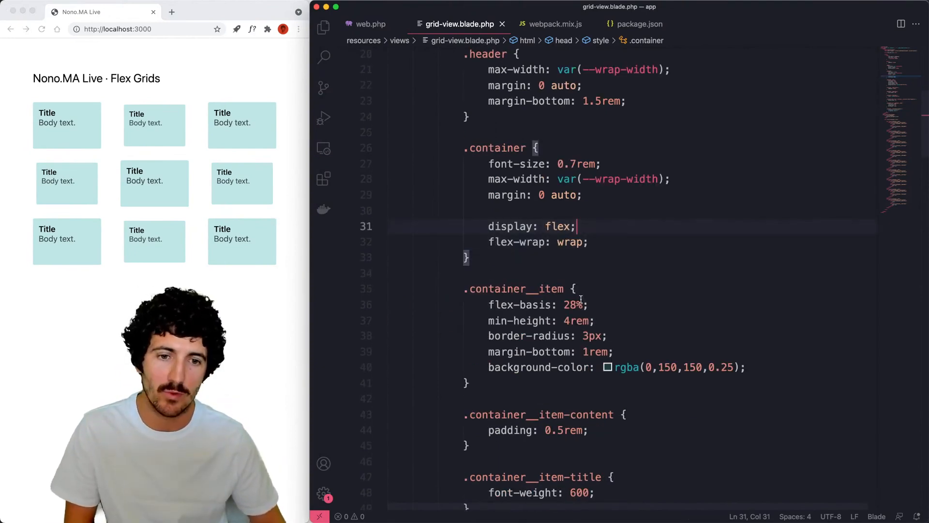
left_click(574, 303)
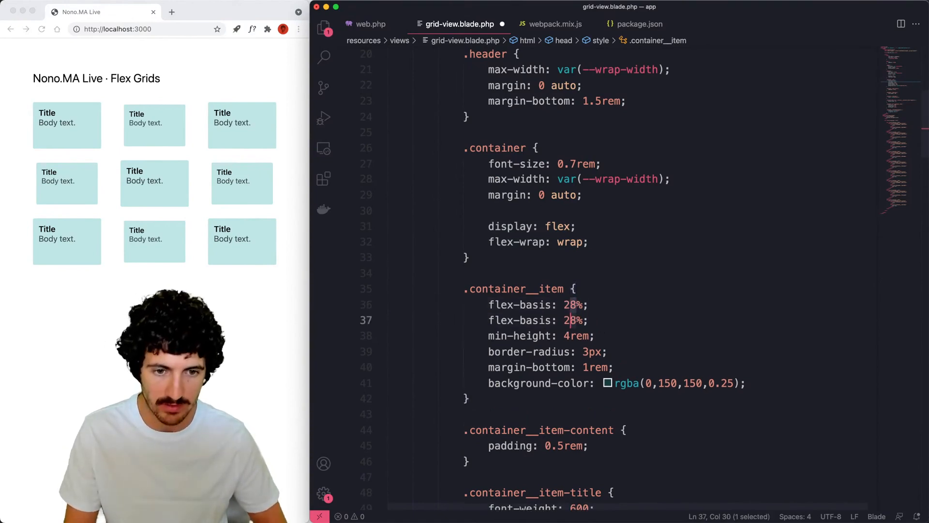
type("3")
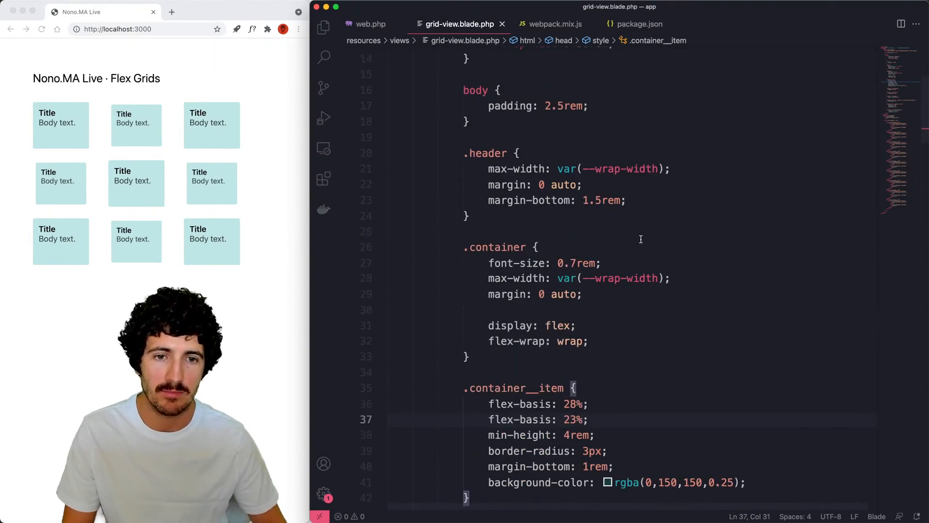
type("border:1")
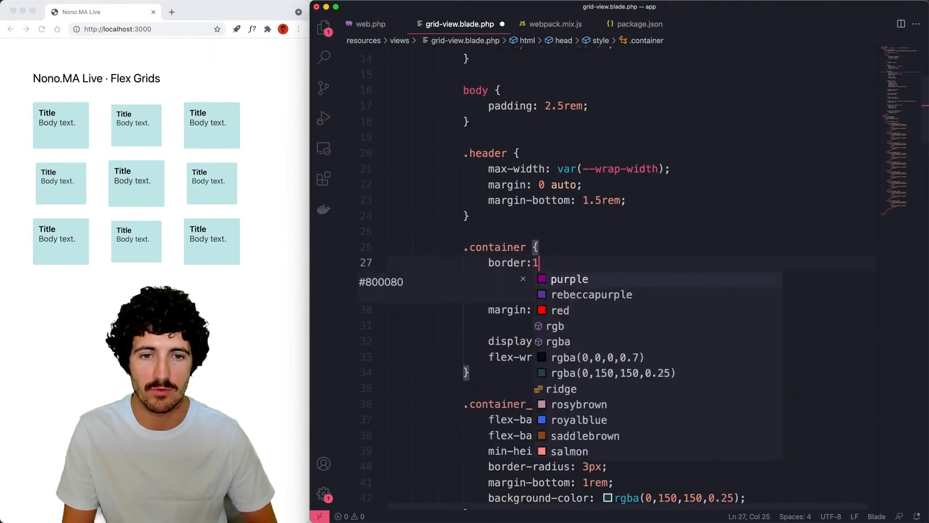
type("px solid salmon;")
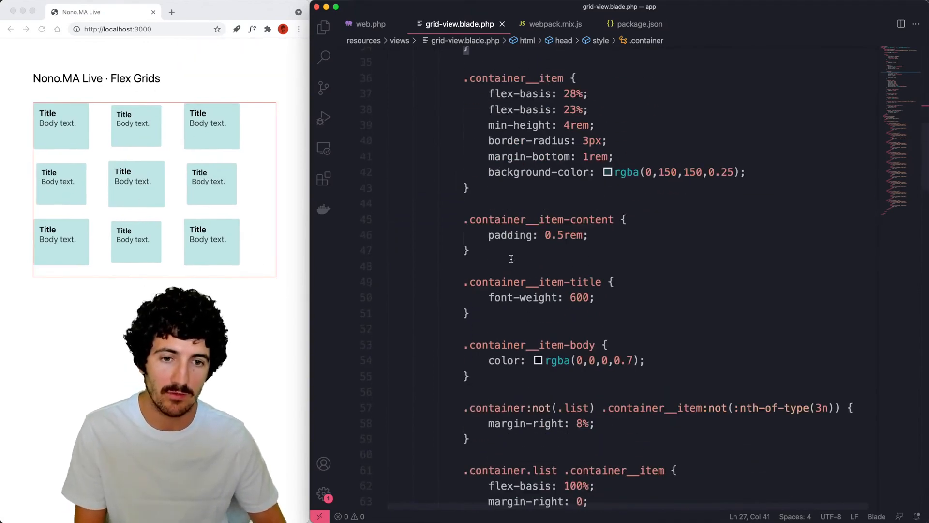
Add align-content: flex-end to .container and save.
scroll("down", 3)
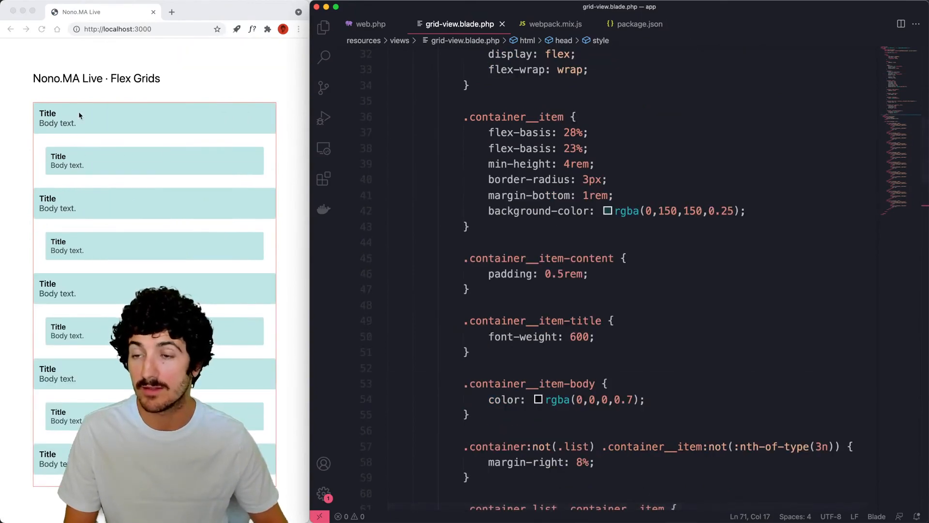
scroll("down", 3)
type("border:1px solid s")
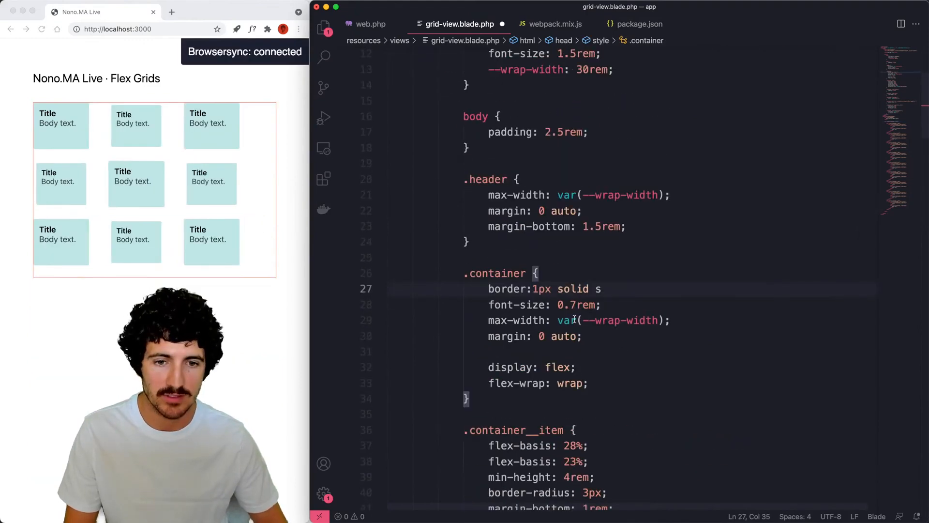
type("align-")
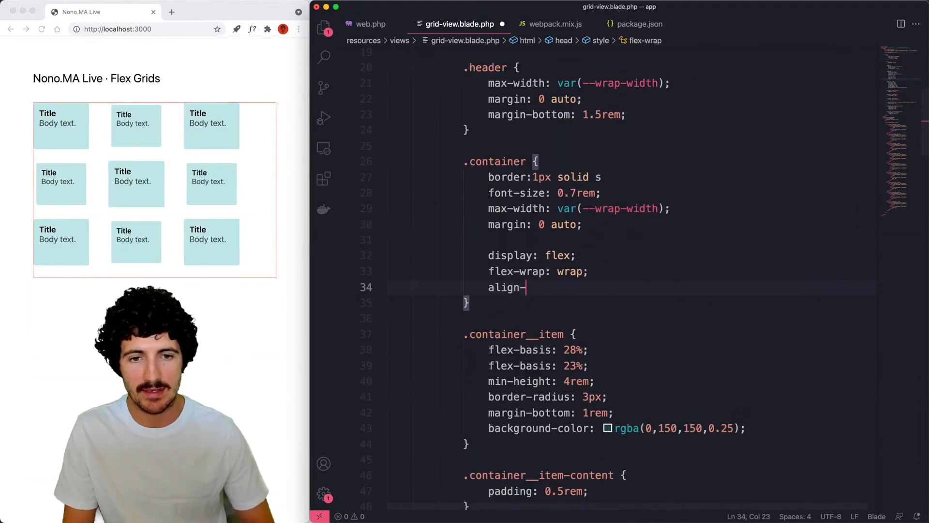
type("items: flex-e")
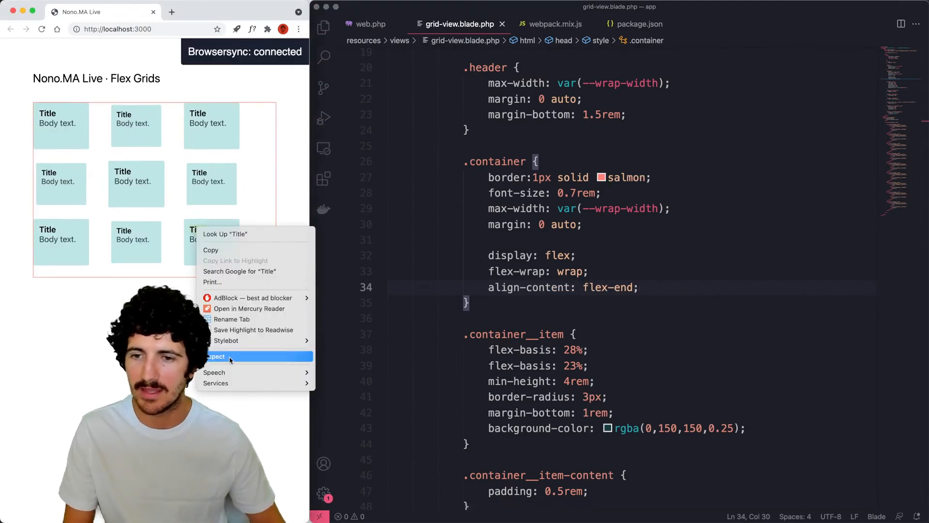
Inspect div.container and try justify-content flex-end and flex-start before choosing stretch.
left_click(216, 356)
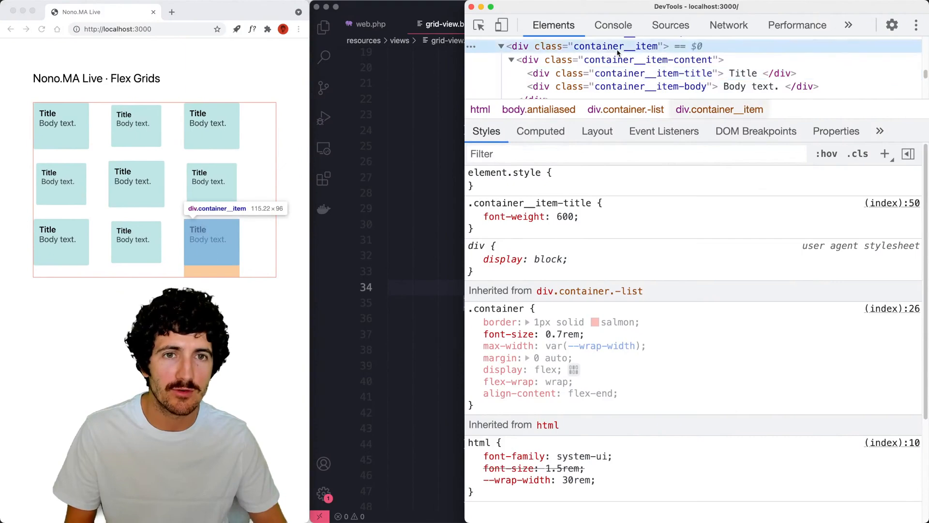
left_click(619, 68)
type("justify")
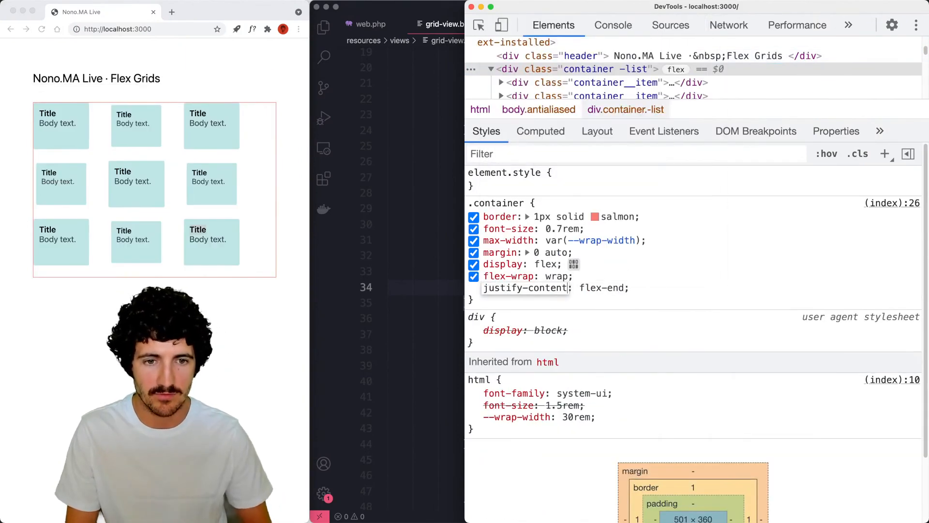
left_click(601, 288)
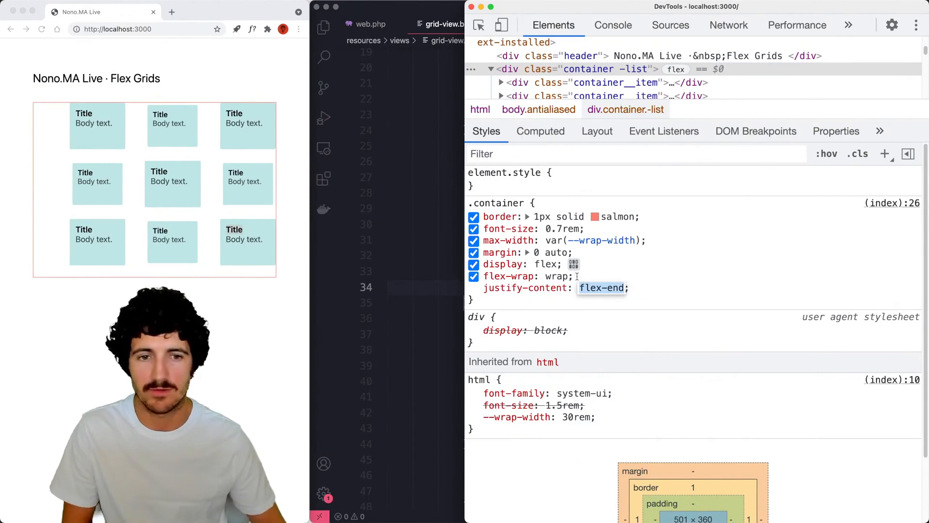
type("flex-start")
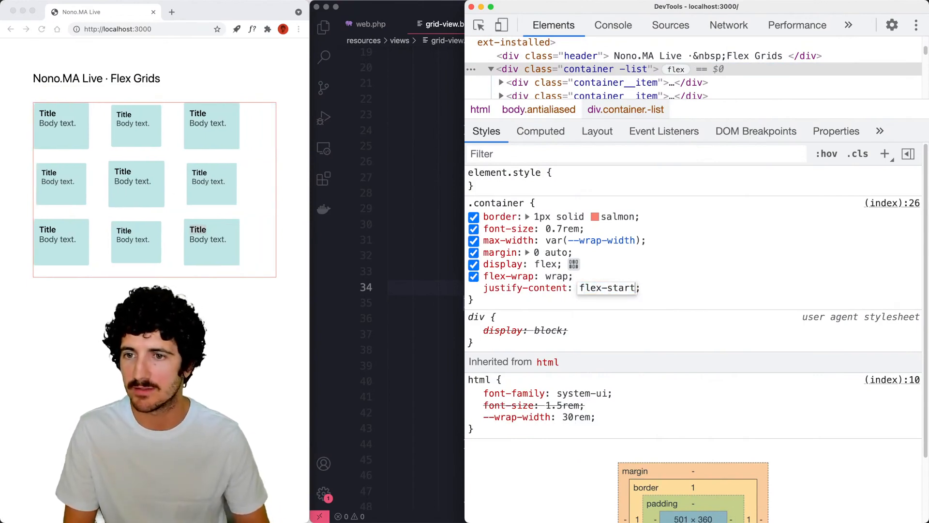
left_click(604, 288)
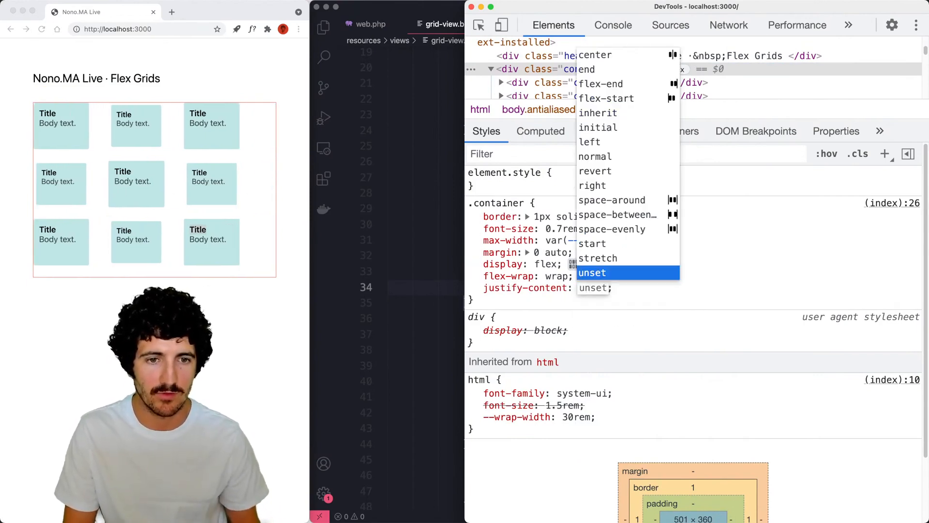
left_click(597, 258)
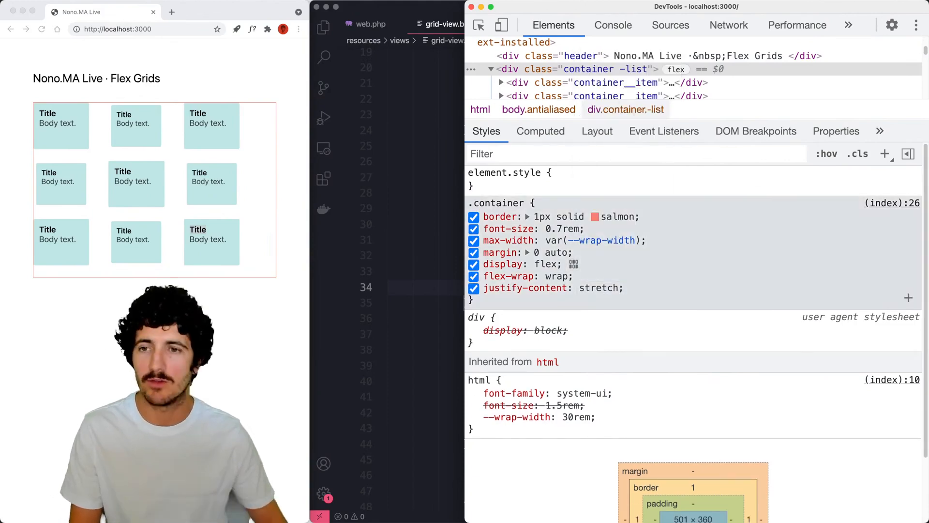